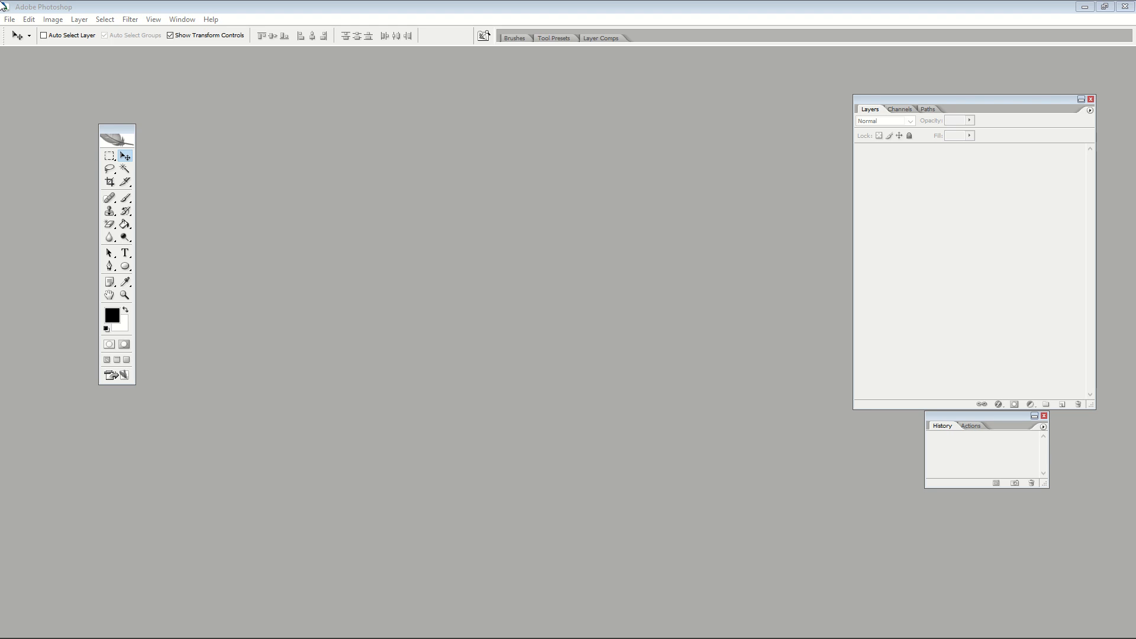
mouse_move(274, 26)
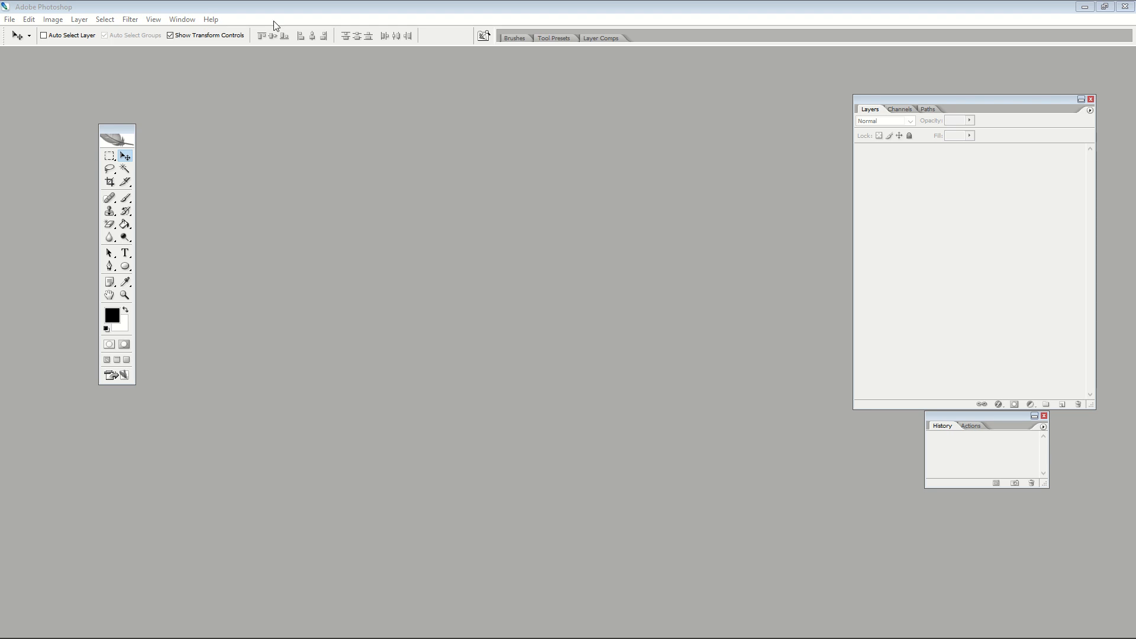
mouse_move(259, 14)
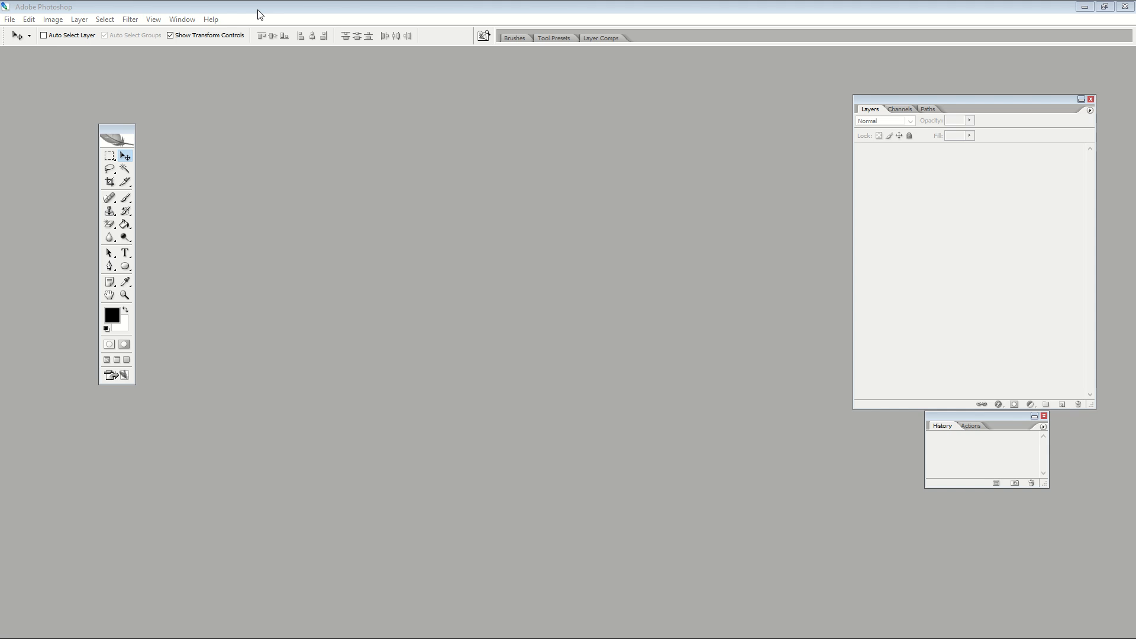
- Create a 6480×7632 px, 300 ppi transparent document from the Redbubble preset
left_click(10, 19)
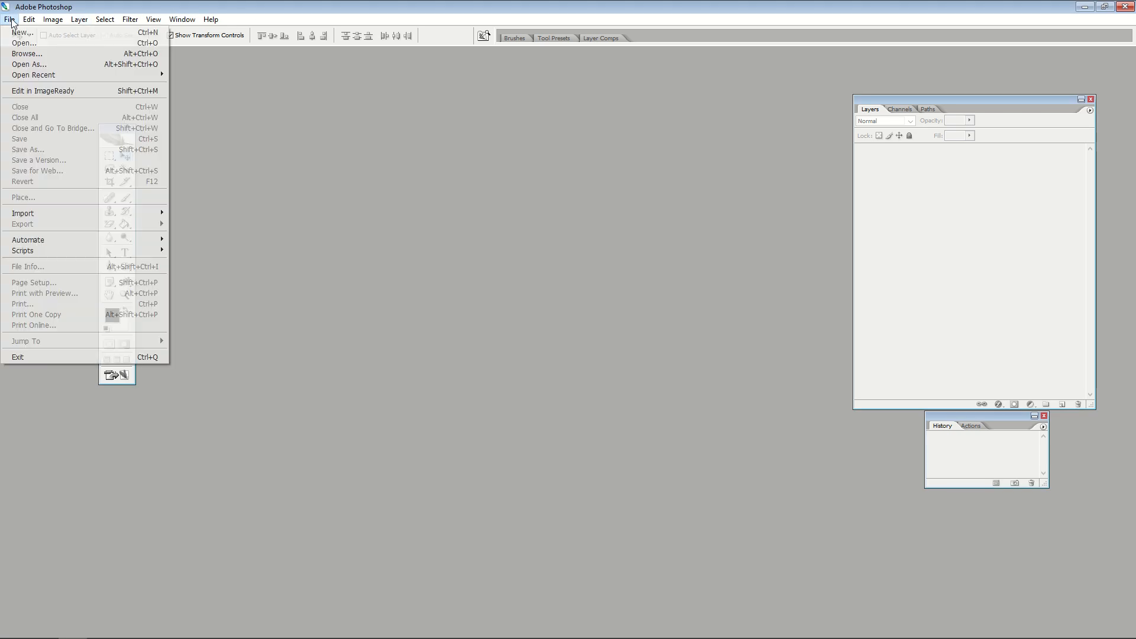
mouse_move(22, 32)
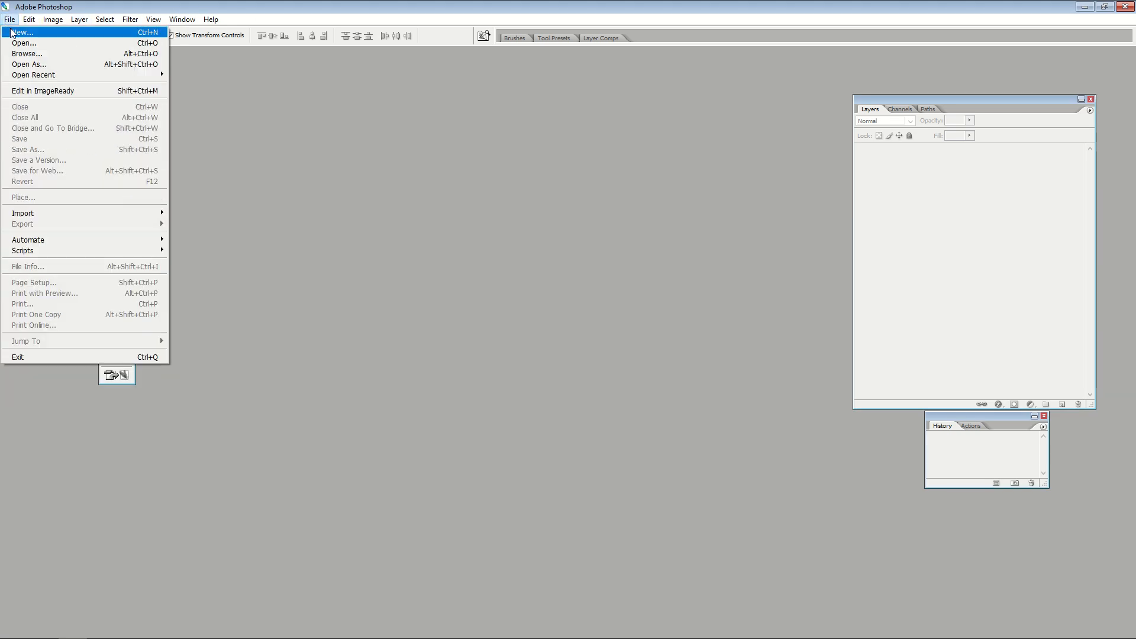
left_click(22, 32)
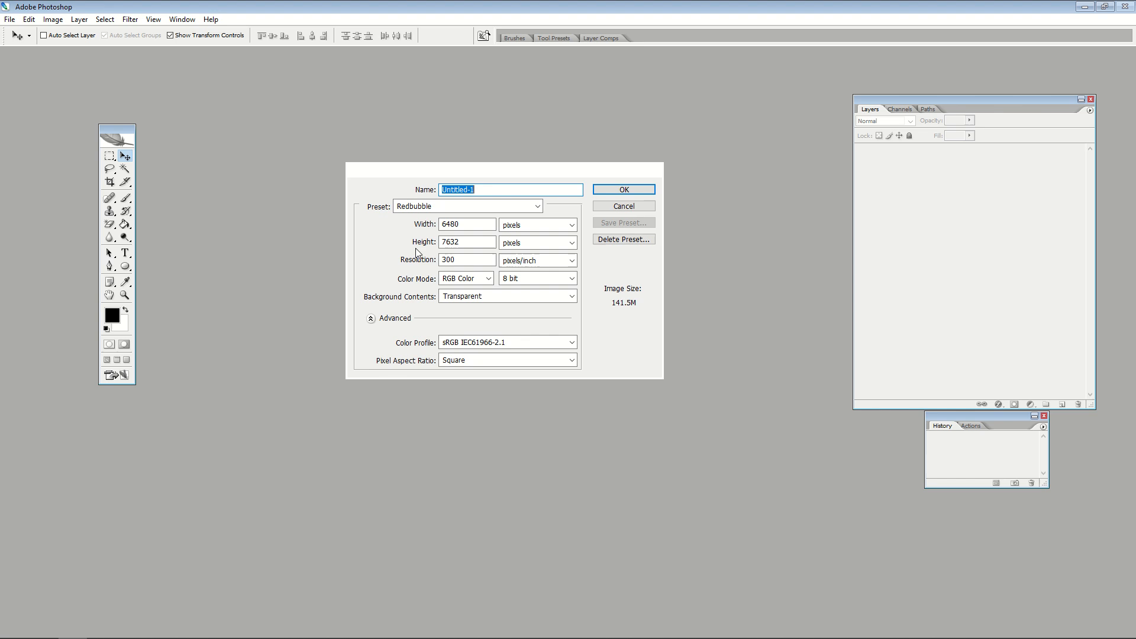
mouse_move(527, 274)
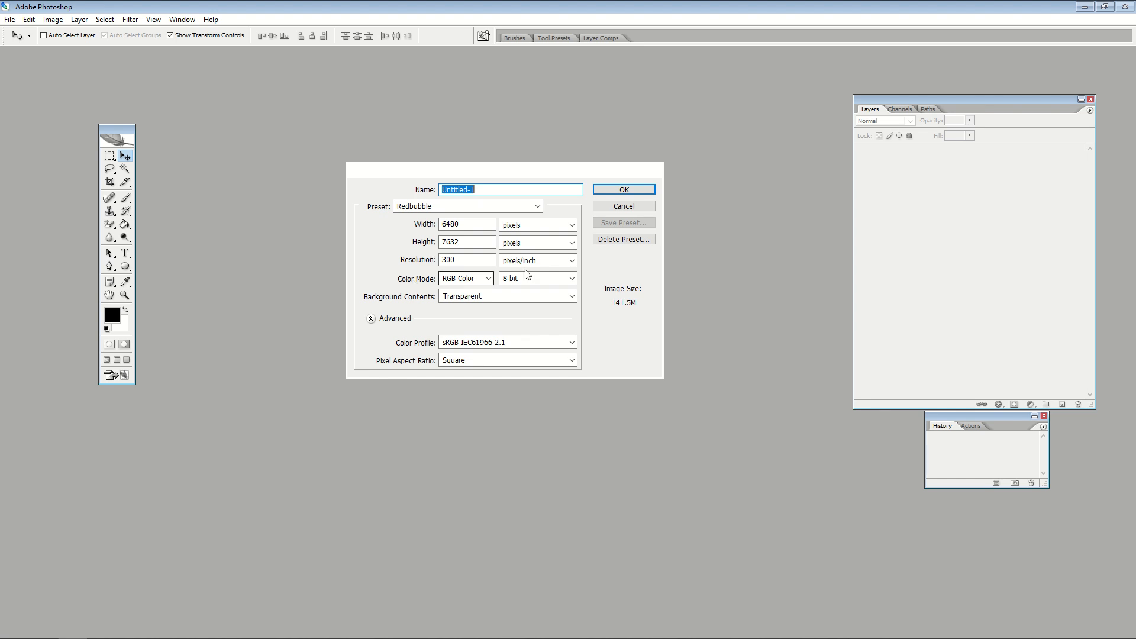
left_click(622, 189)
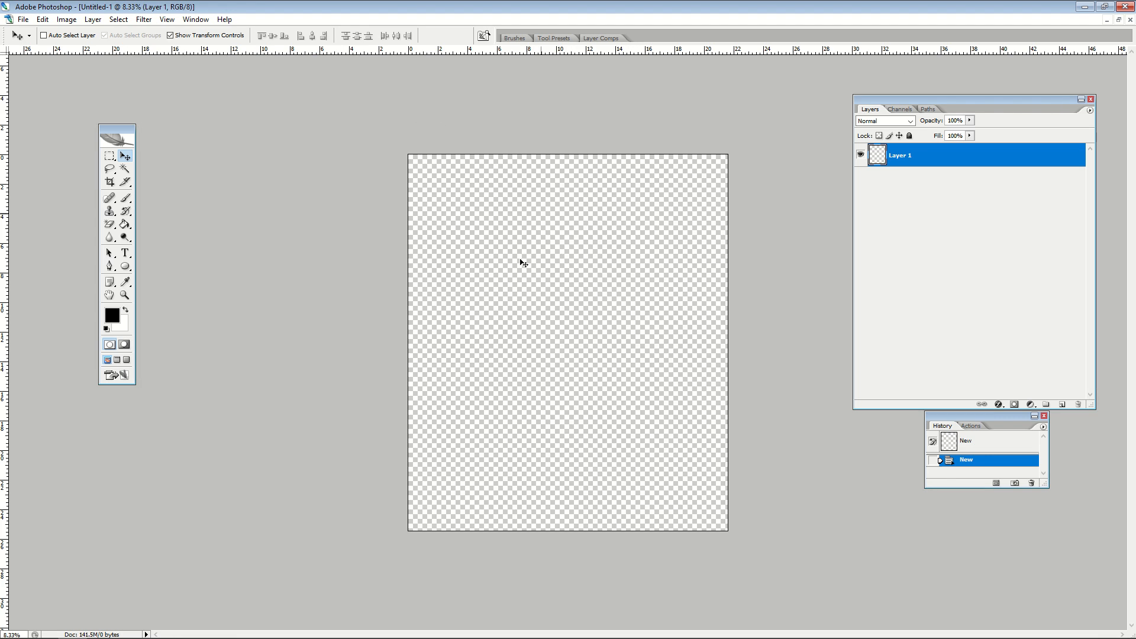
mouse_move(669, 253)
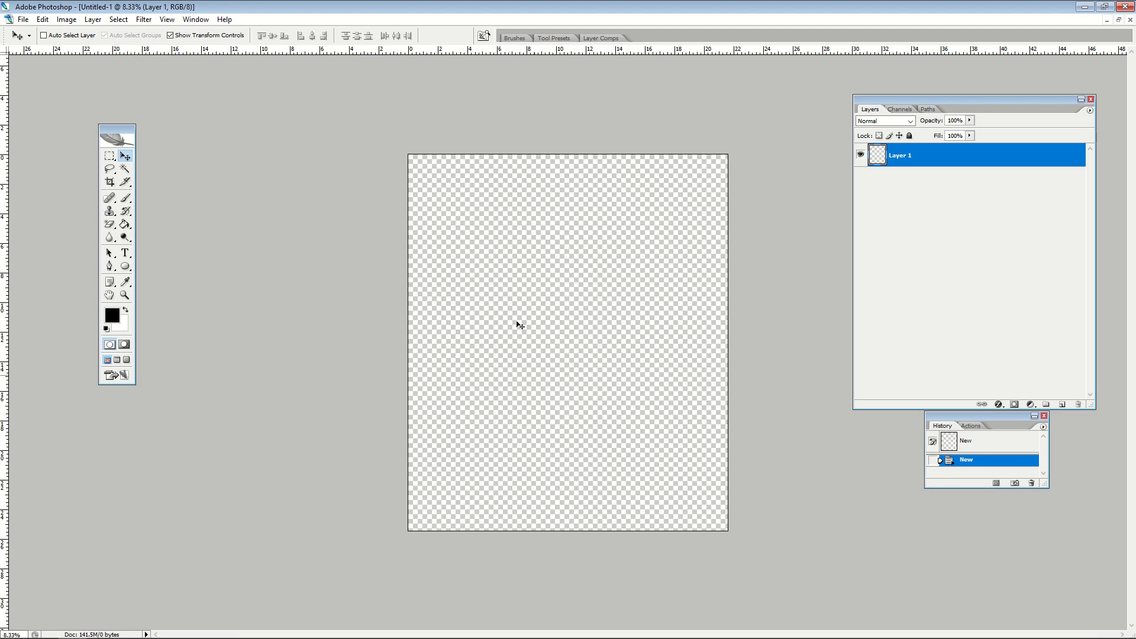
mouse_move(325, 258)
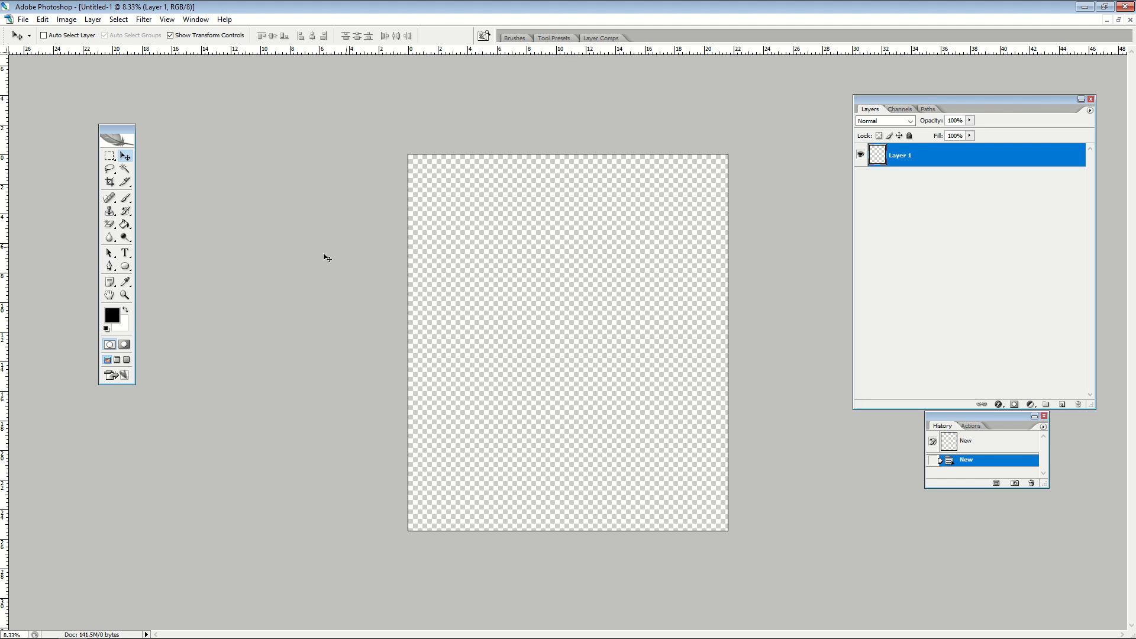
- Fill the empty Layer 1 with solid black using the Paint Bucket
left_click(125, 223)
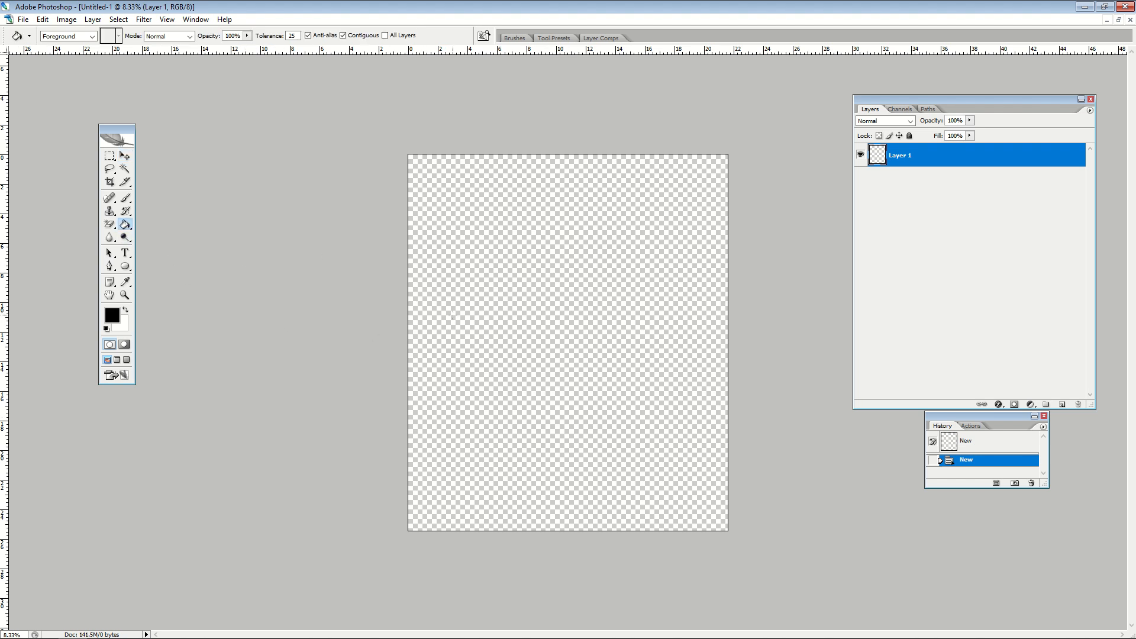
left_click(461, 316)
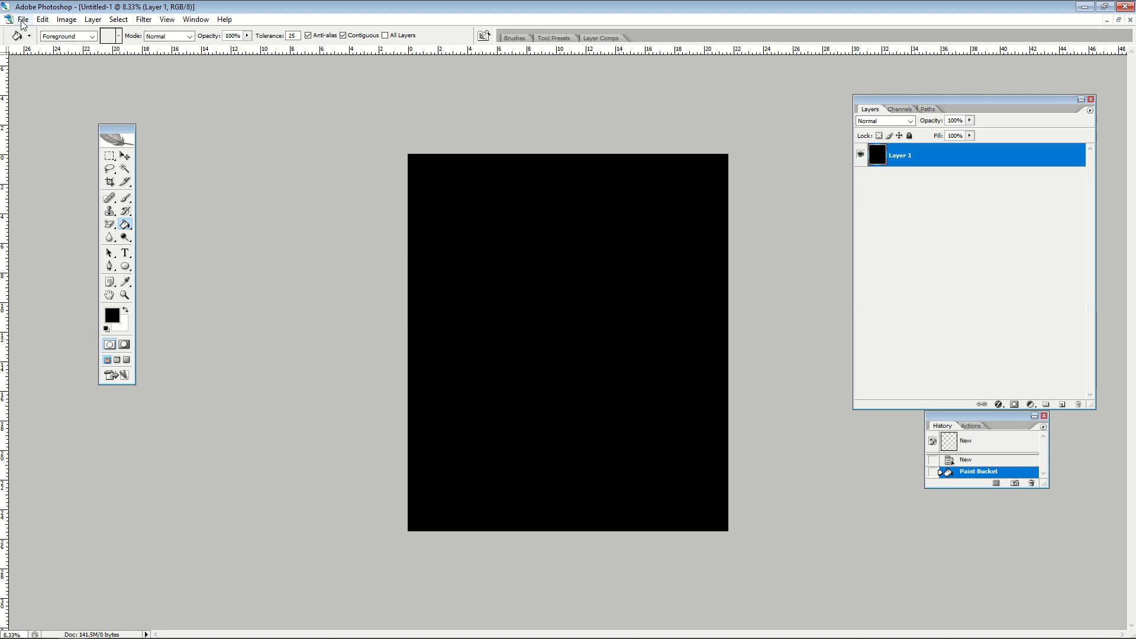
- Place the FLAG OF THE UNITED STATES image as a centred layer
left_click(22, 20)
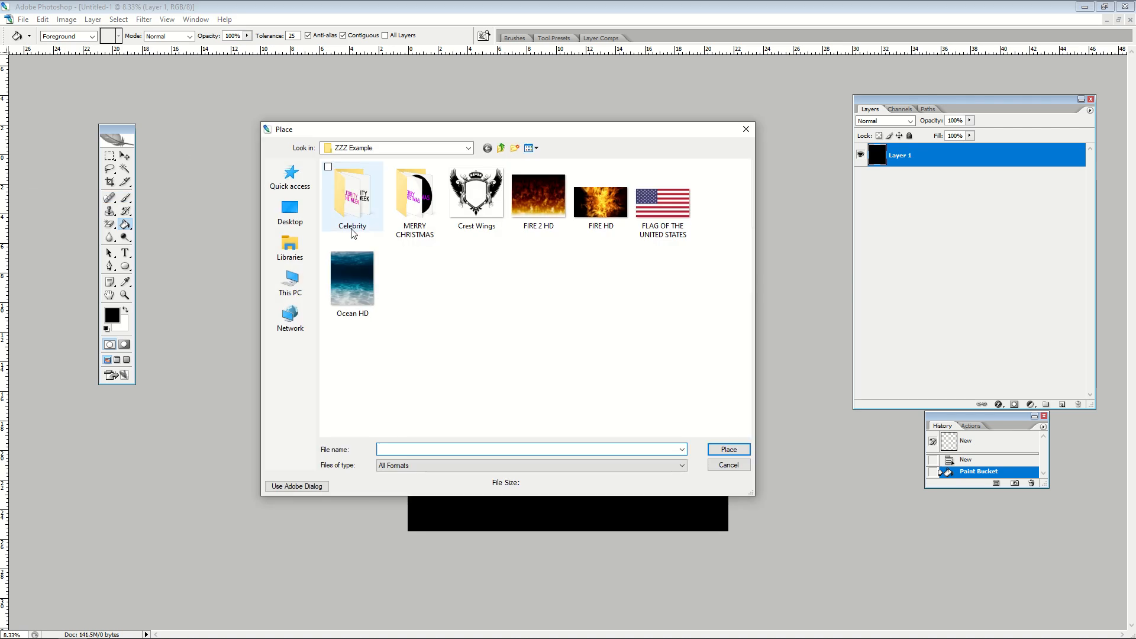
double_click(661, 195)
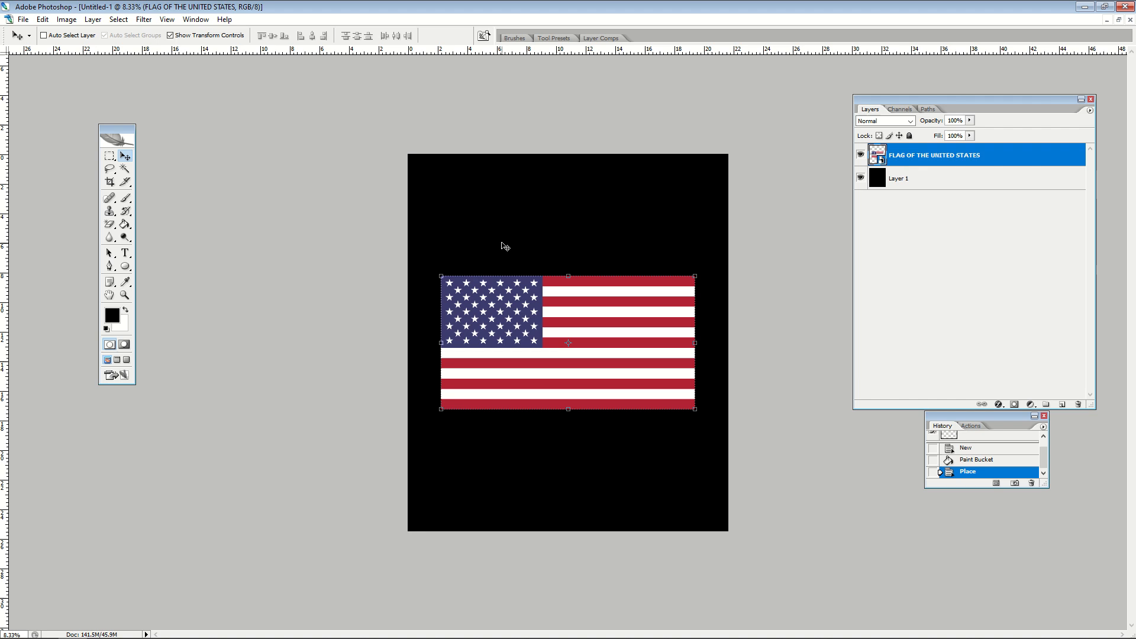
mouse_move(683, 349)
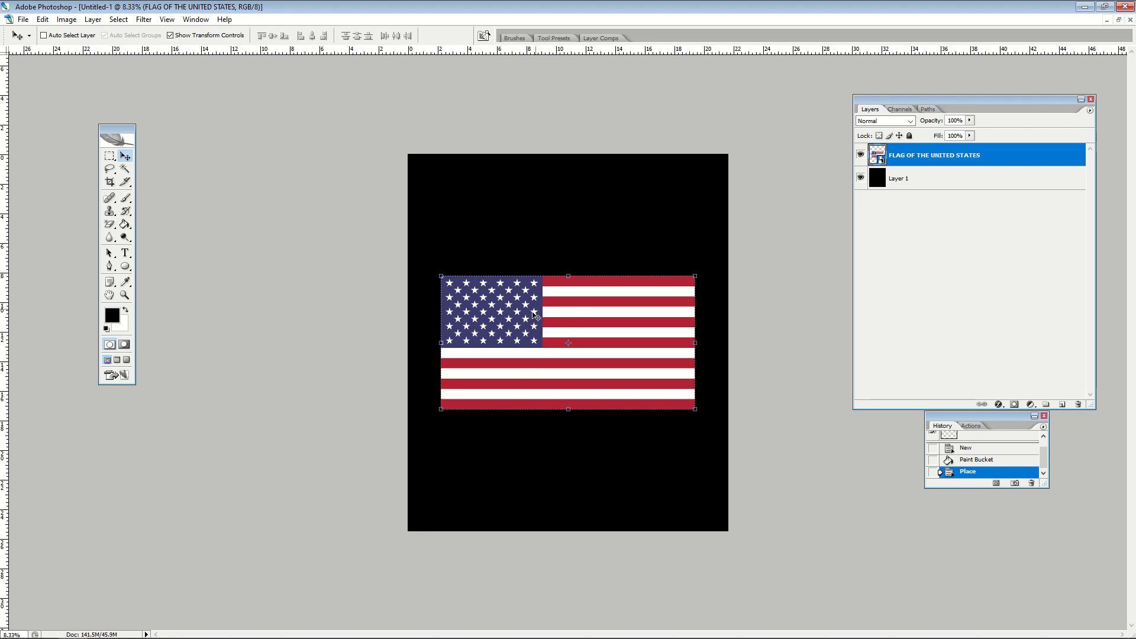
mouse_move(554, 391)
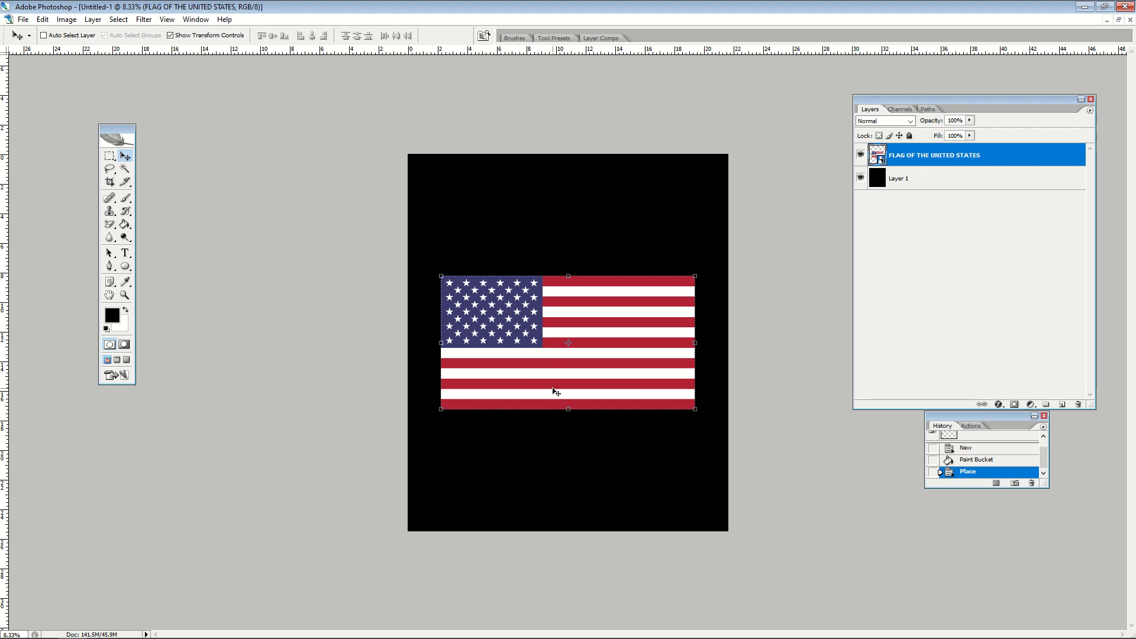
mouse_move(138, 200)
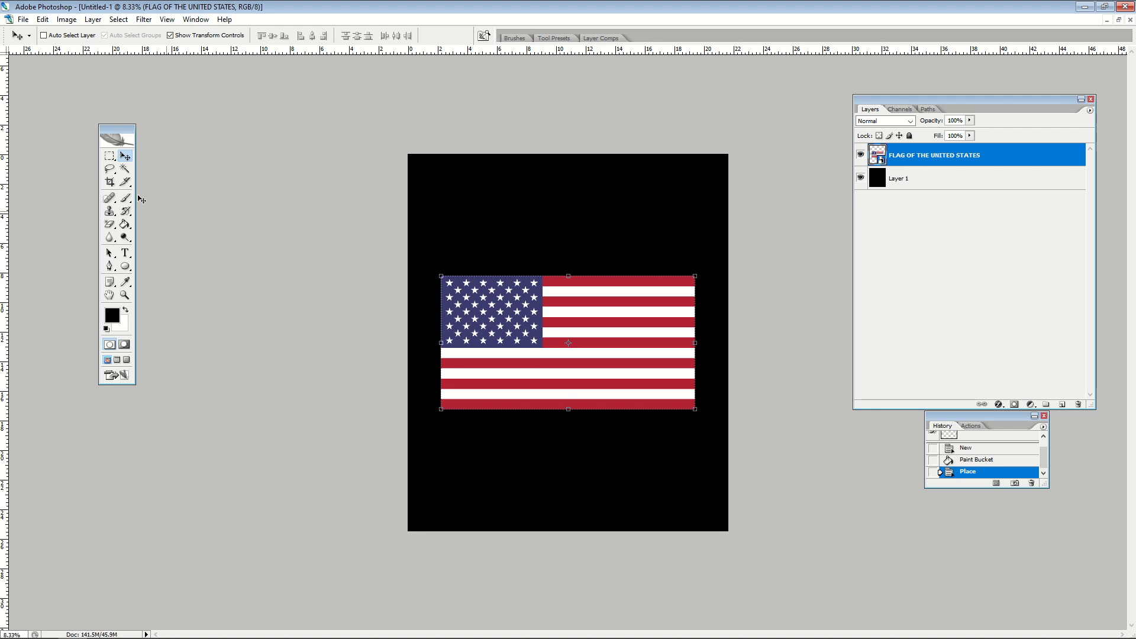
- Switch to the standard Eraser and rasterize the flag smart object
left_click(125, 223)
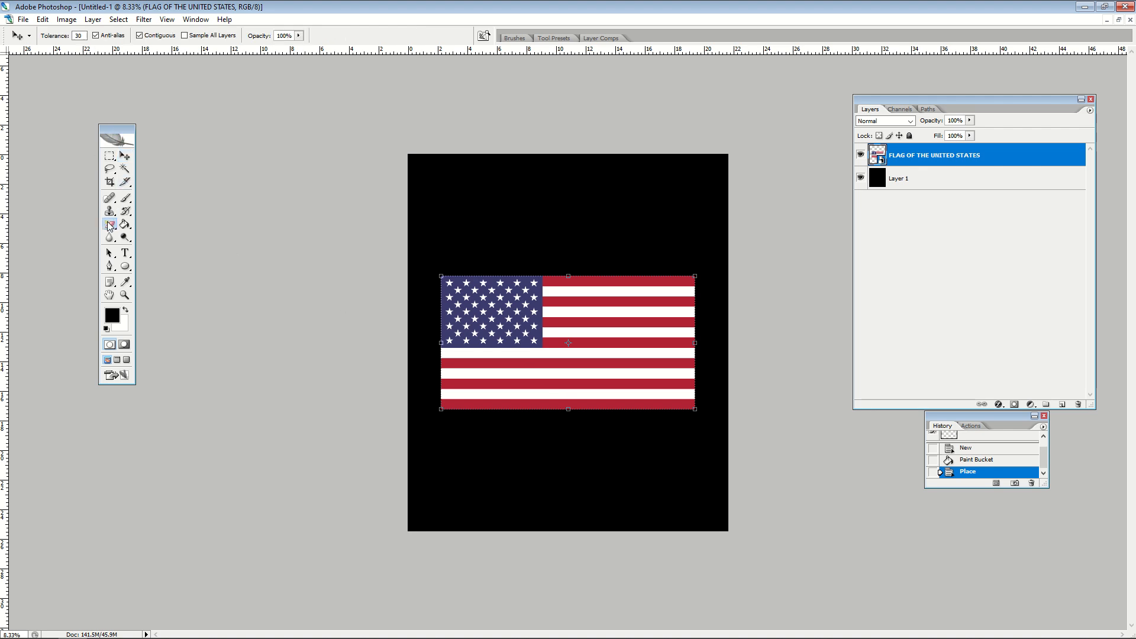
left_click(110, 210)
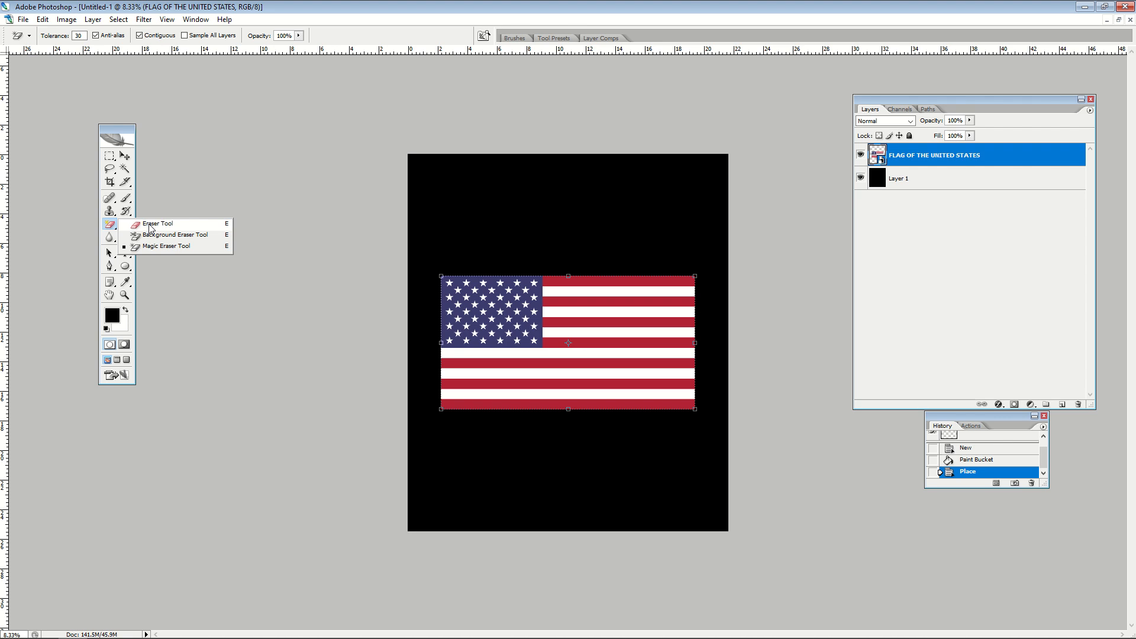
left_click(157, 223)
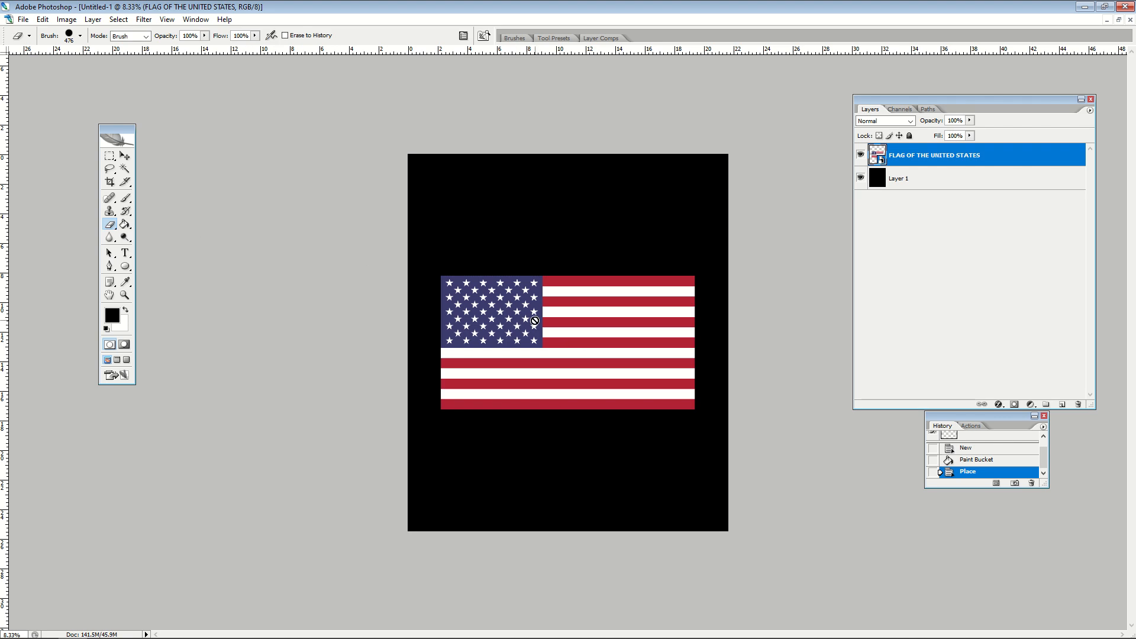
left_click(535, 320)
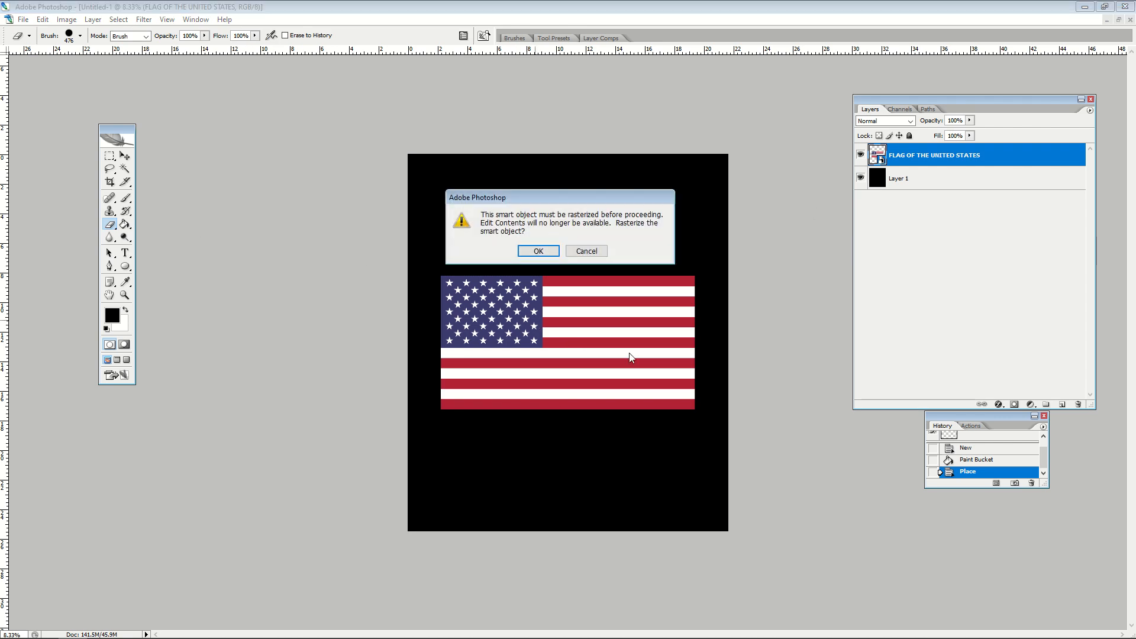
left_click(538, 251)
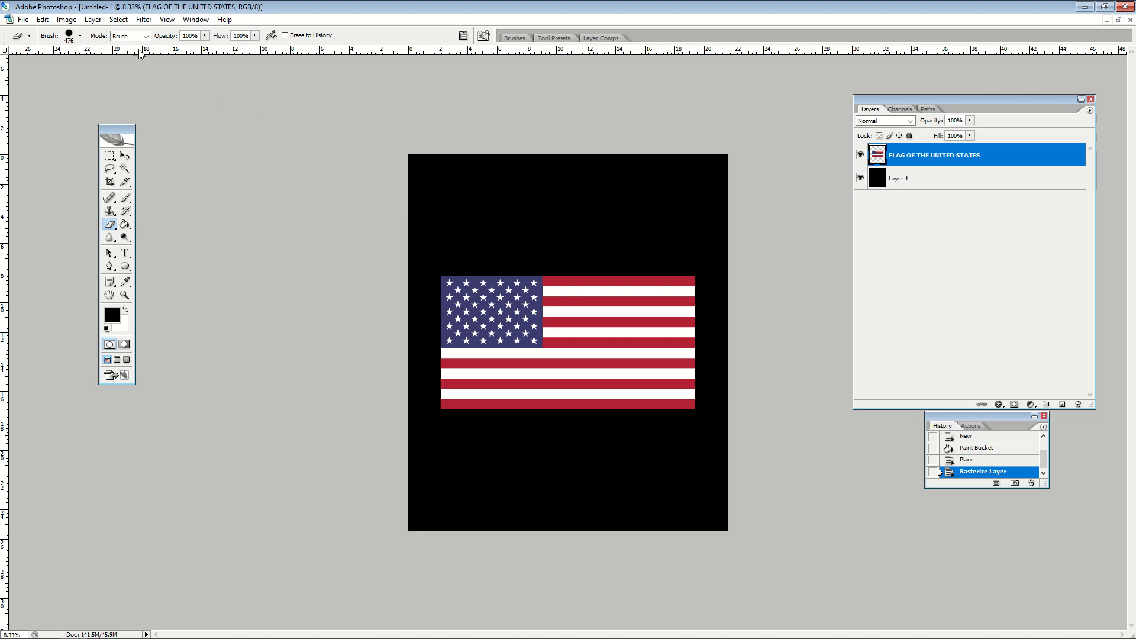
- Enlarge the eraser brush and erase curved streaks through the flag's stripes
left_click(77, 36)
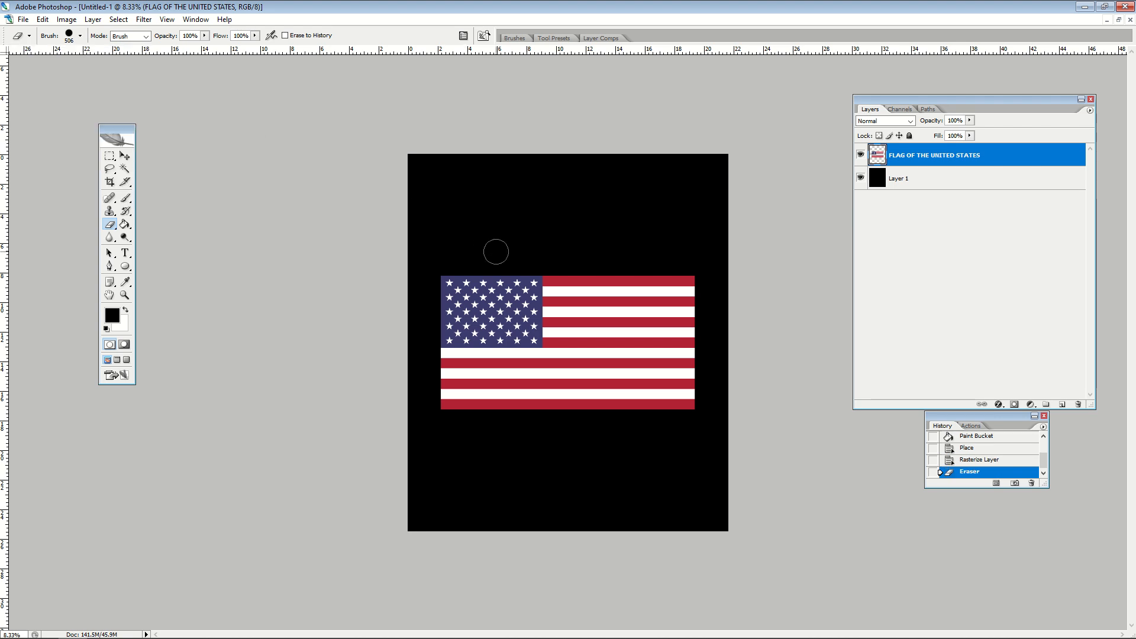
left_click_drag(496, 251, 540, 348)
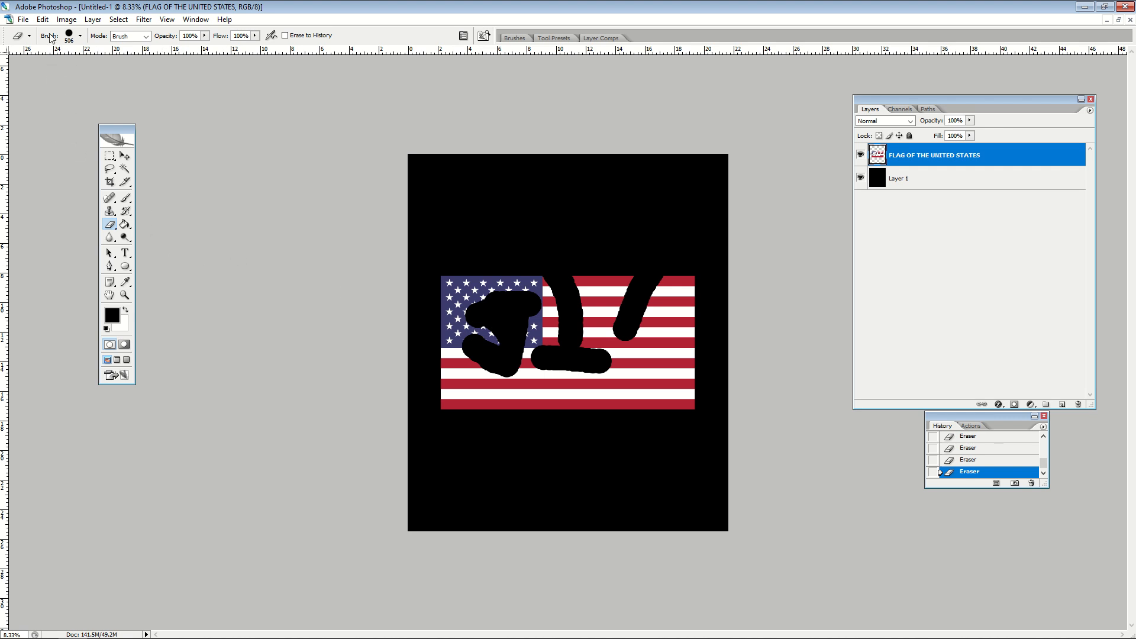
left_click(42, 19)
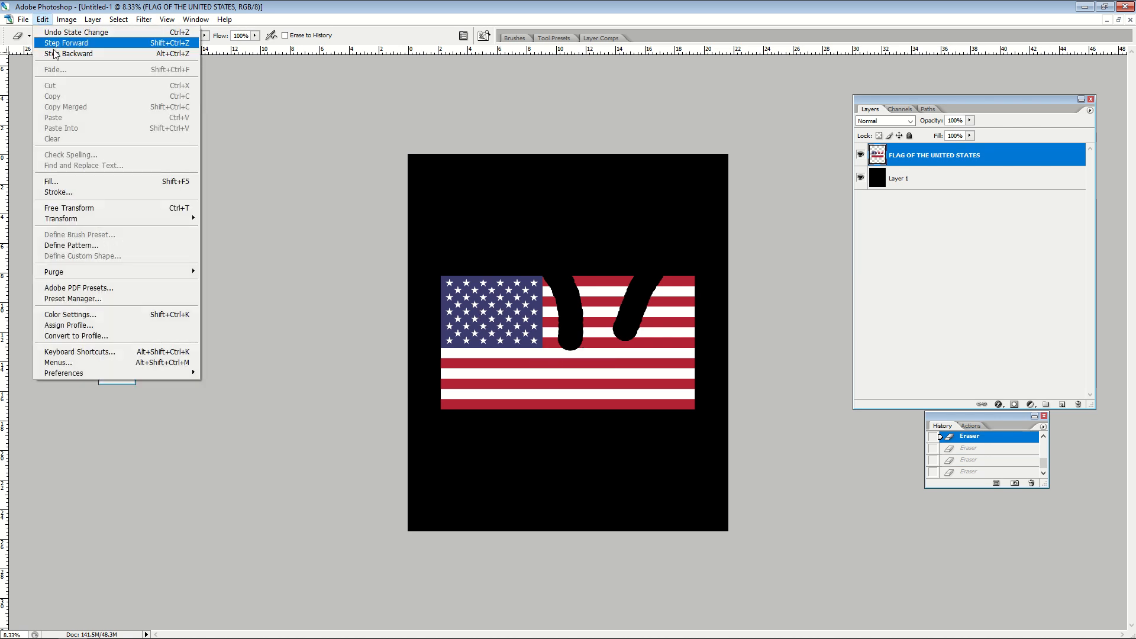
- Undo the eraser strokes and magic-erase the flag's top white stripe
left_click(65, 43)
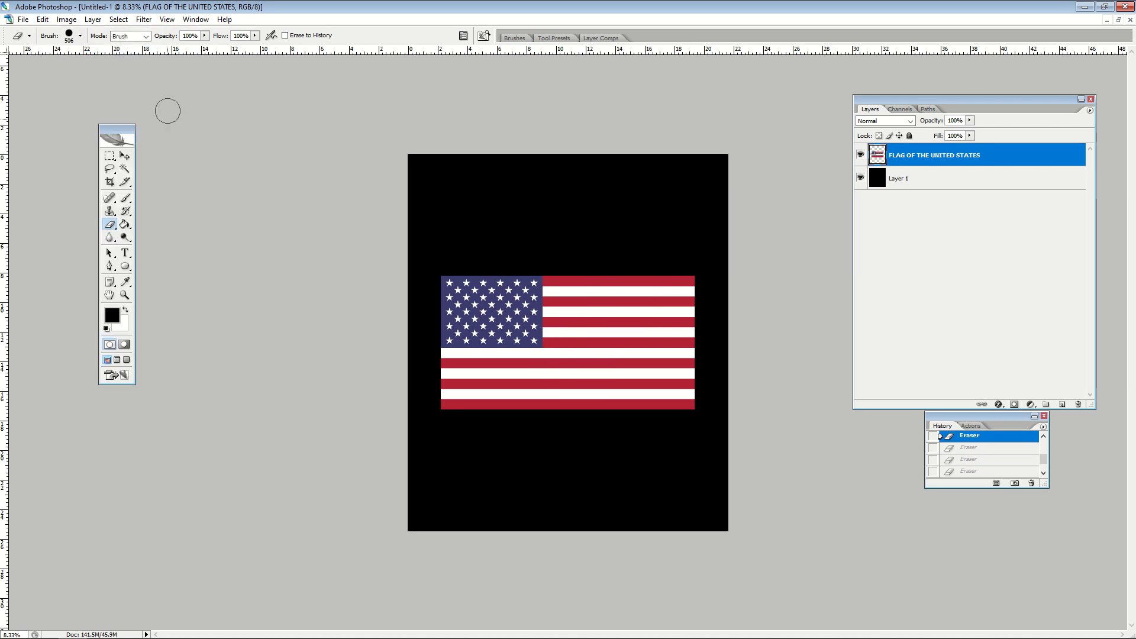
left_click(110, 224)
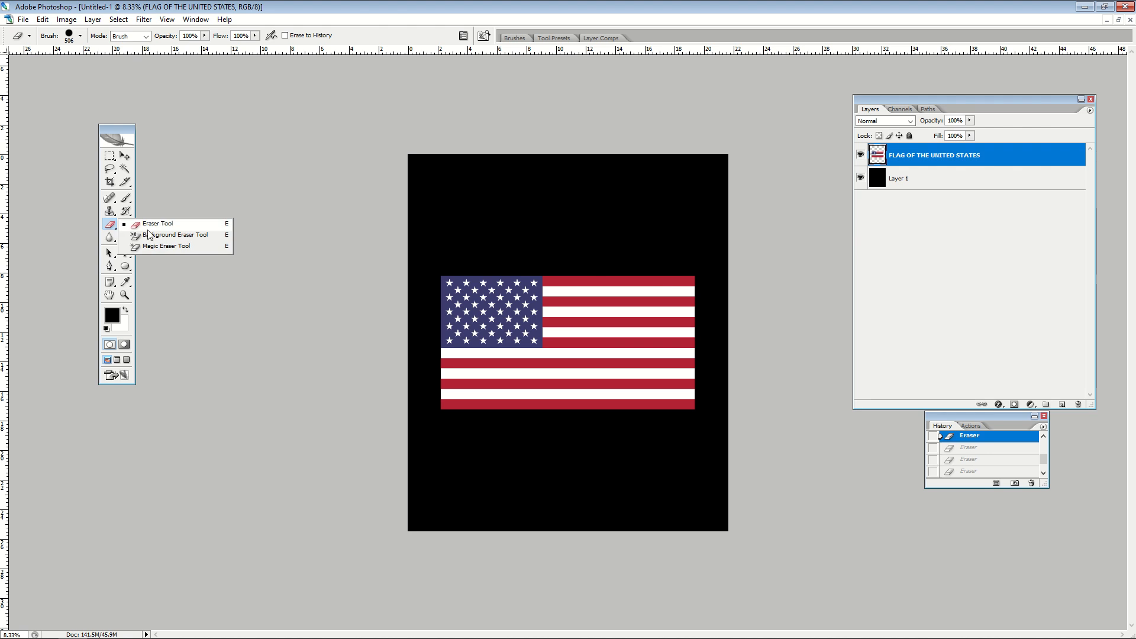
mouse_move(152, 250)
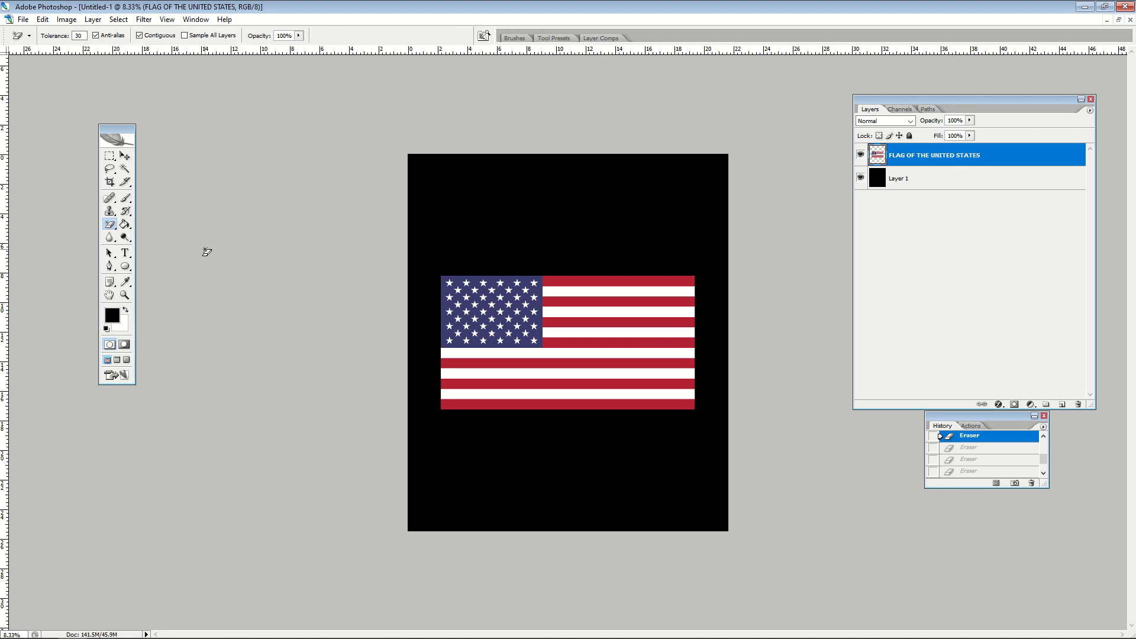
mouse_move(261, 256)
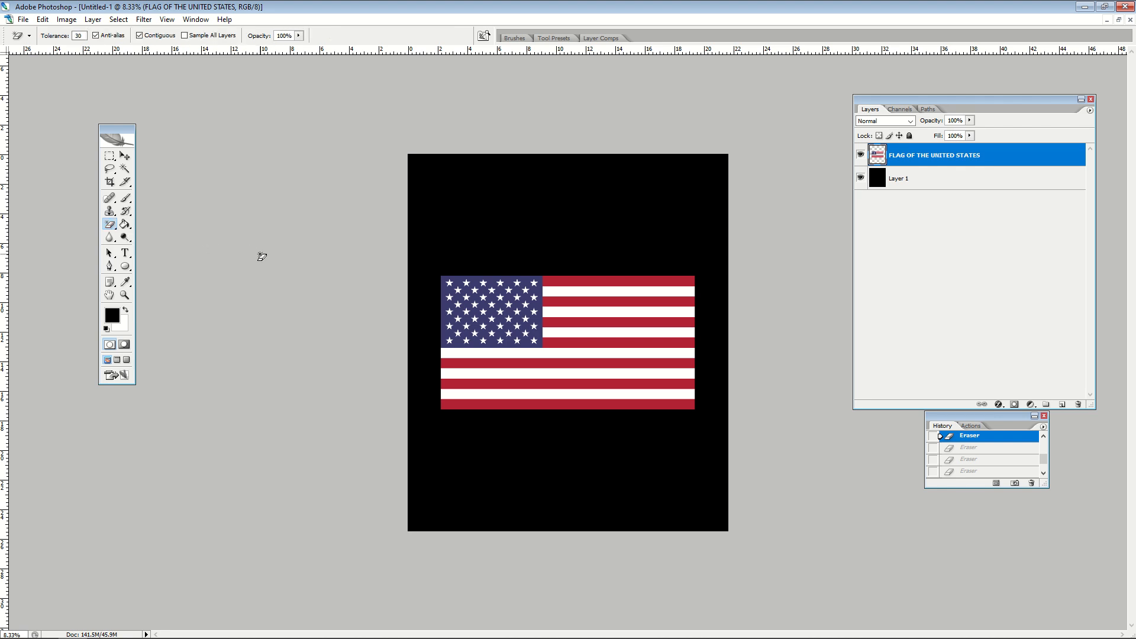
mouse_move(388, 259)
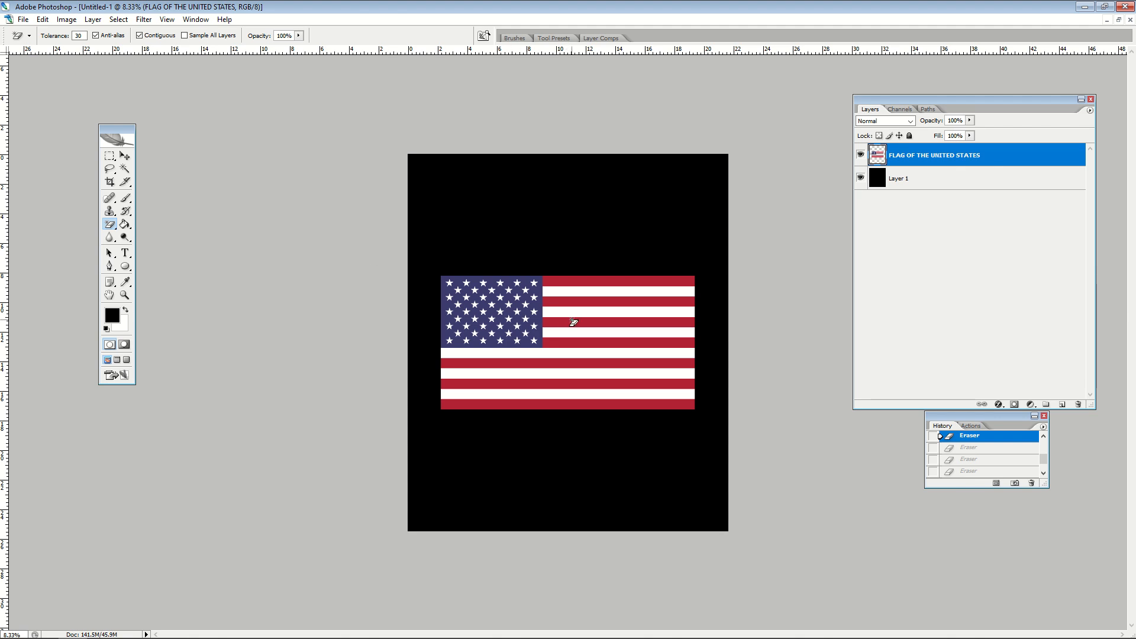
mouse_move(592, 277)
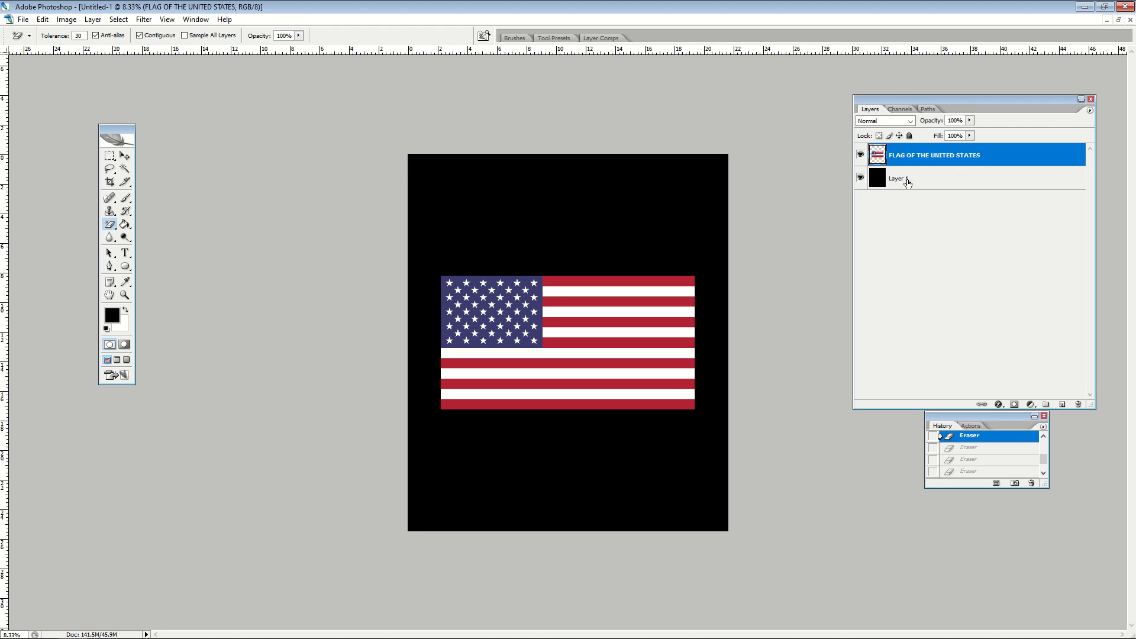
left_click(898, 178)
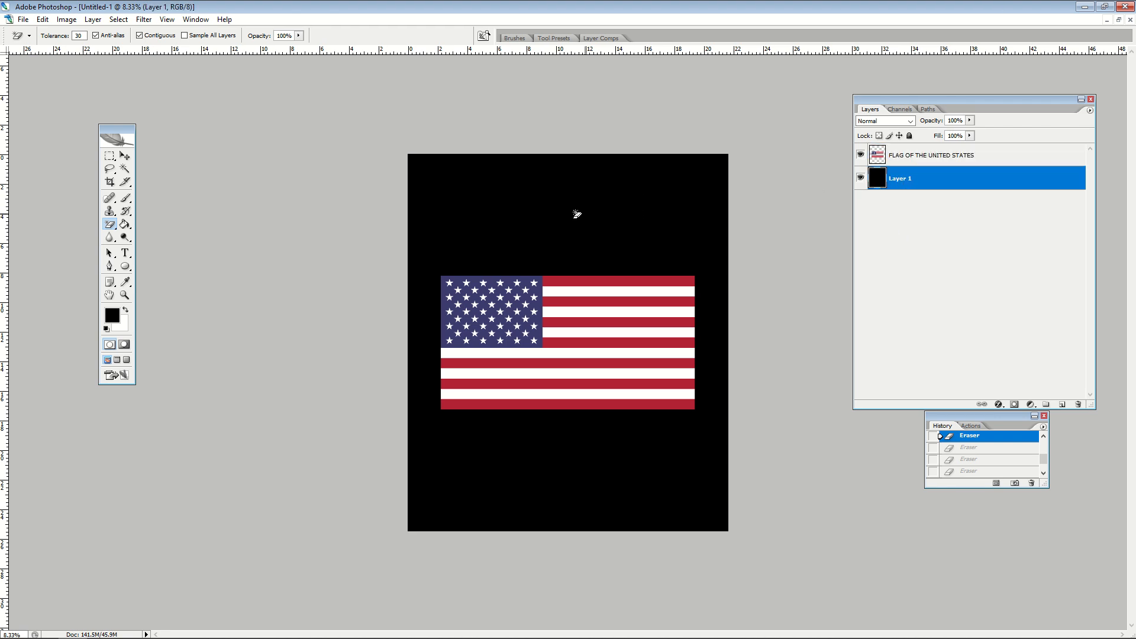
left_click(942, 155)
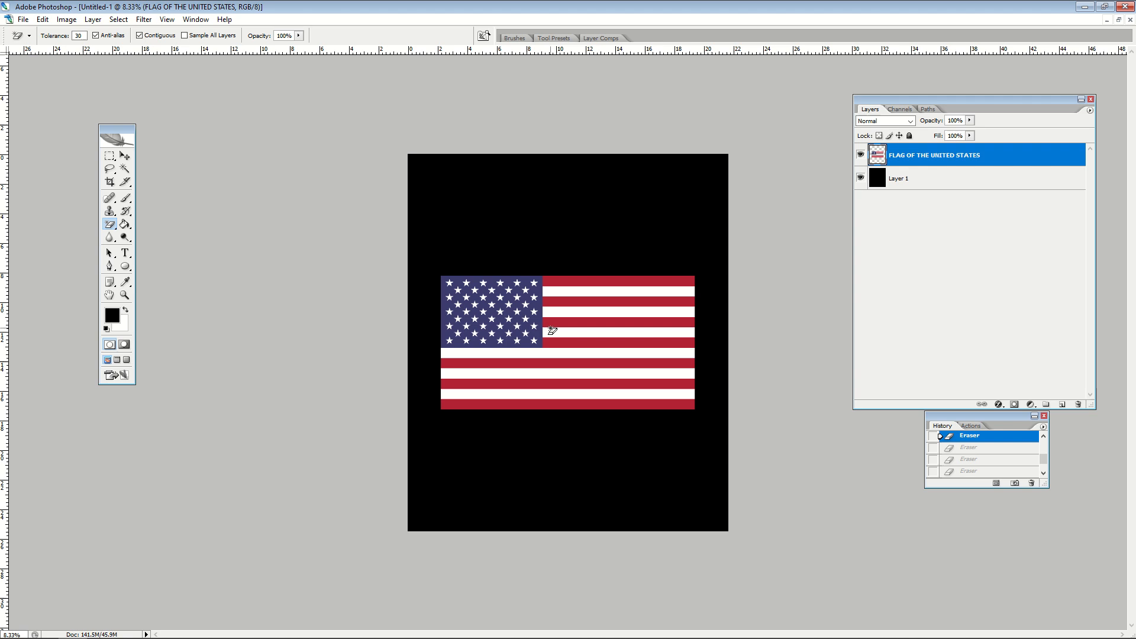
mouse_move(326, 94)
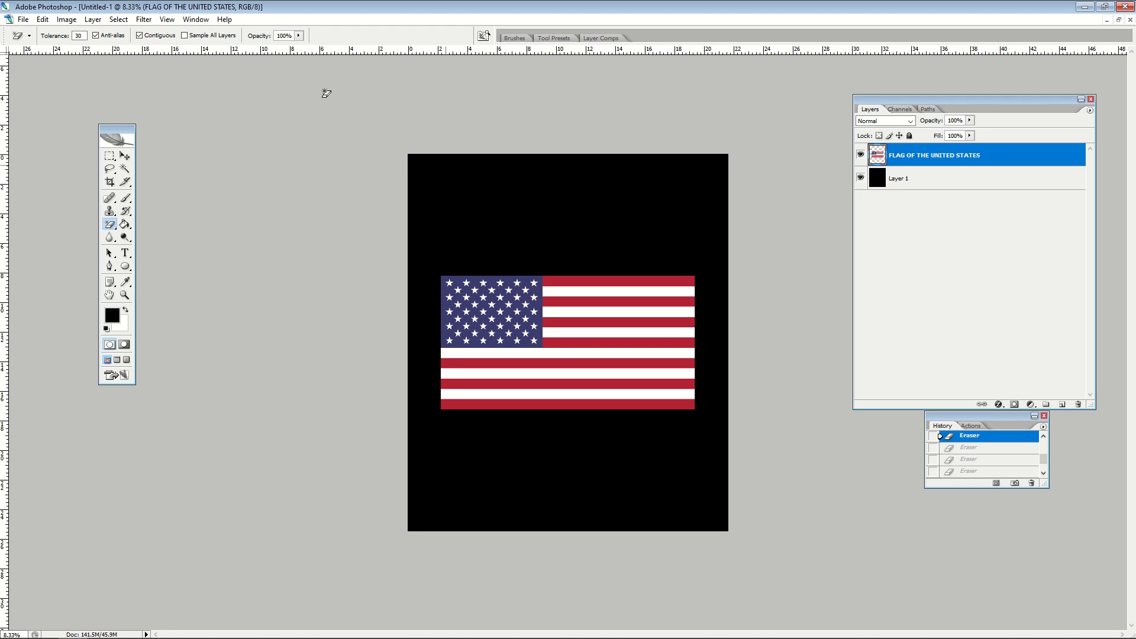
left_click(167, 19)
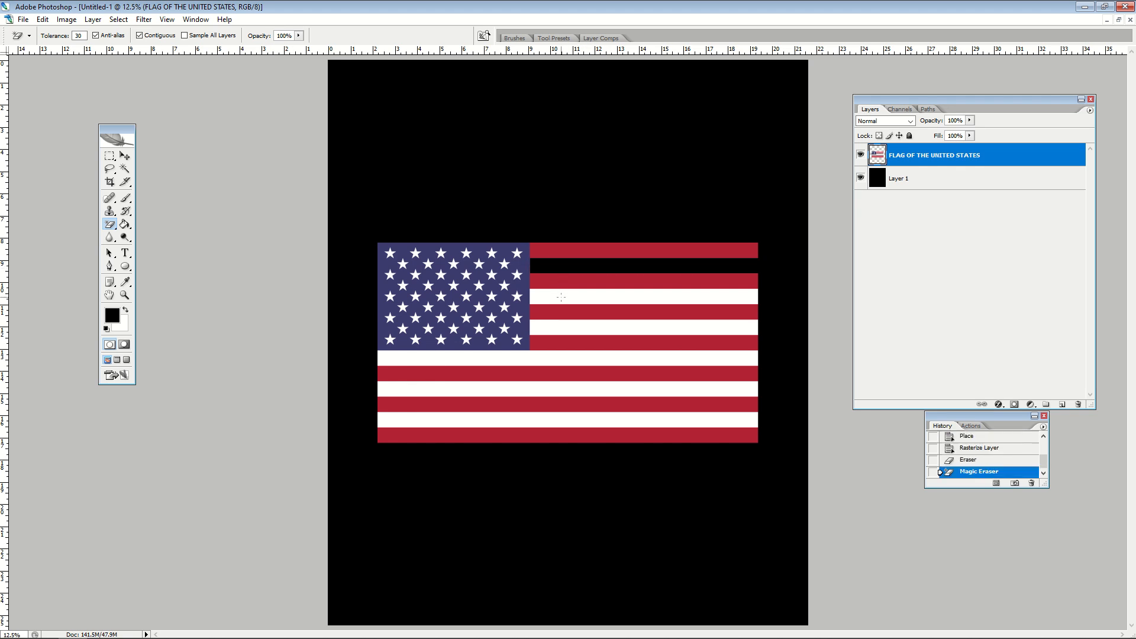
- Magic-erase the remaining white stripes, then zoom to 100% and erase several stars
left_click(568, 372)
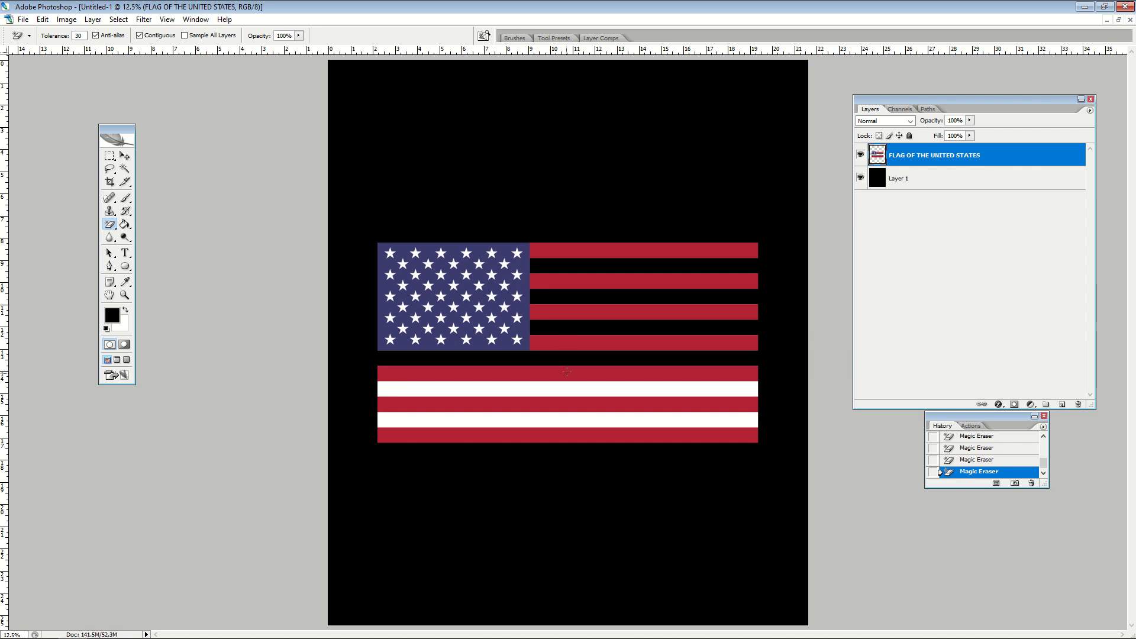
left_click(547, 444)
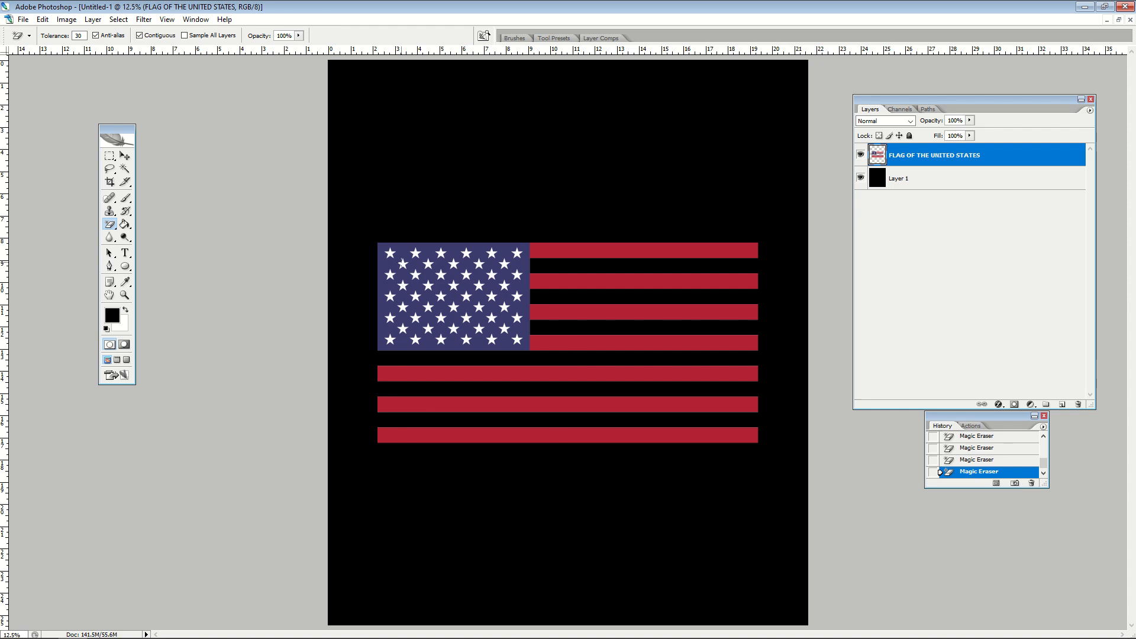
left_click(167, 19)
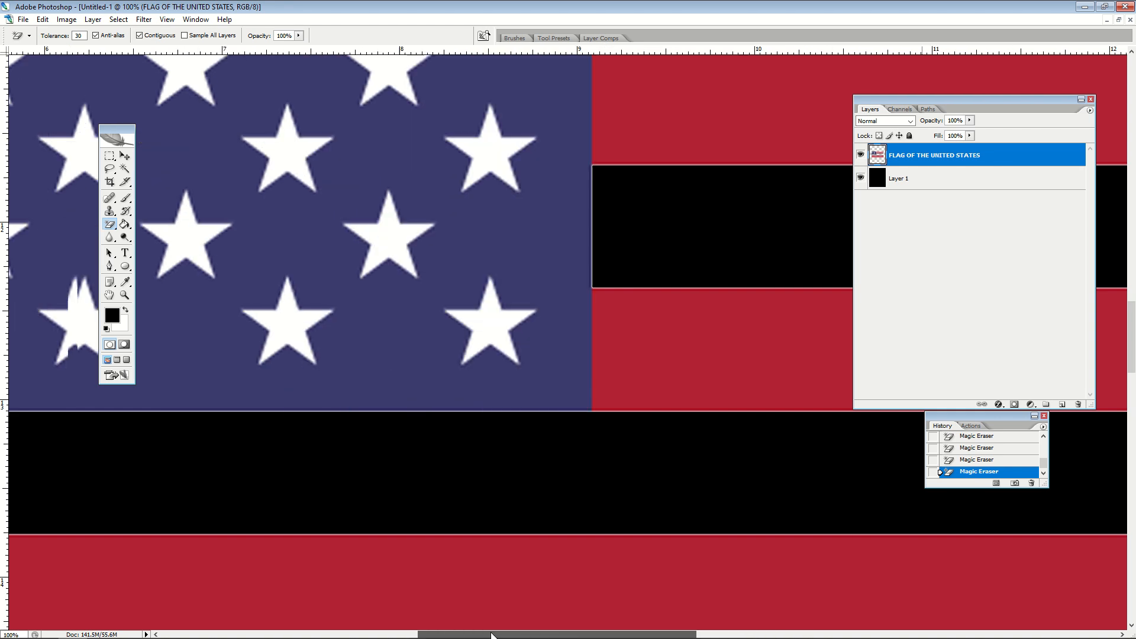
left_click(380, 327)
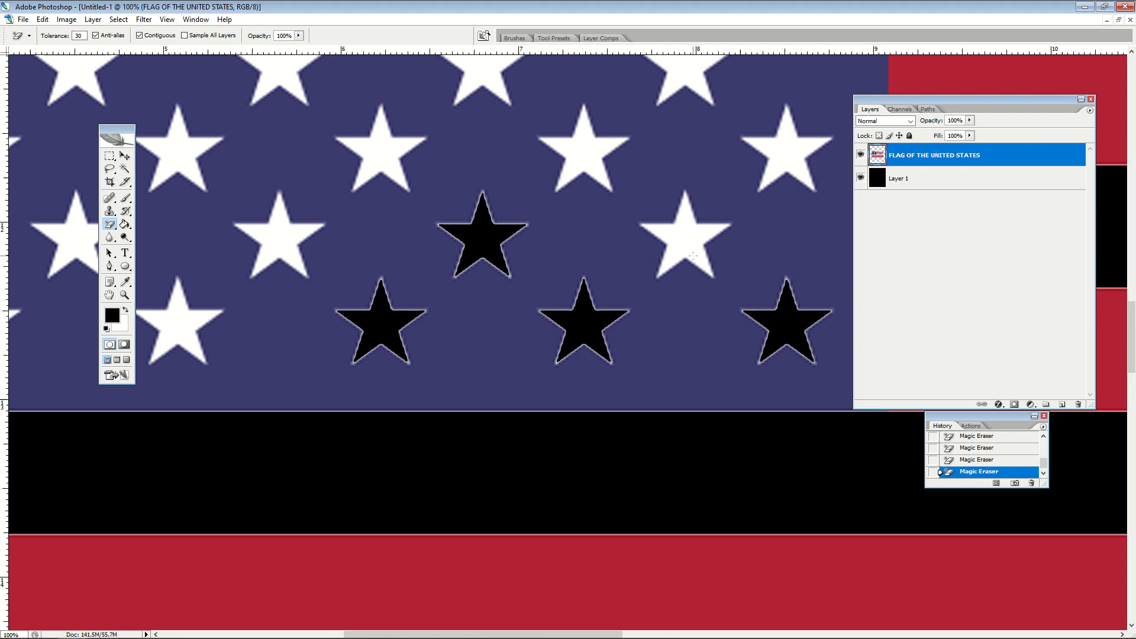
left_click(692, 76)
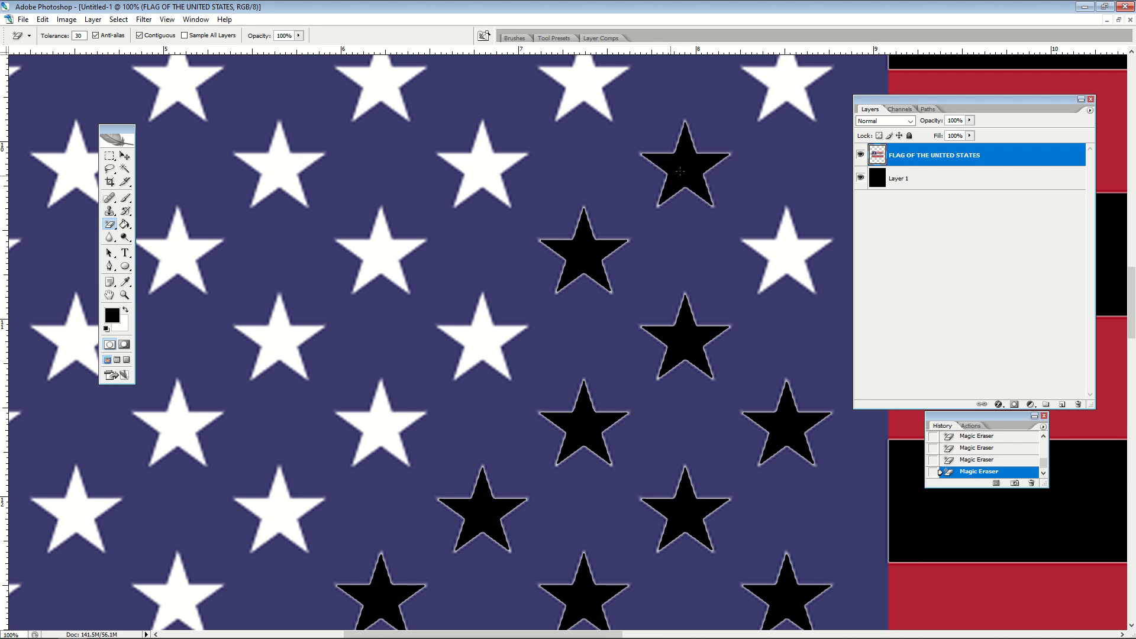
left_click(143, 19)
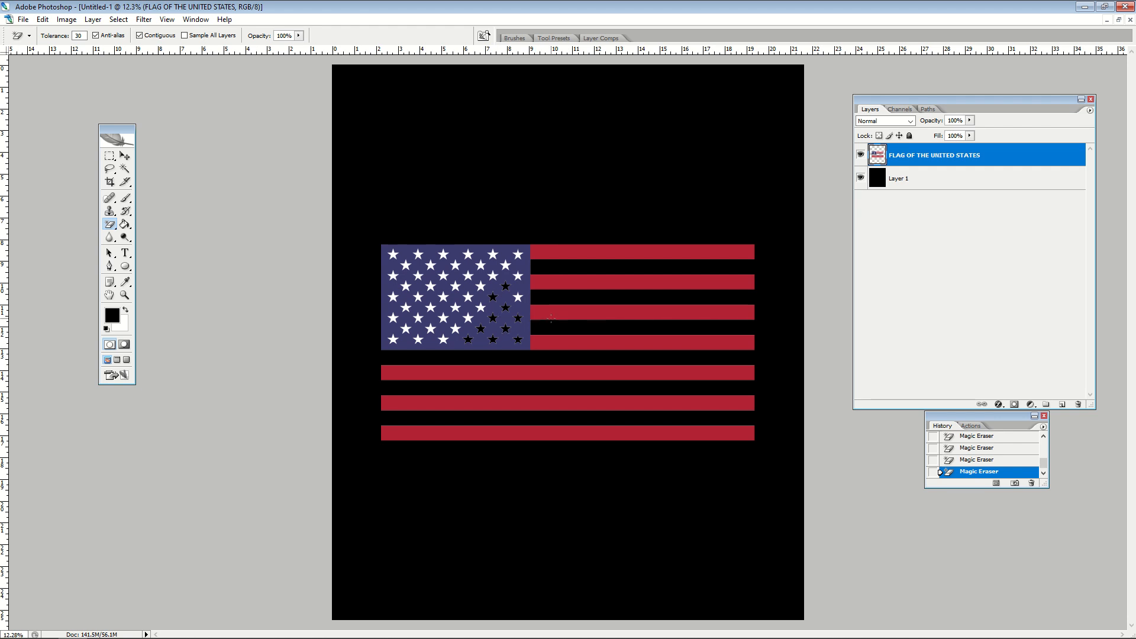
- Add a new layer above the background, fill it purple, and hide it
left_click(898, 178)
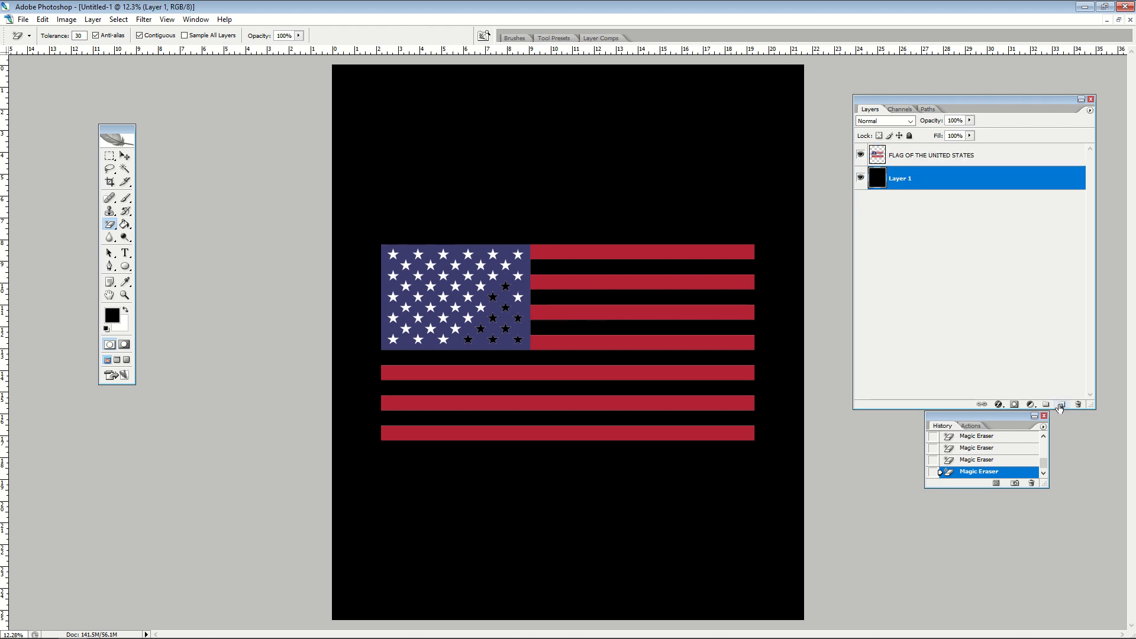
left_click(1060, 404)
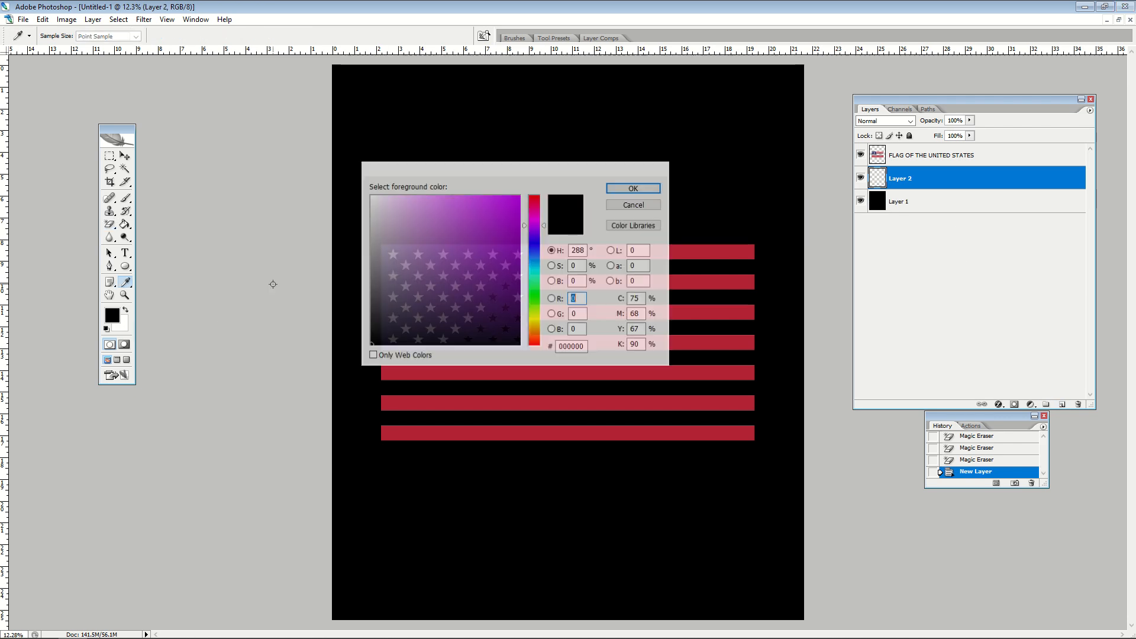
left_click(632, 189)
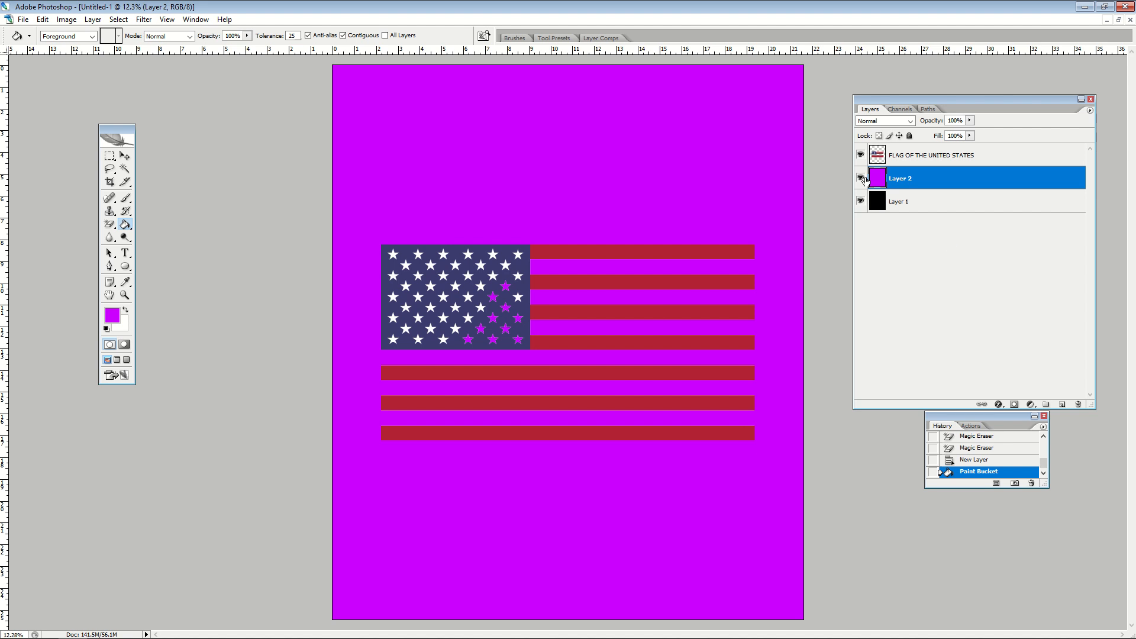
left_click(861, 178)
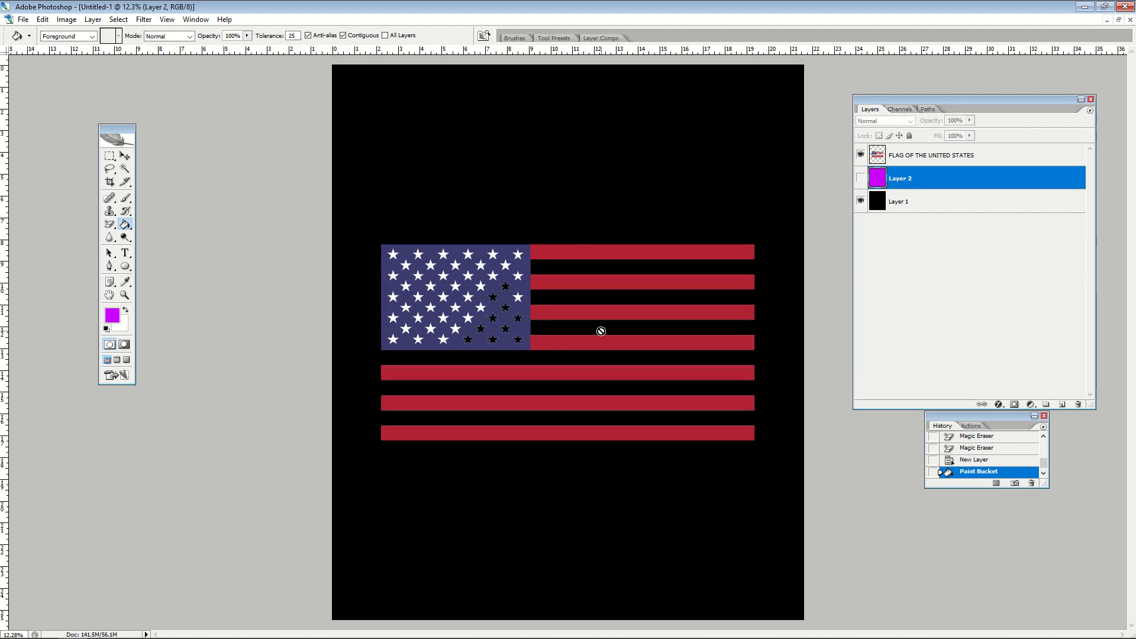
mouse_move(580, 313)
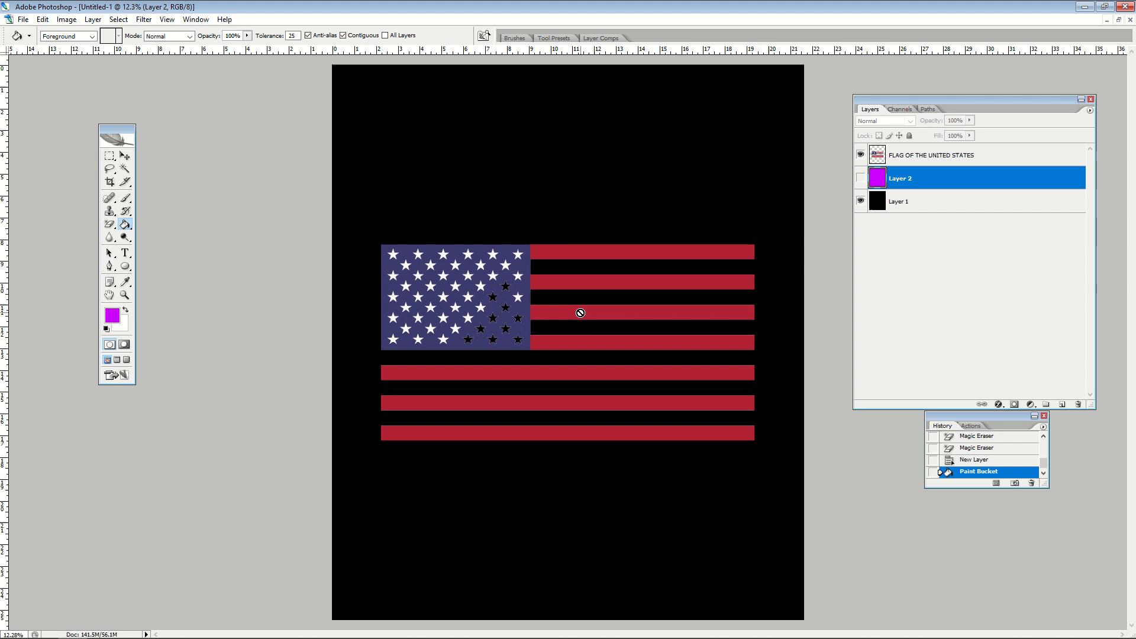
- Delete the purple fill layer and the erased flag layer
right_click(898, 177)
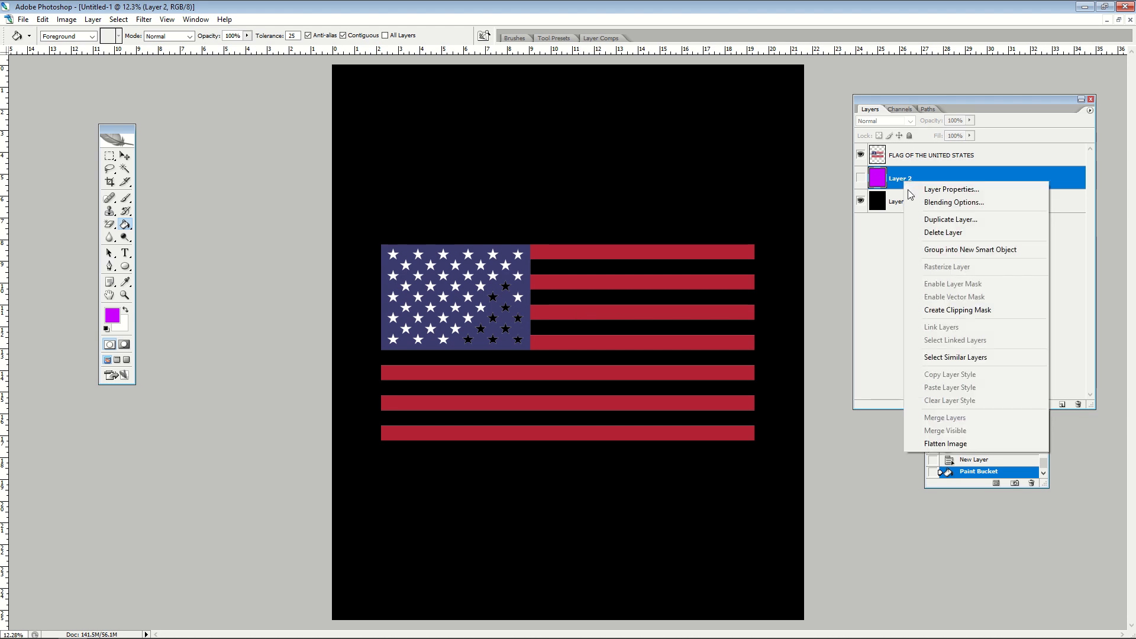
left_click(943, 232)
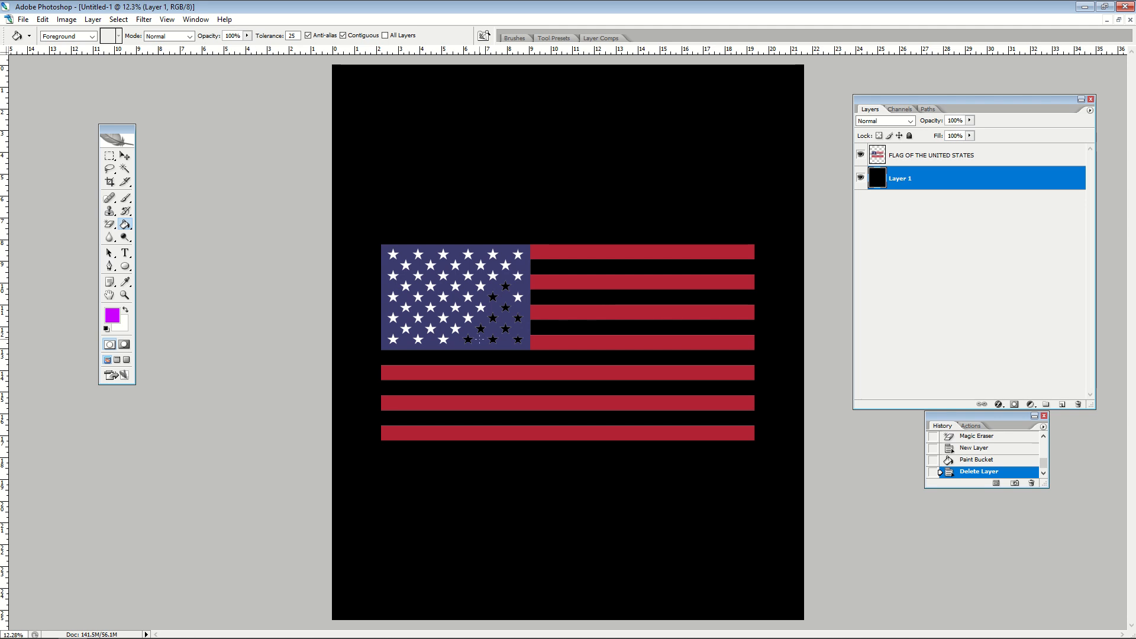
mouse_move(583, 277)
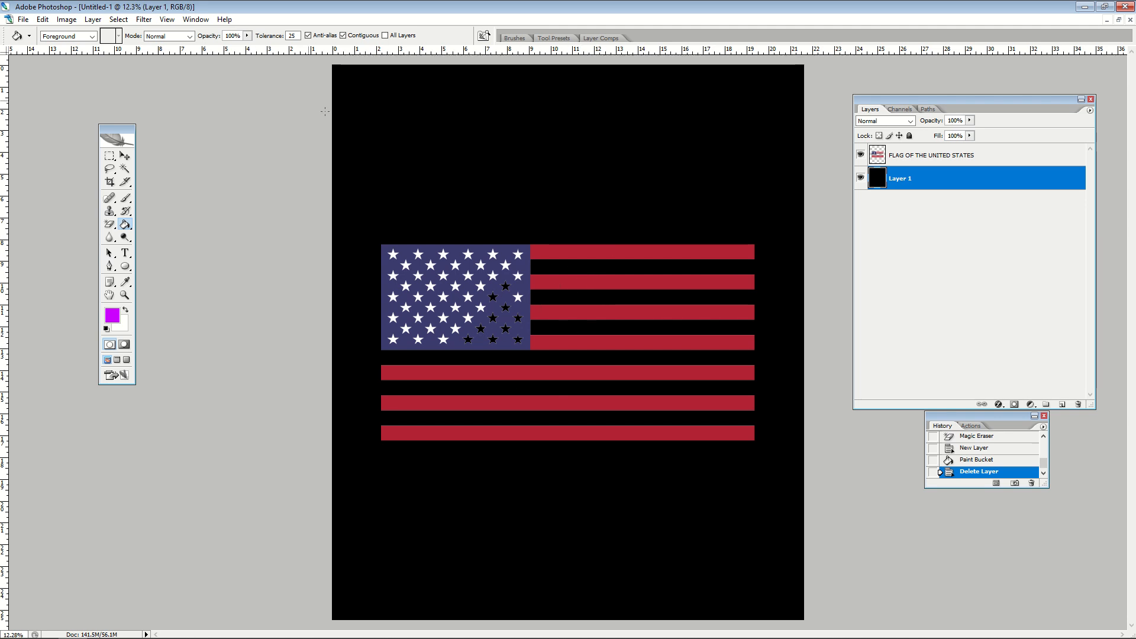
left_click(935, 154)
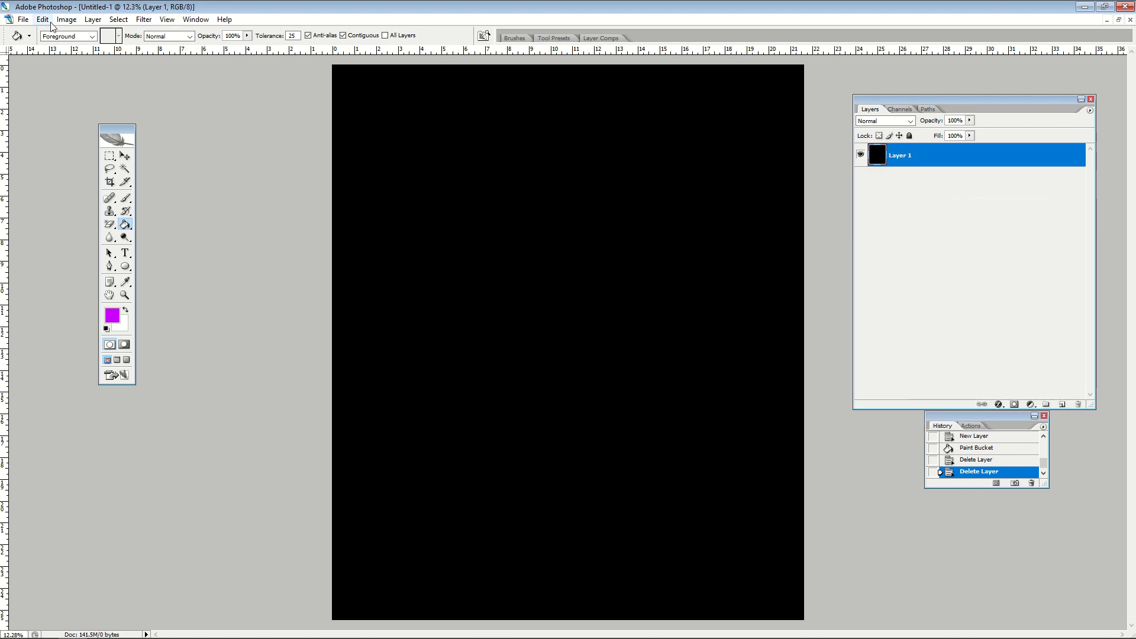
- Place a fresh FLAG OF THE UNITED STATES image over the black background
left_click(22, 19)
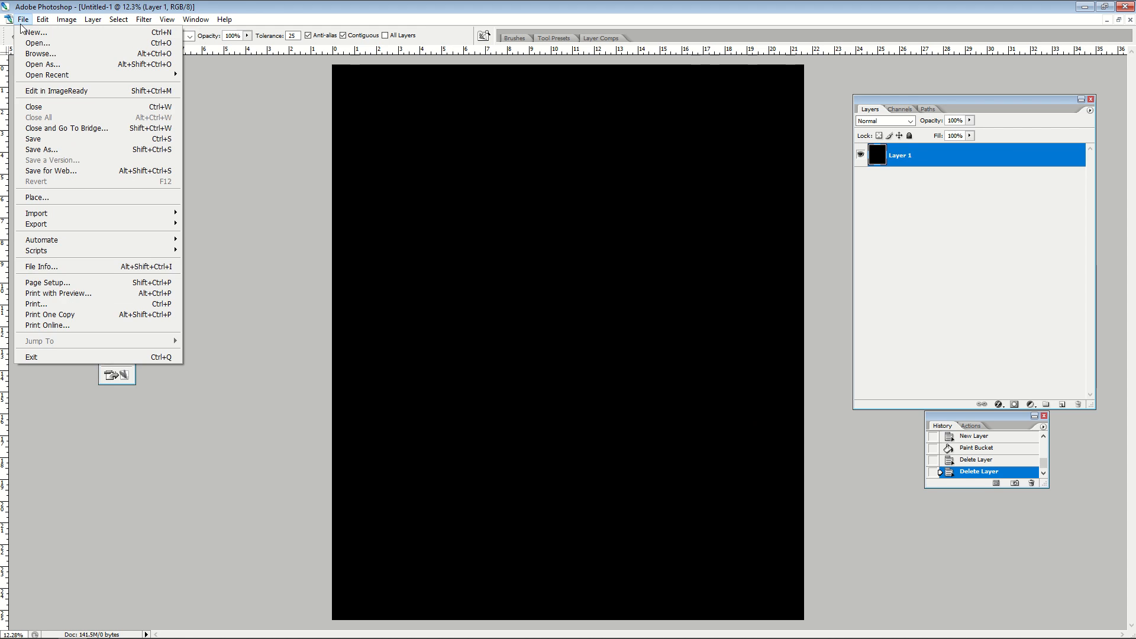
left_click(37, 197)
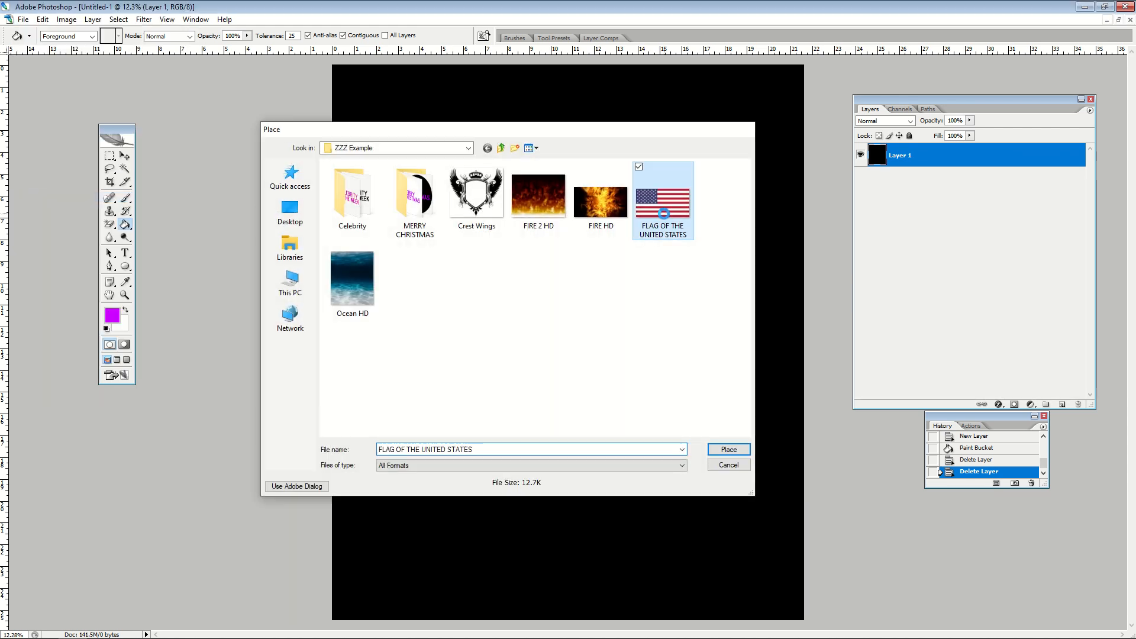
left_click(727, 450)
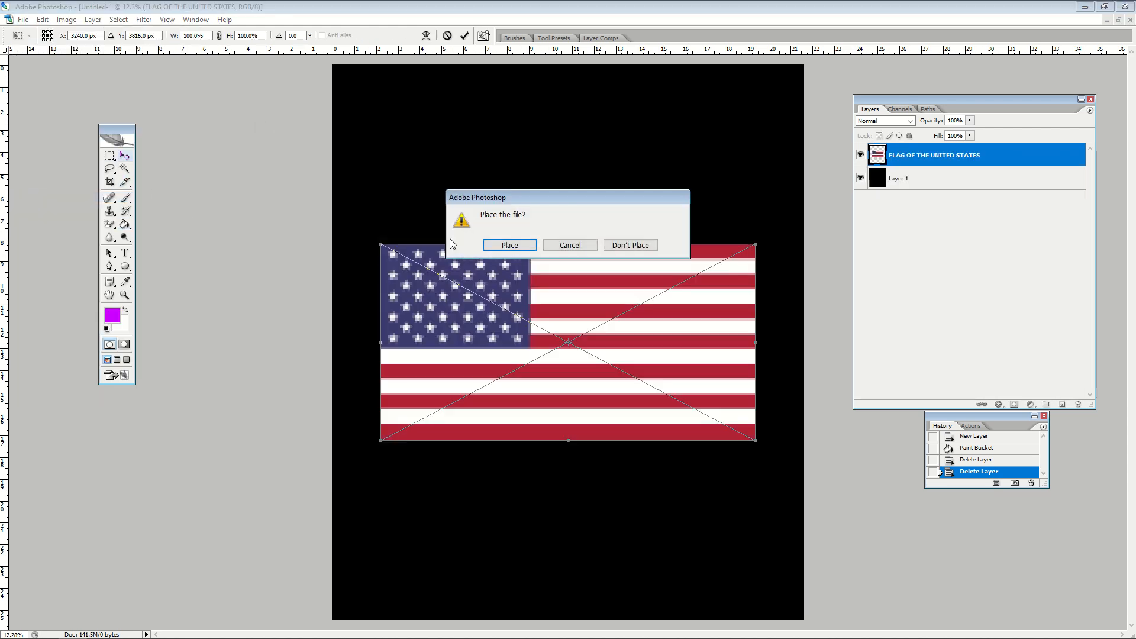
left_click(509, 245)
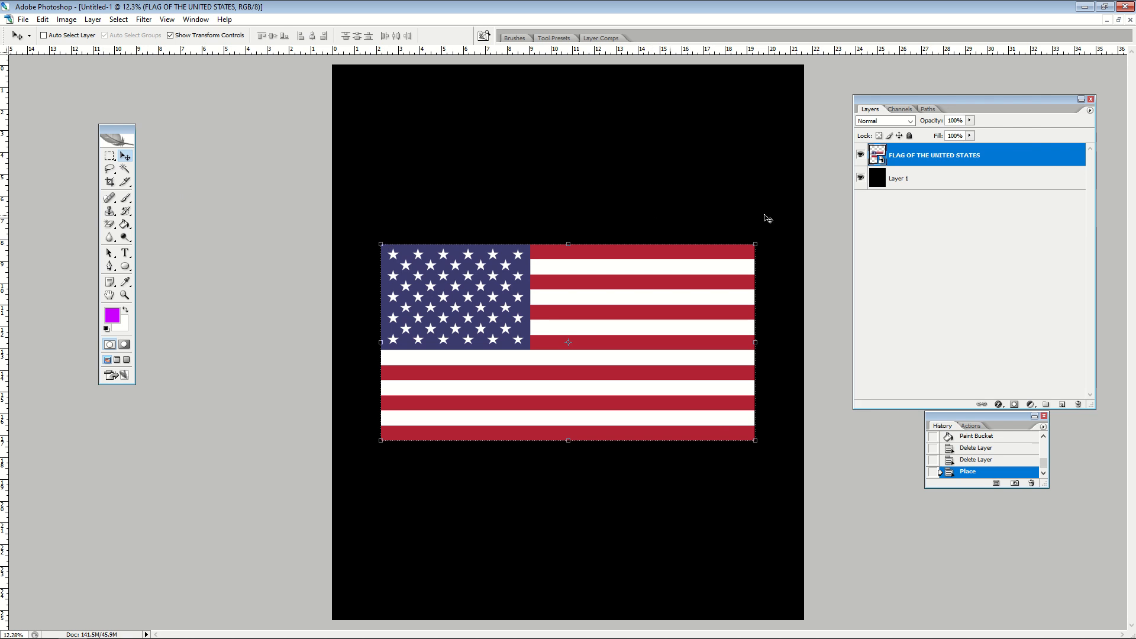
- Add a new empty layer and begin placing another image
left_click(1060, 404)
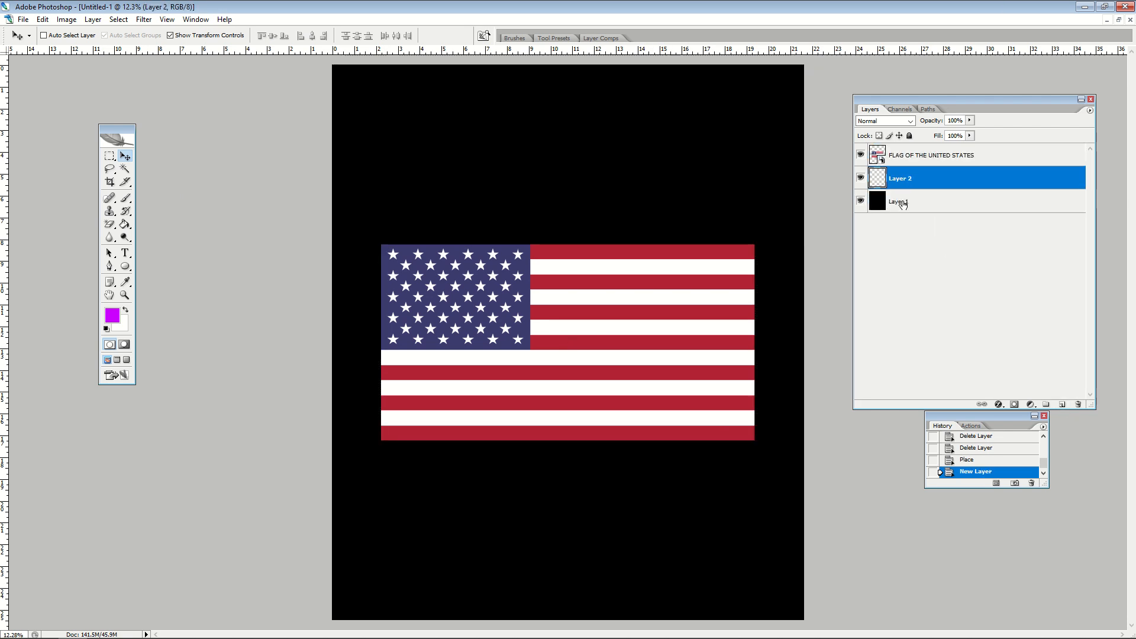
left_click(22, 19)
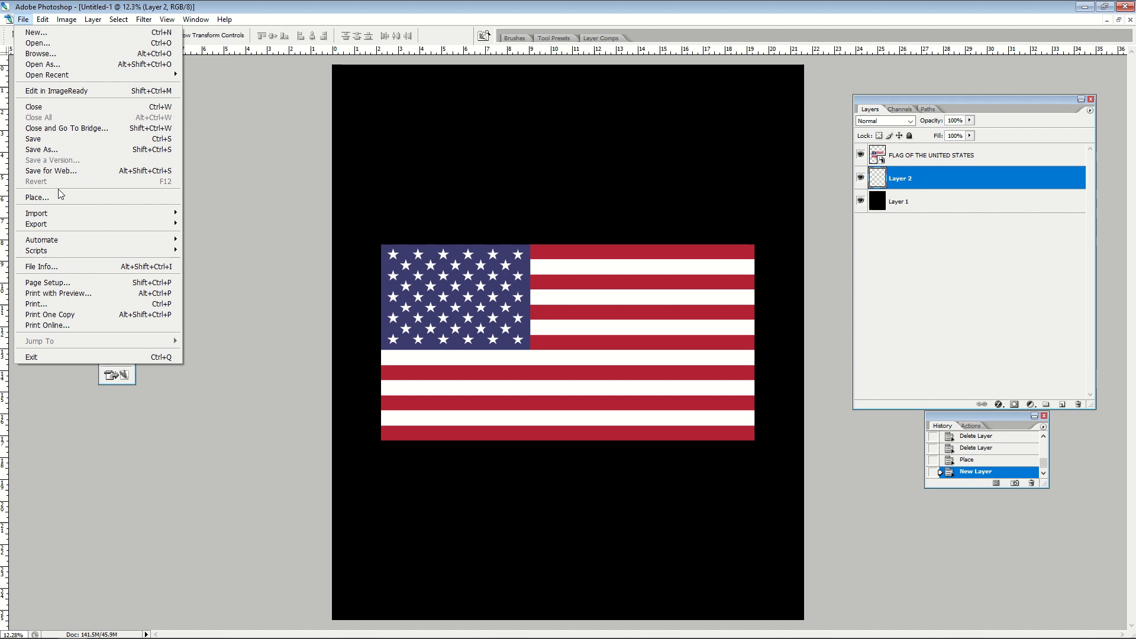
left_click(373, 244)
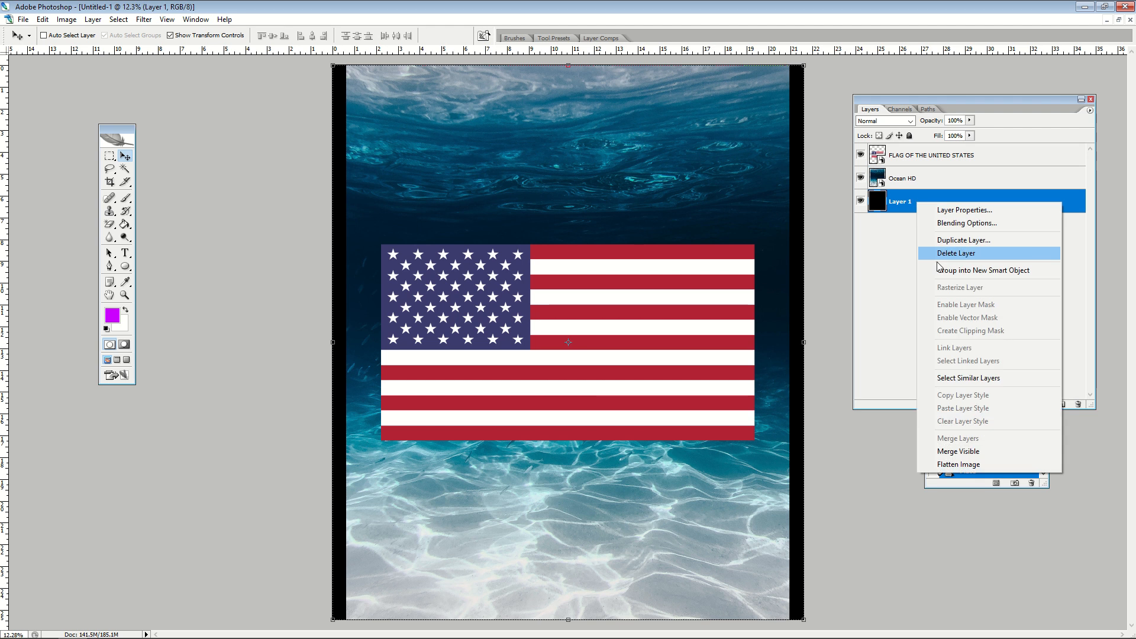
- Delete the black Layer 1 and toggle the flag off and on to view the ocean
left_click(955, 253)
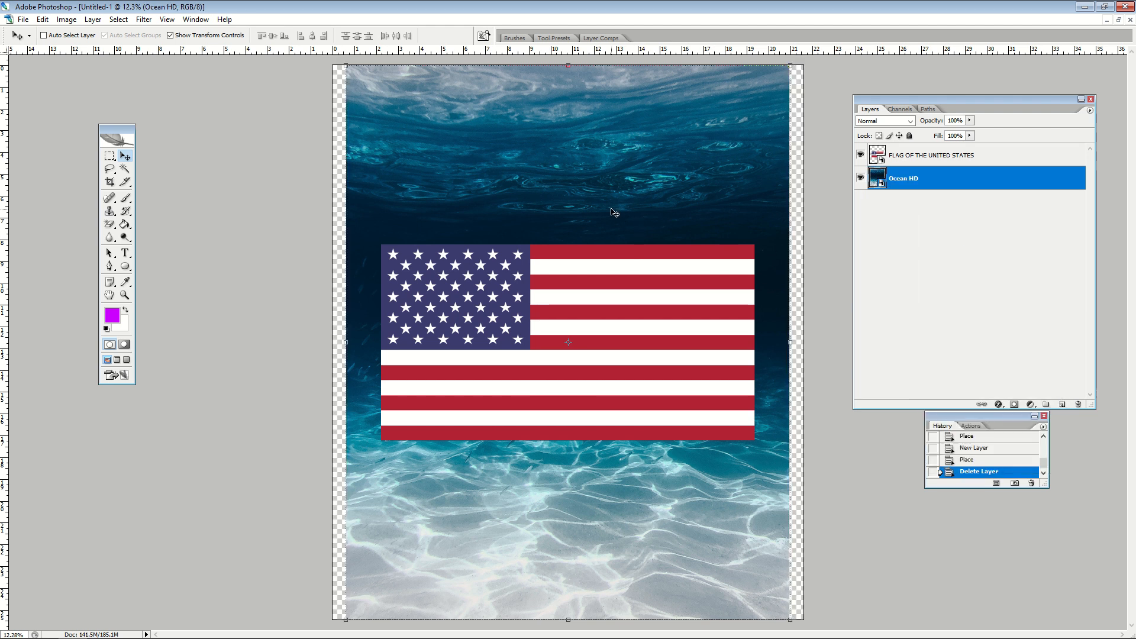
left_click(861, 154)
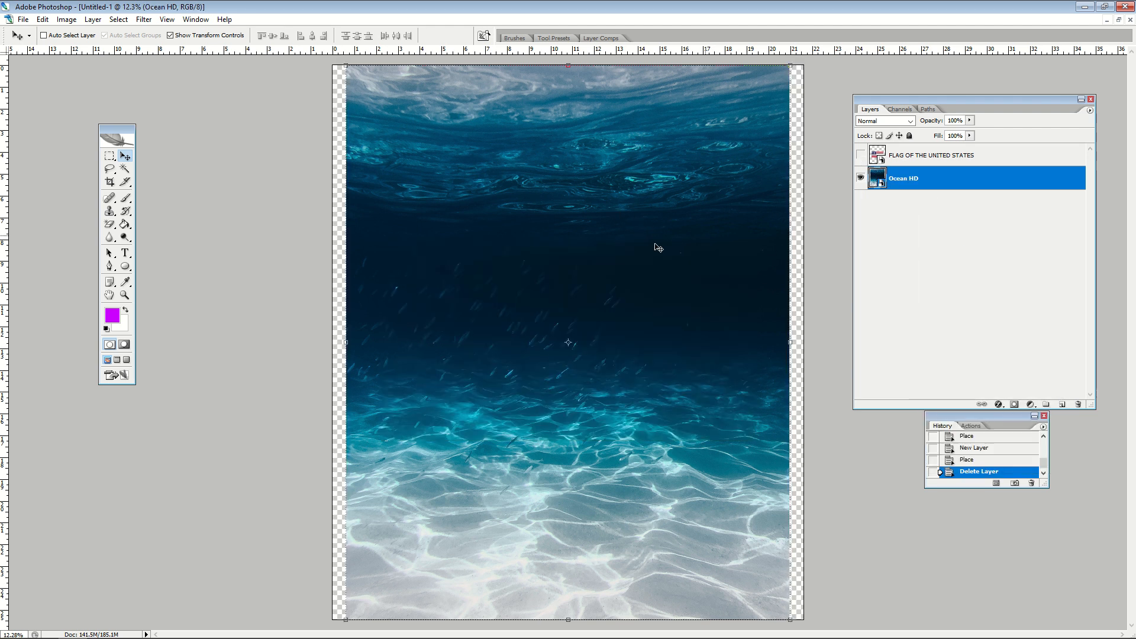
mouse_move(598, 364)
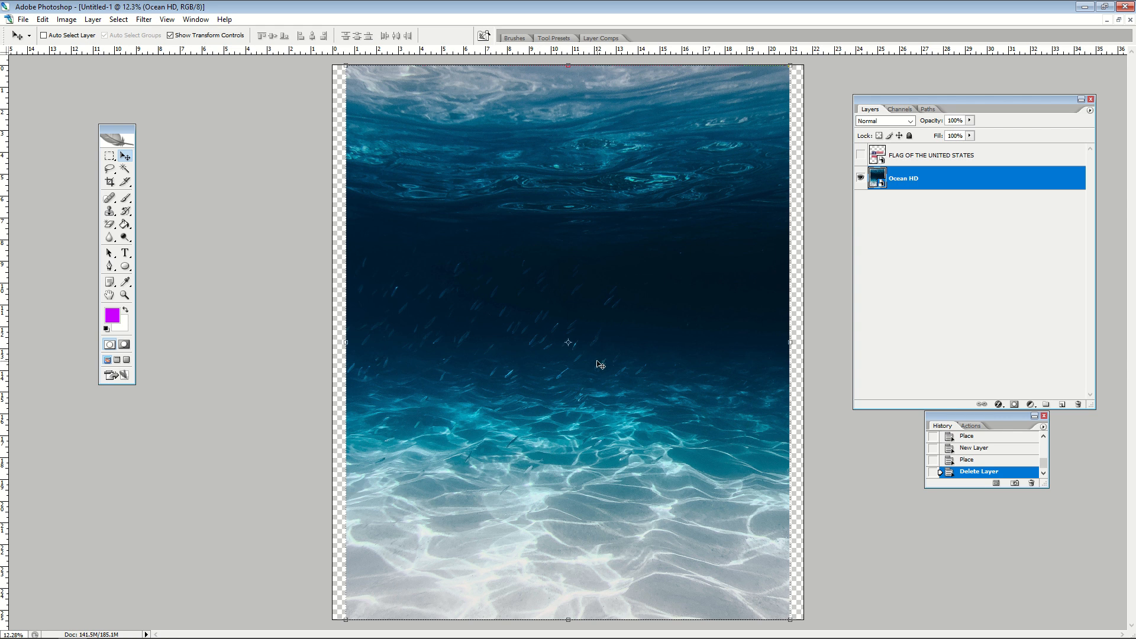
mouse_move(571, 253)
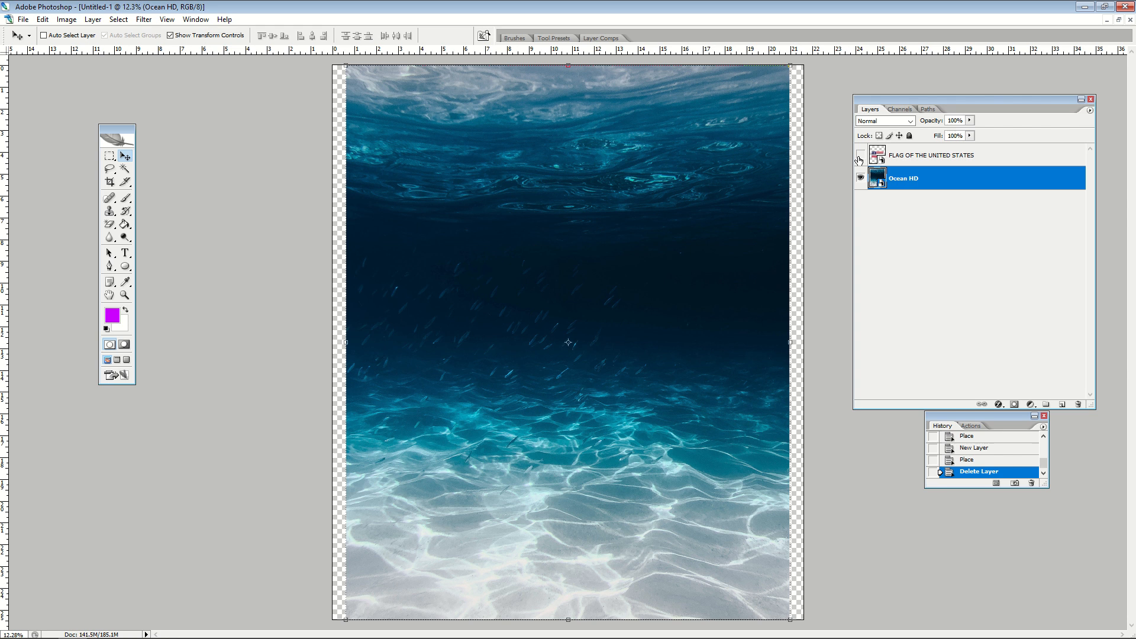
left_click(861, 154)
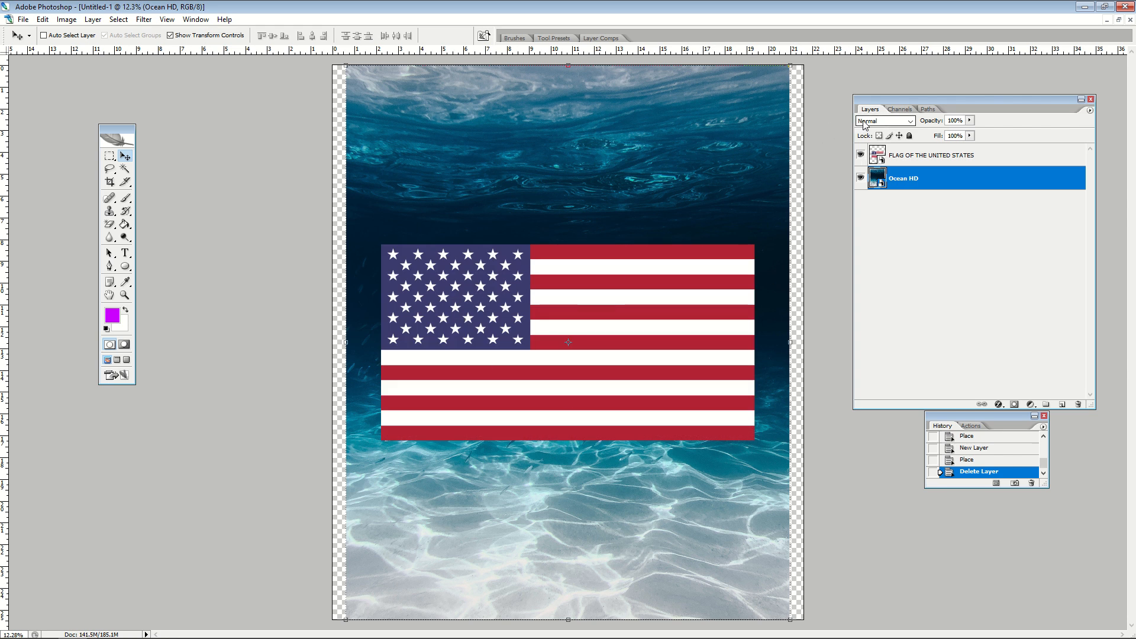
- Select the US flag layer and set its blend mode to Multiply
left_click(909, 120)
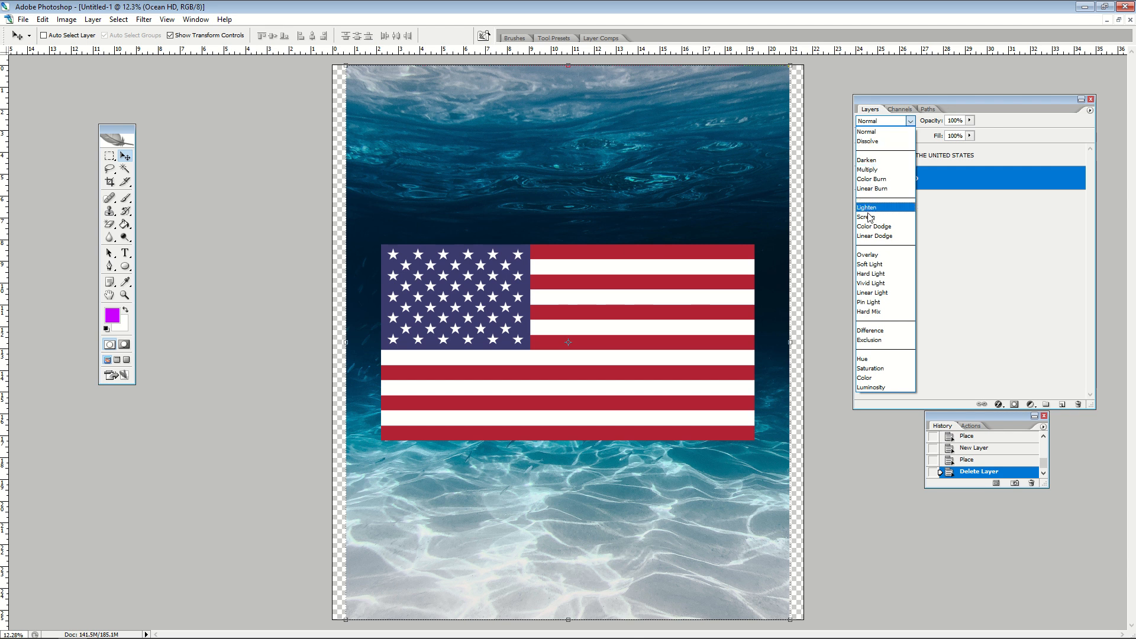
mouse_move(881, 132)
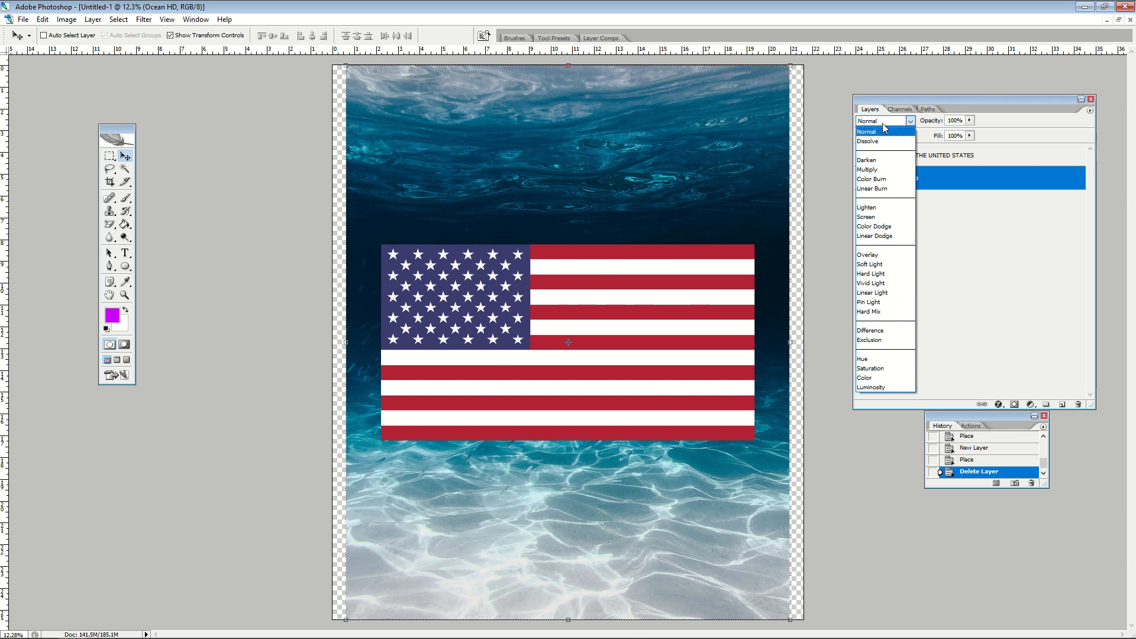
left_click(866, 131)
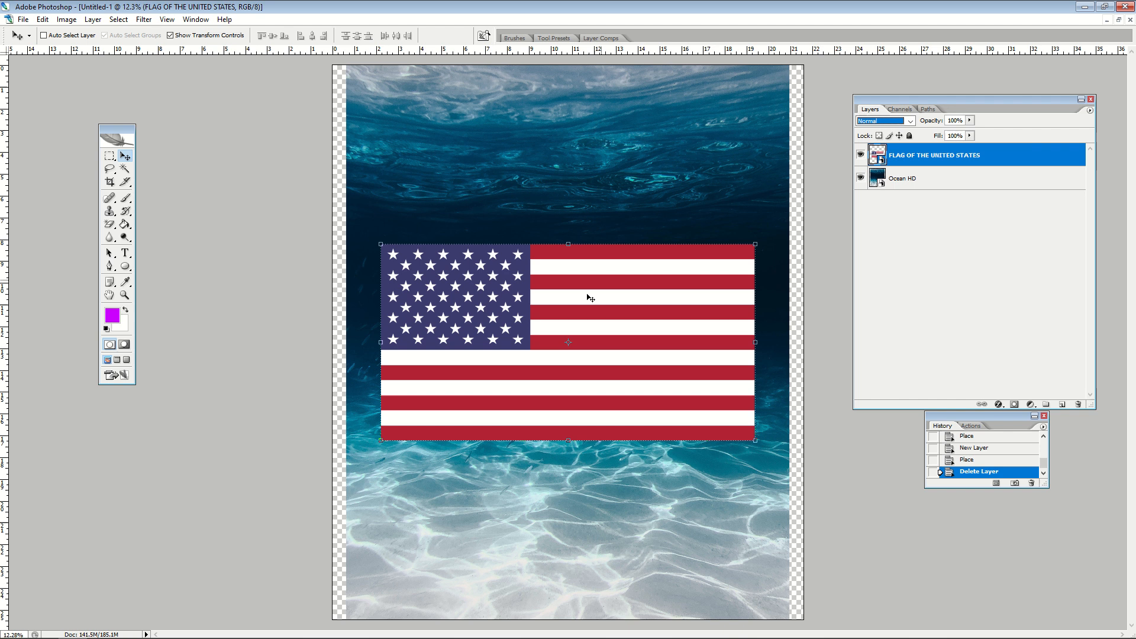
mouse_move(651, 163)
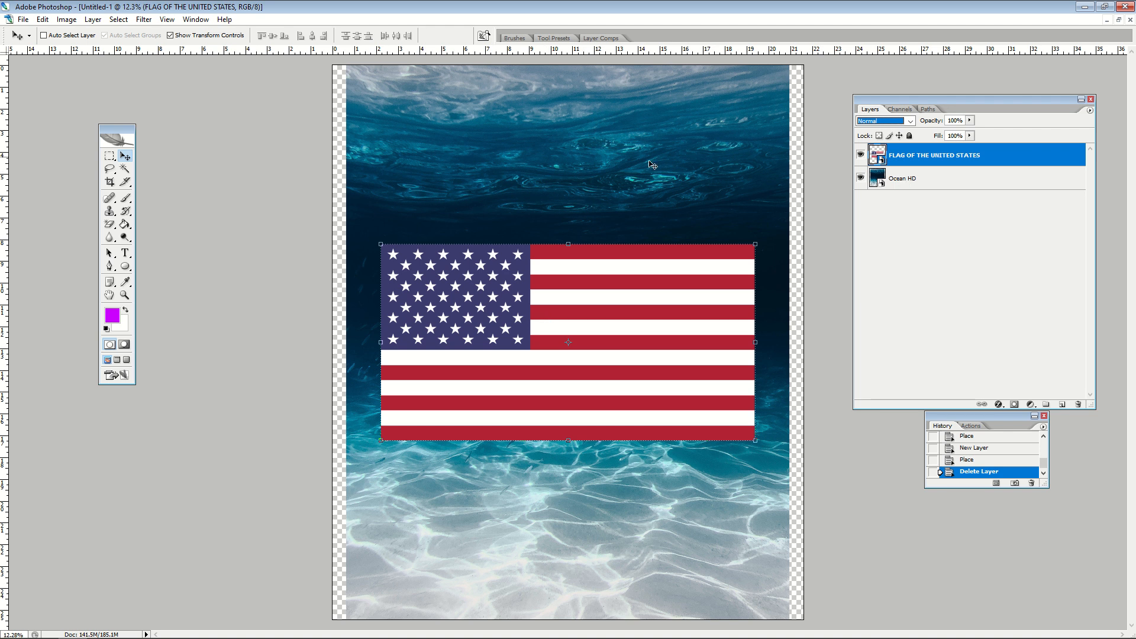
mouse_move(890, 185)
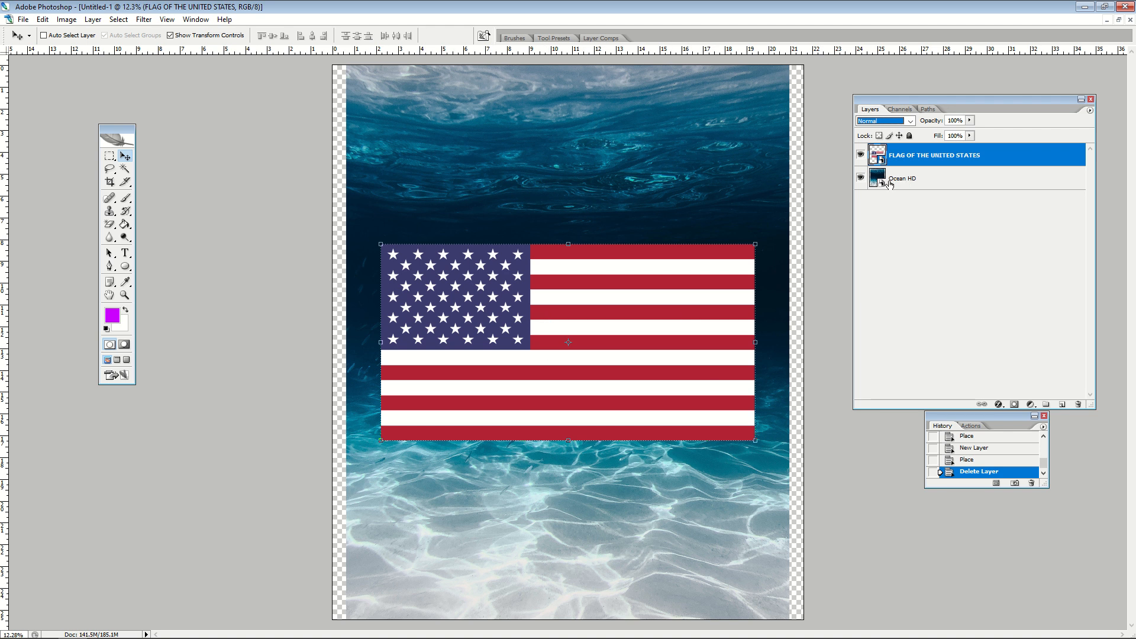
left_click(880, 120)
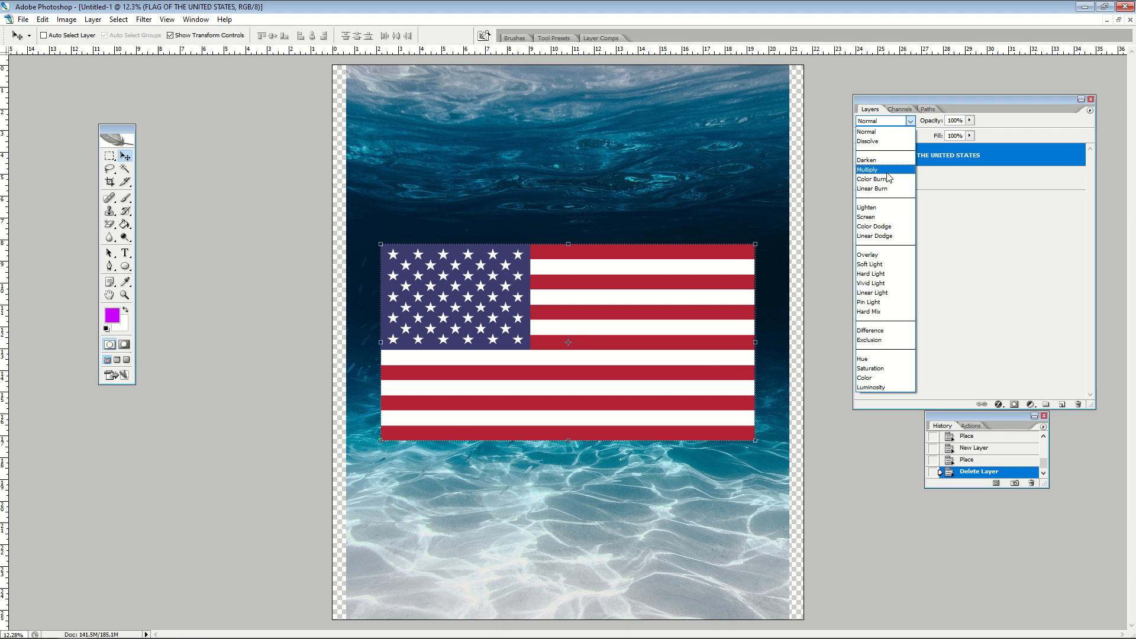
left_click(868, 170)
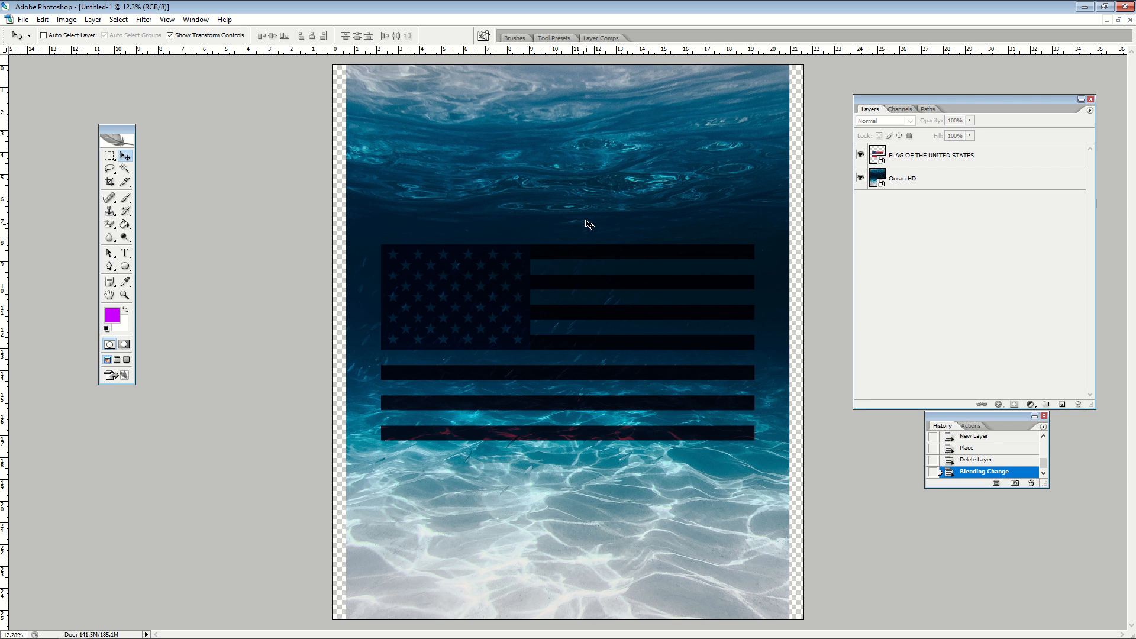
mouse_move(471, 436)
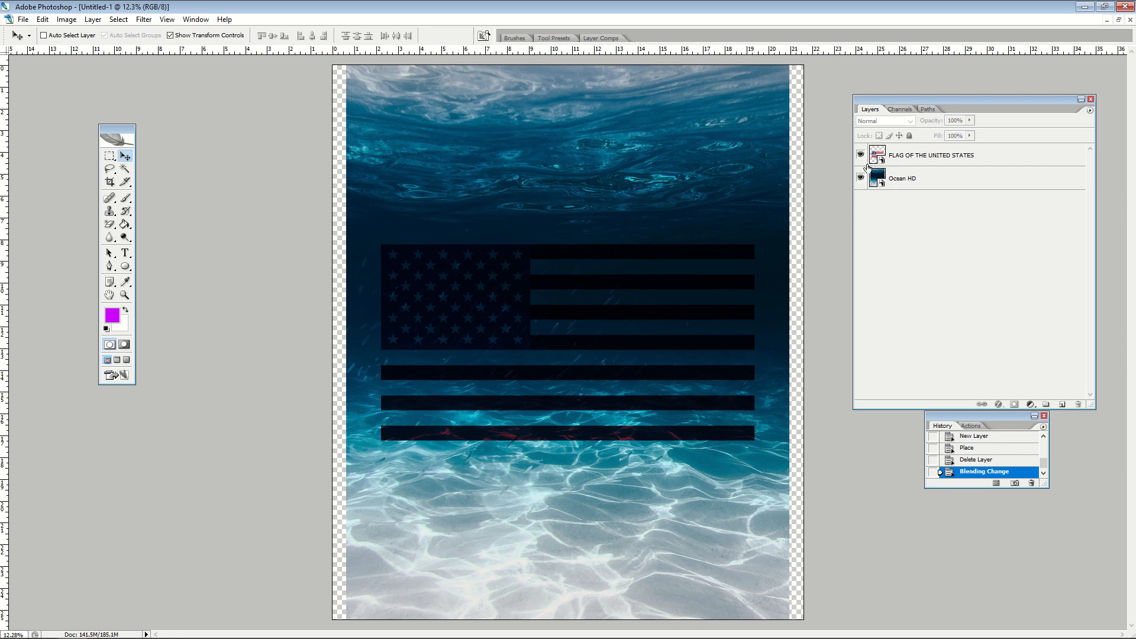
left_click(885, 120)
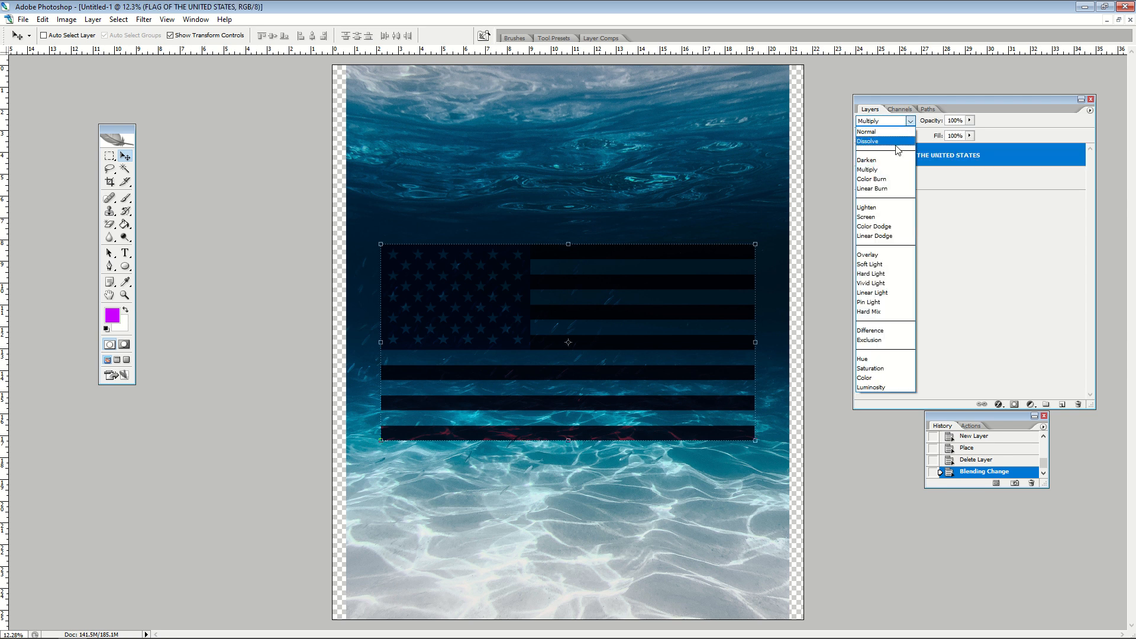
- Try Color Burn, Dissolve, Darken, Lighten and Color Dodge on the flag, settling on Overlay
left_click(872, 179)
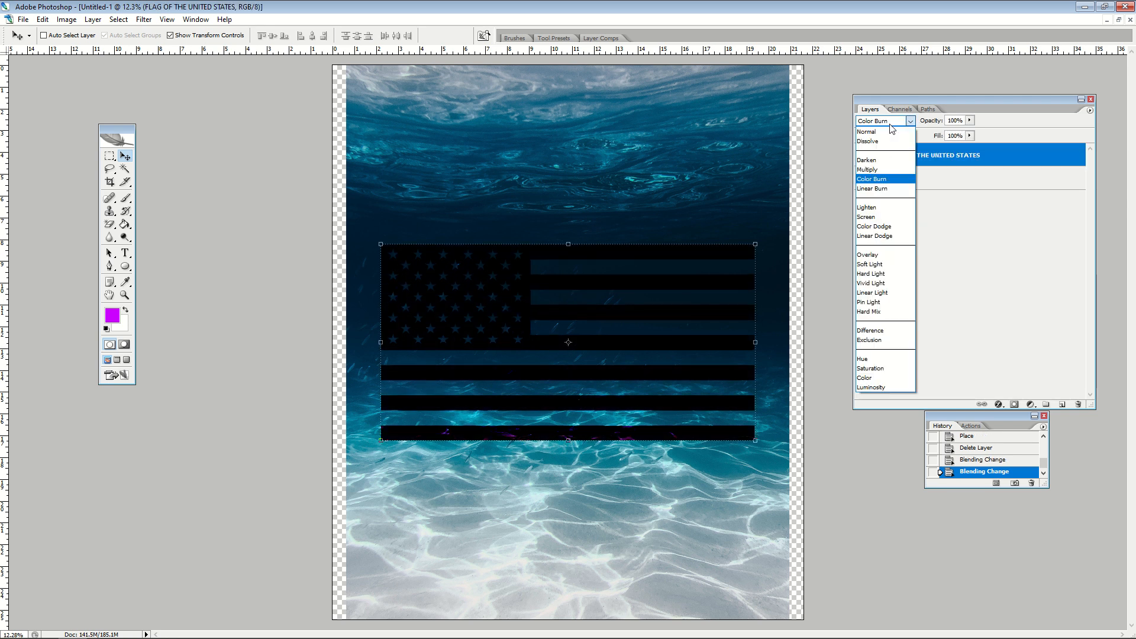
left_click(866, 132)
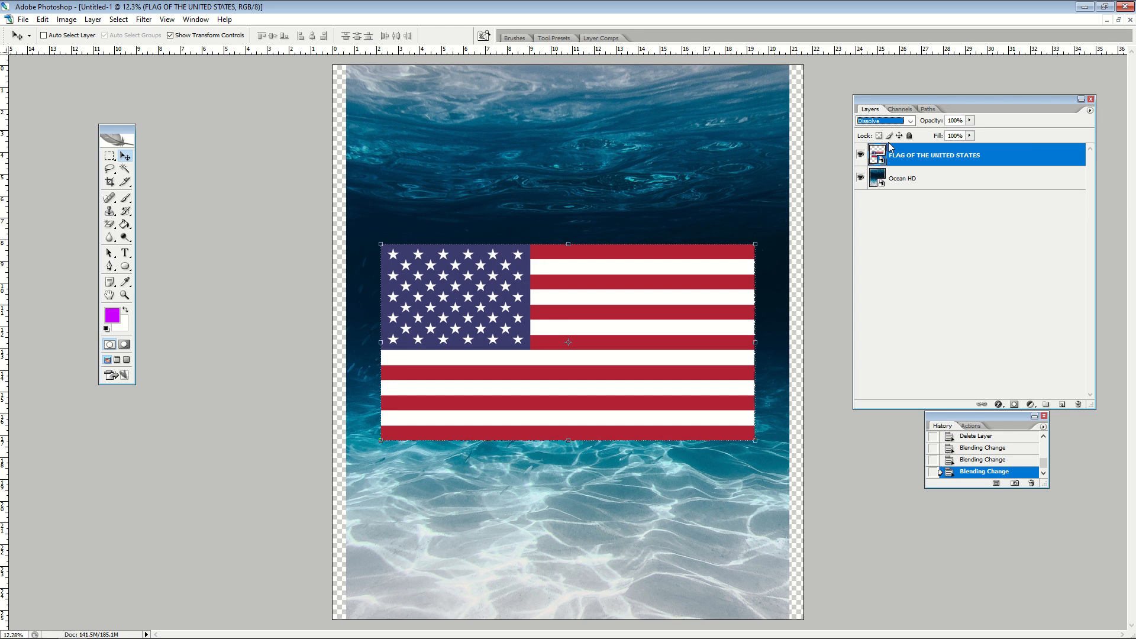
left_click(883, 120)
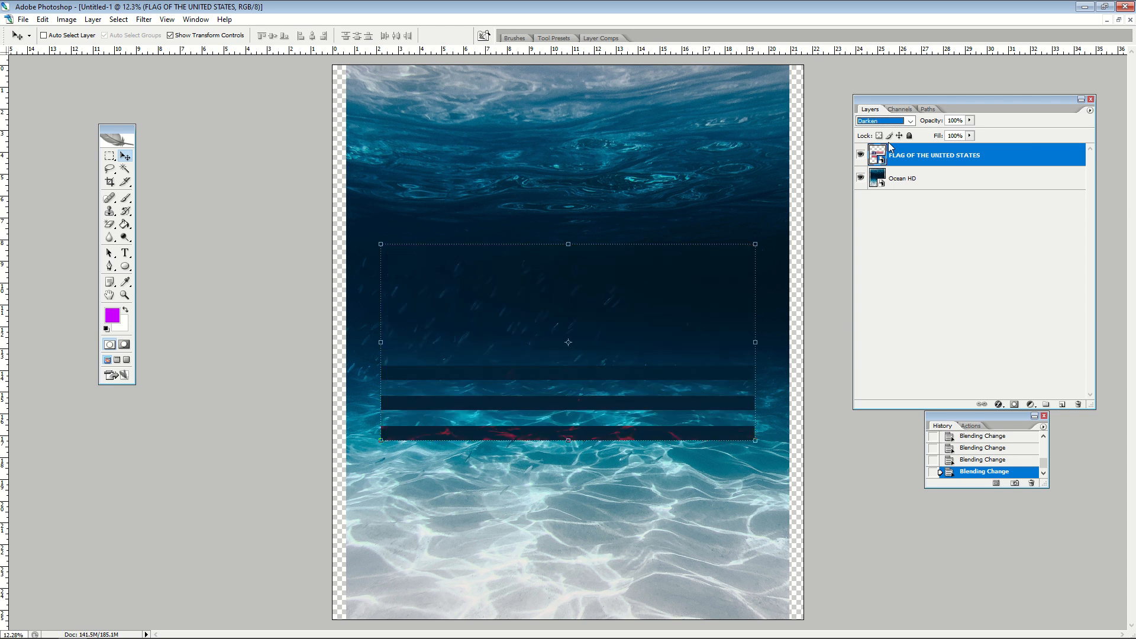
left_click(882, 120)
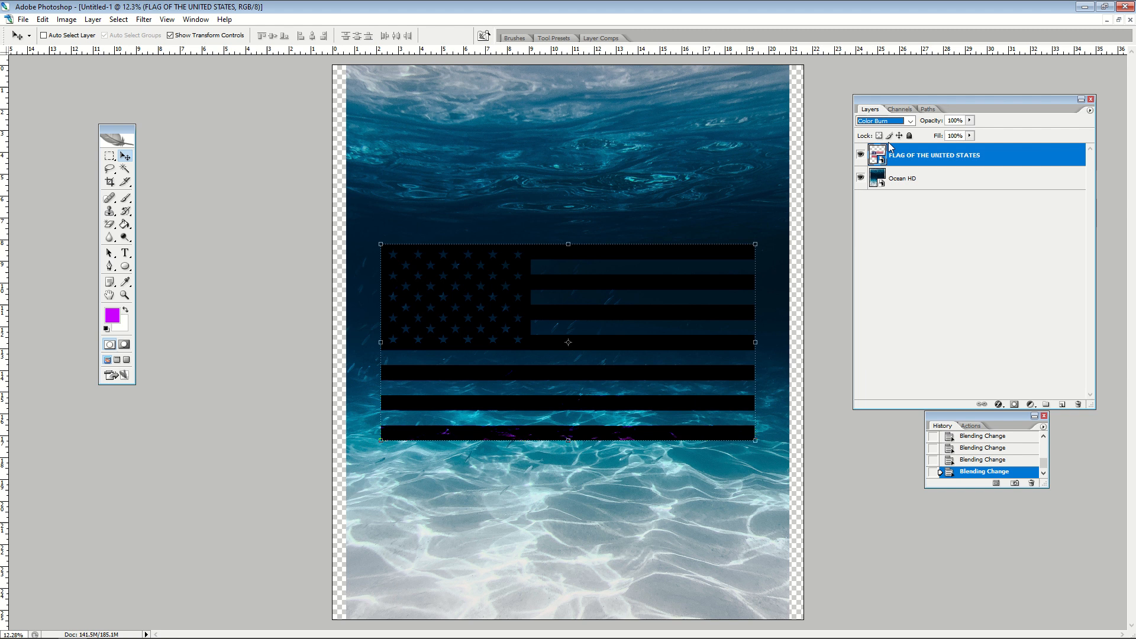
left_click(881, 120)
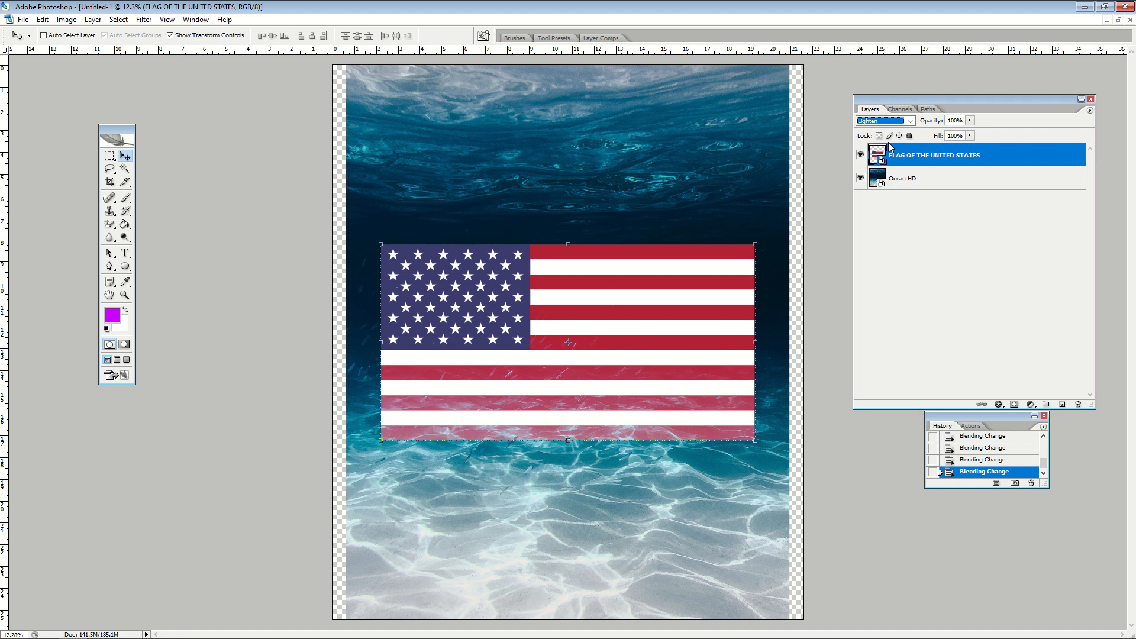
left_click(882, 120)
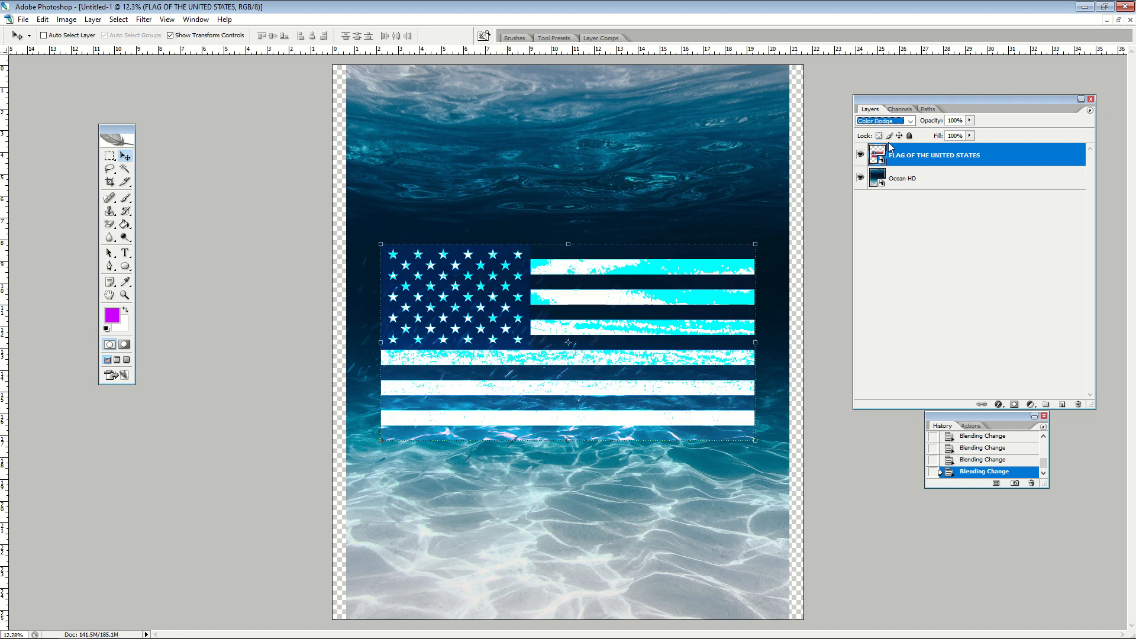
left_click(880, 120)
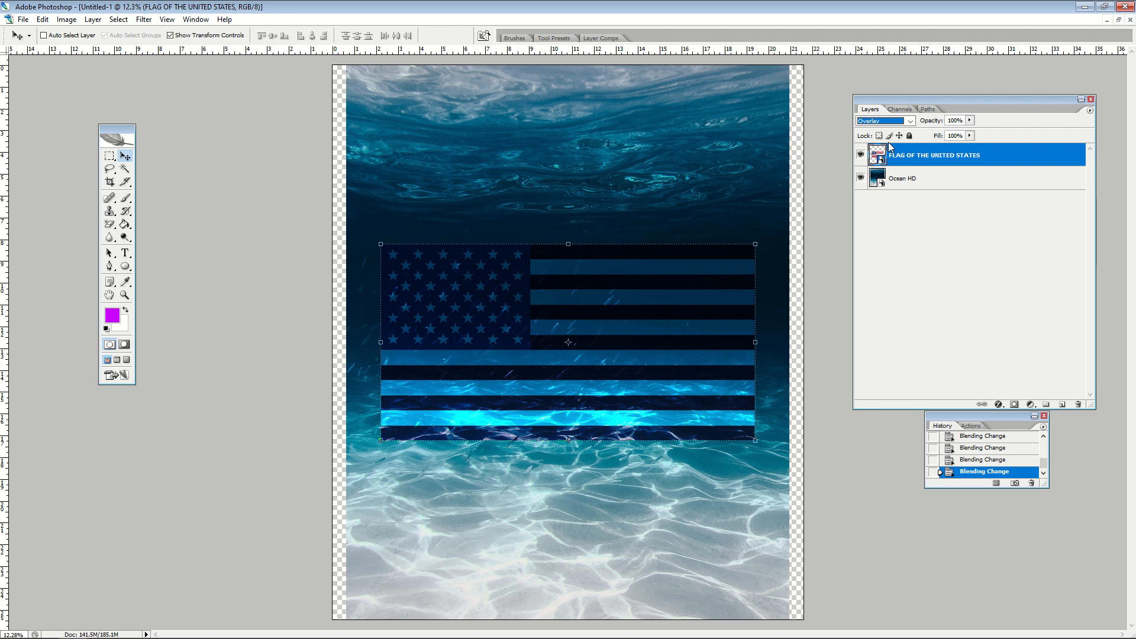
left_click(903, 178)
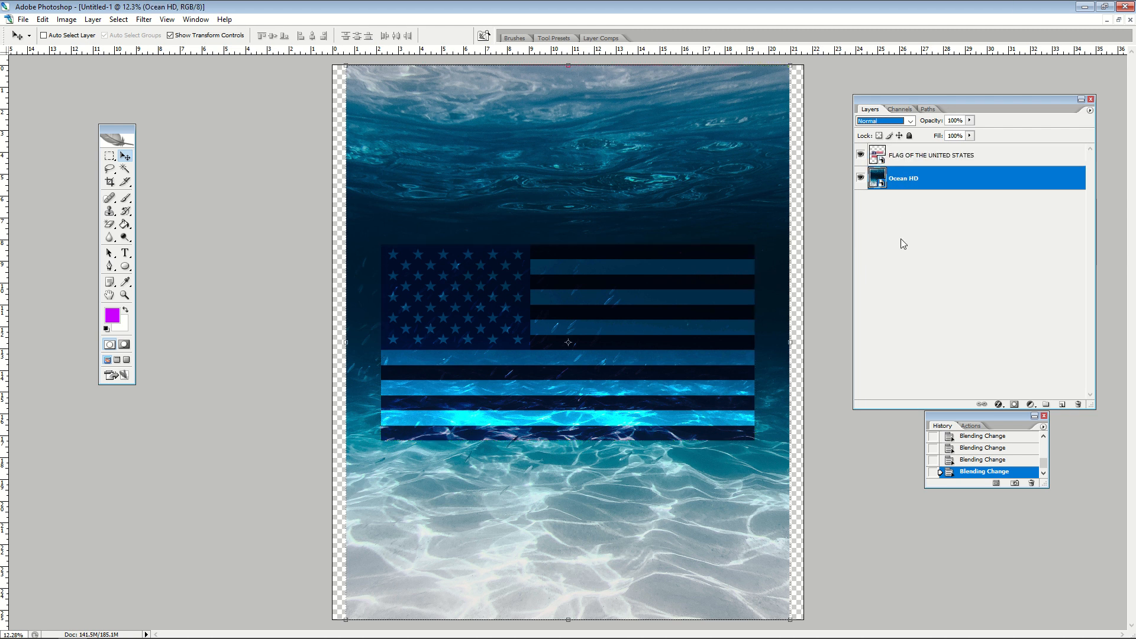
mouse_move(592, 279)
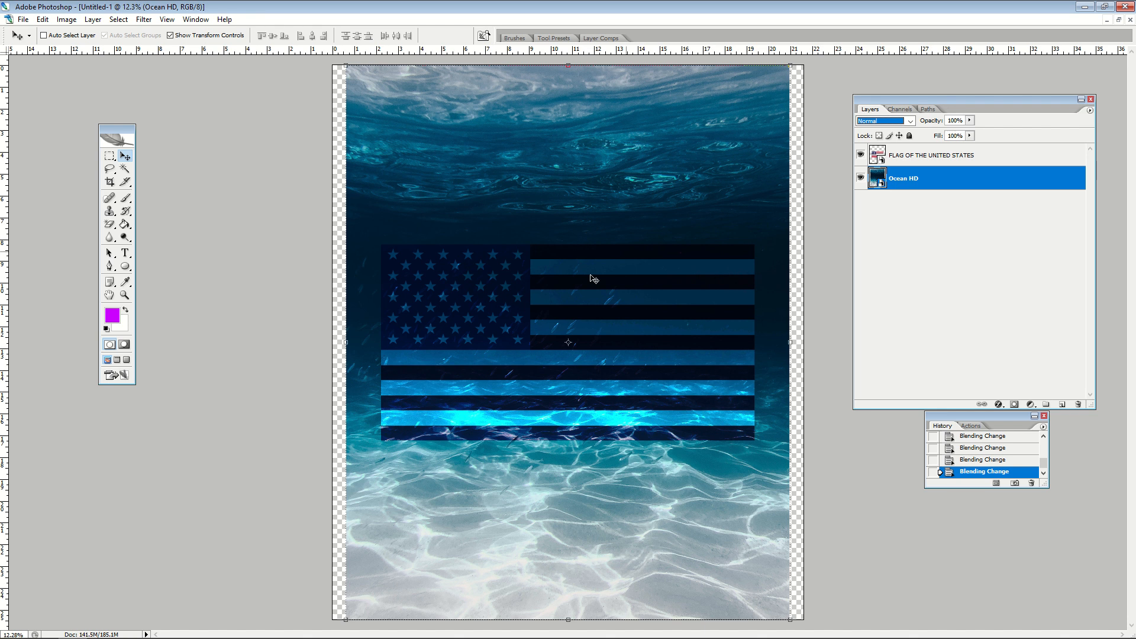
mouse_move(832, 143)
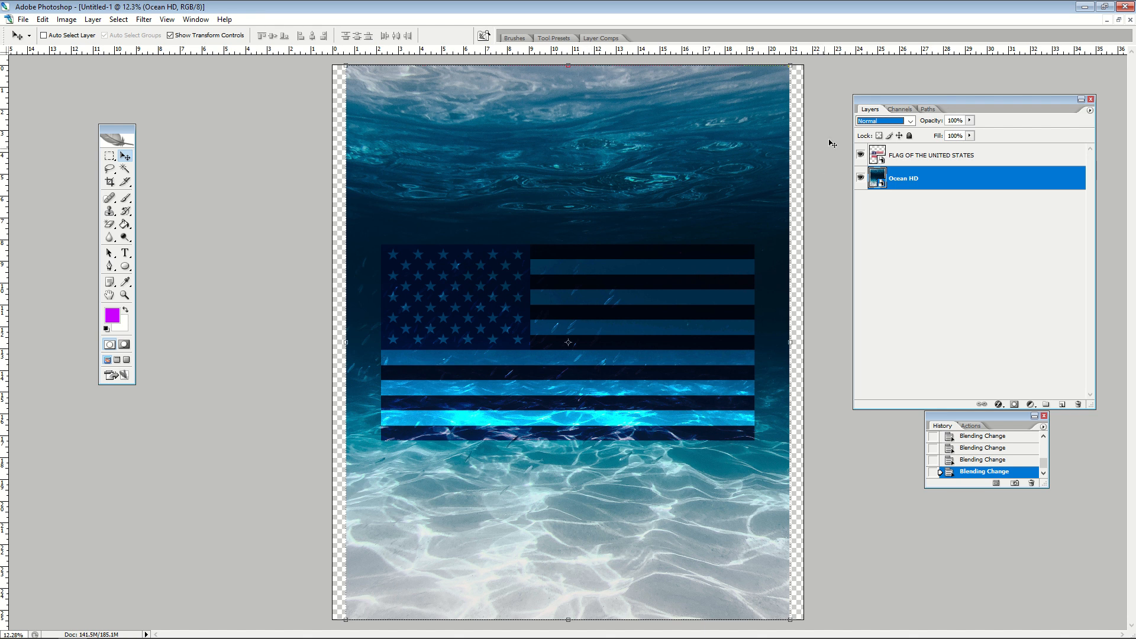
- Set the flag layer's blend mode to Multiply, then select the Ocean HD layer
left_click(881, 120)
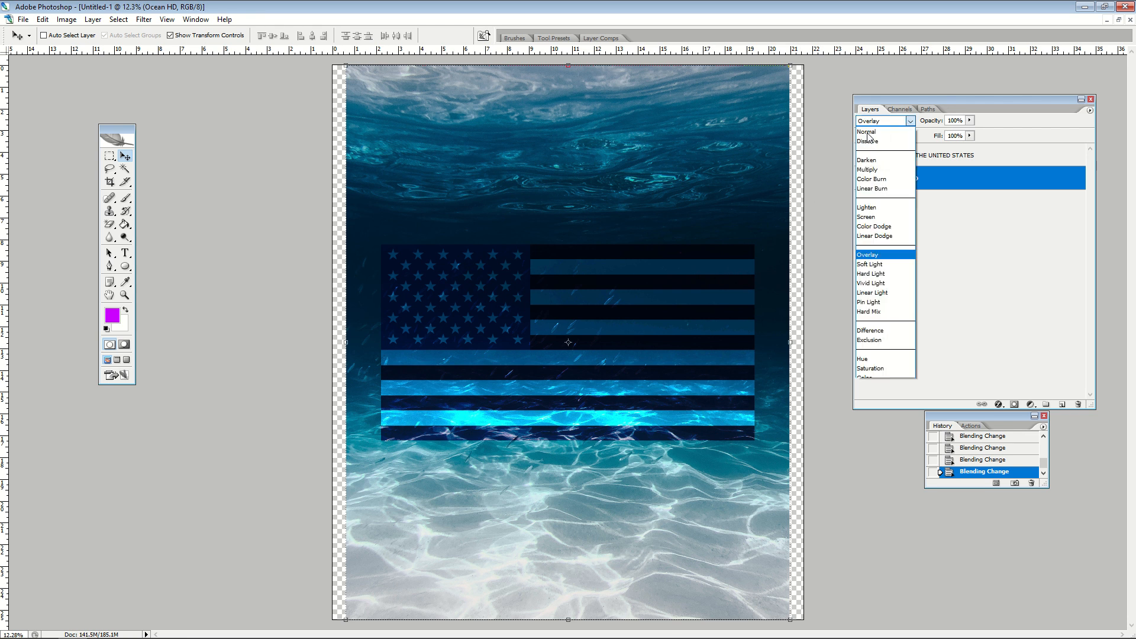
mouse_move(862, 238)
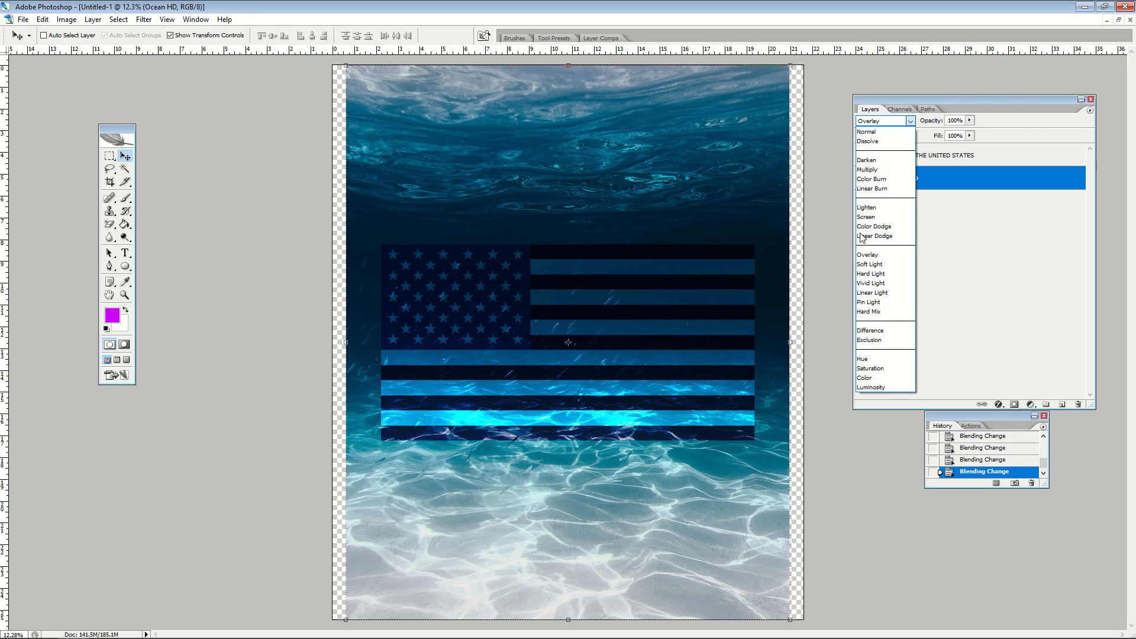
left_click(868, 169)
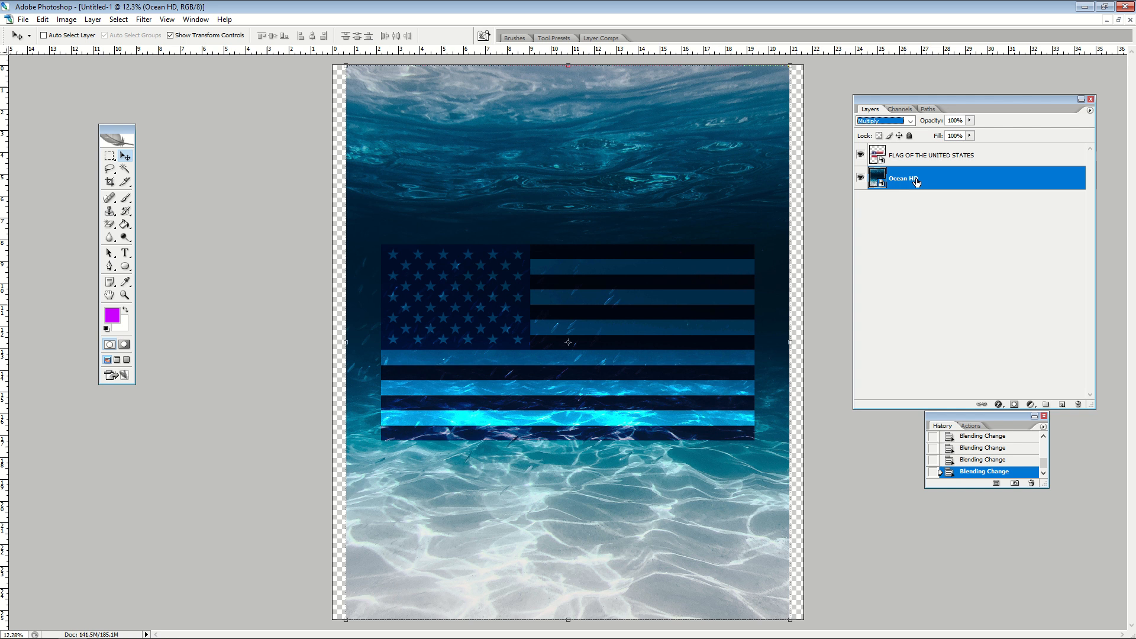
left_click(910, 120)
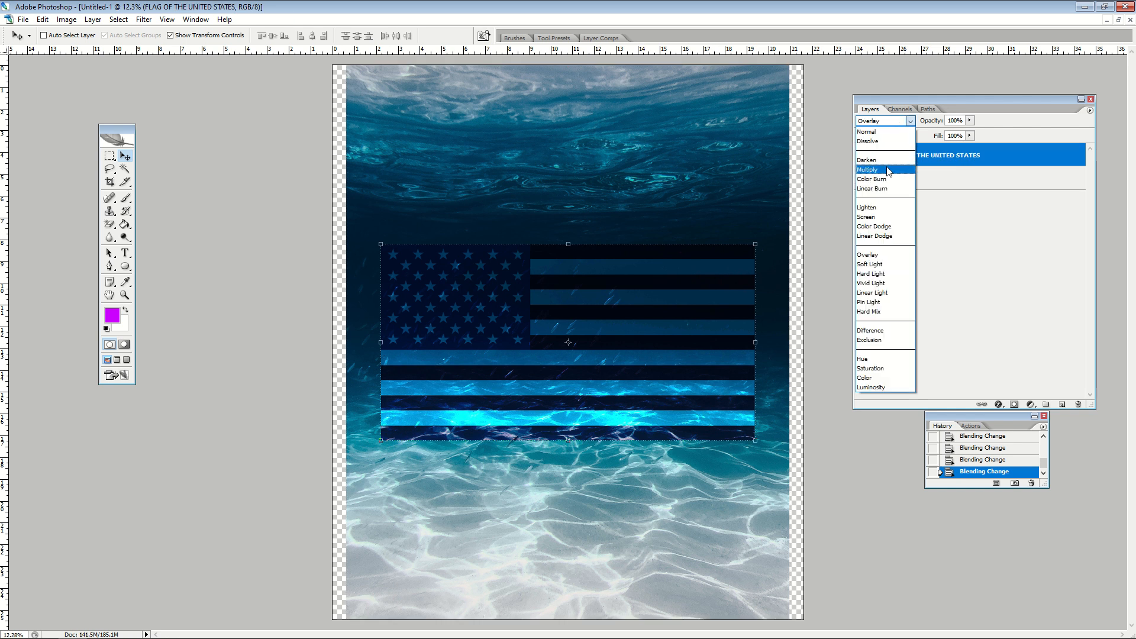
left_click(867, 170)
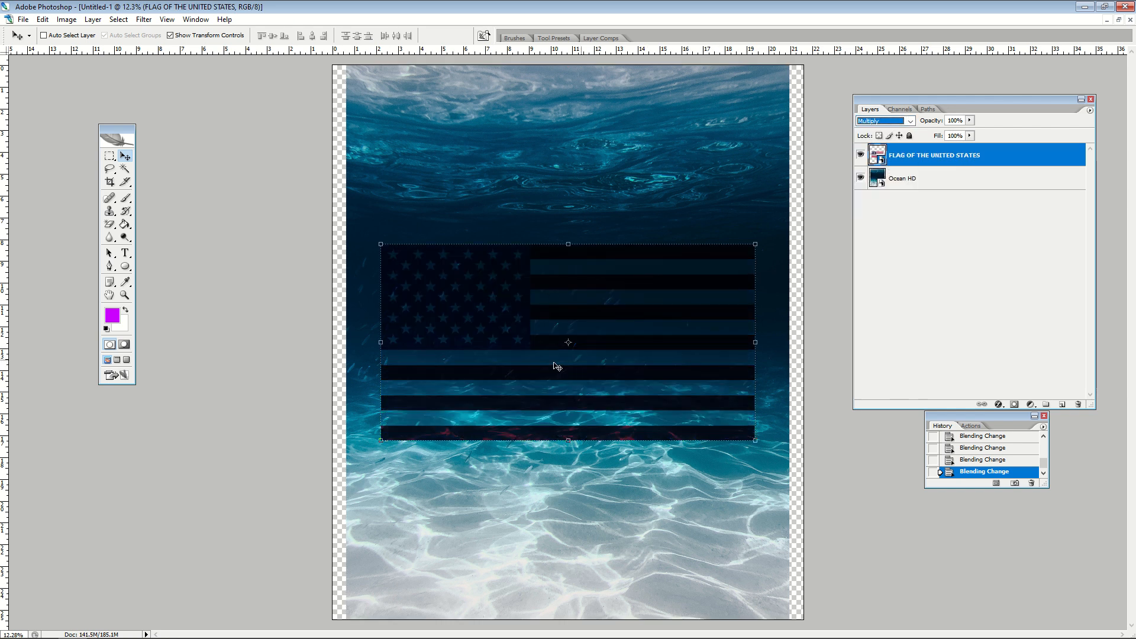
mouse_move(565, 181)
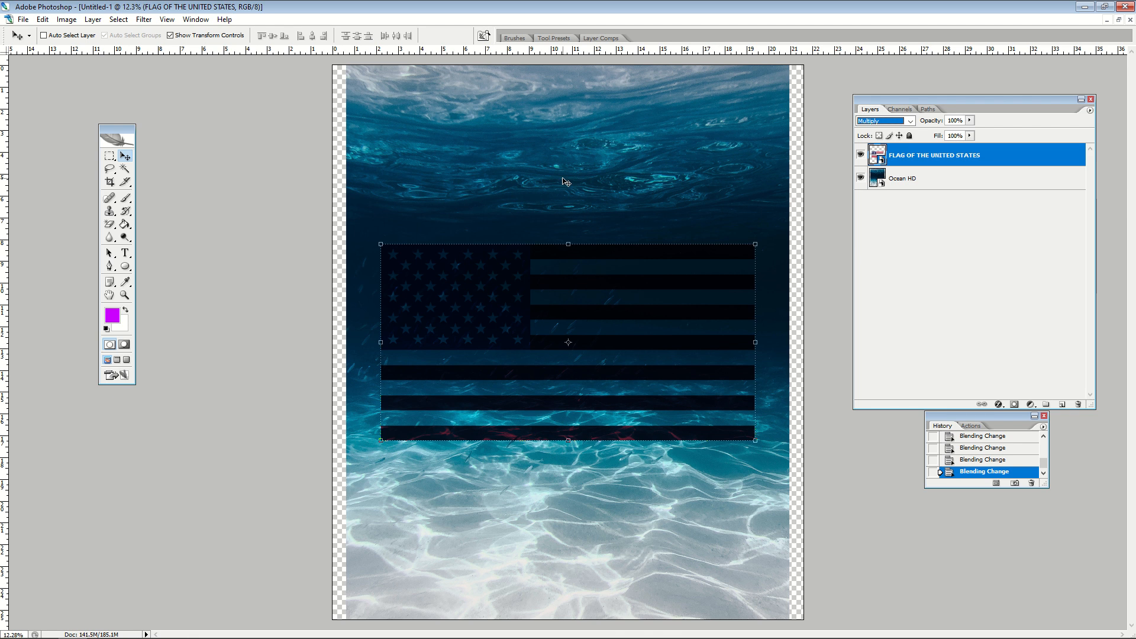
left_click(904, 178)
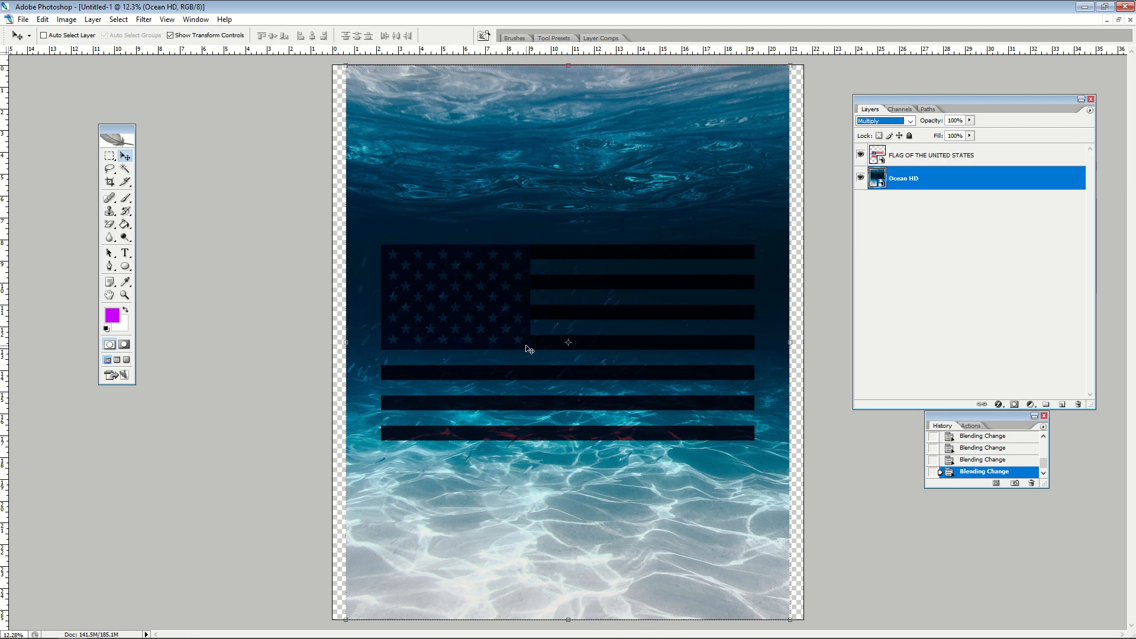
mouse_move(474, 296)
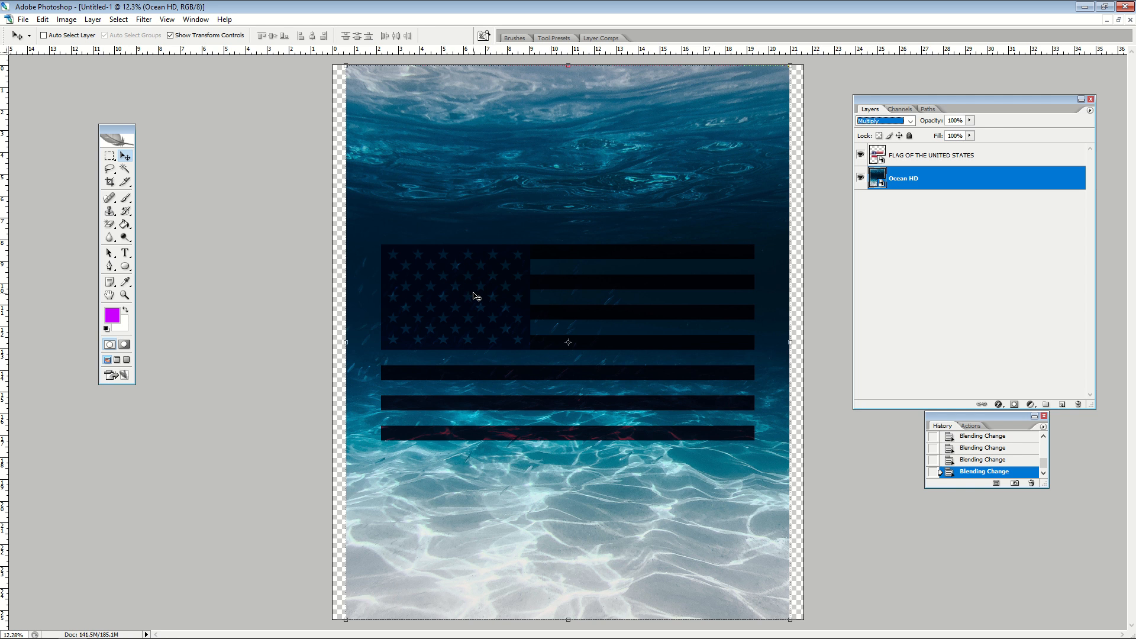
mouse_move(544, 467)
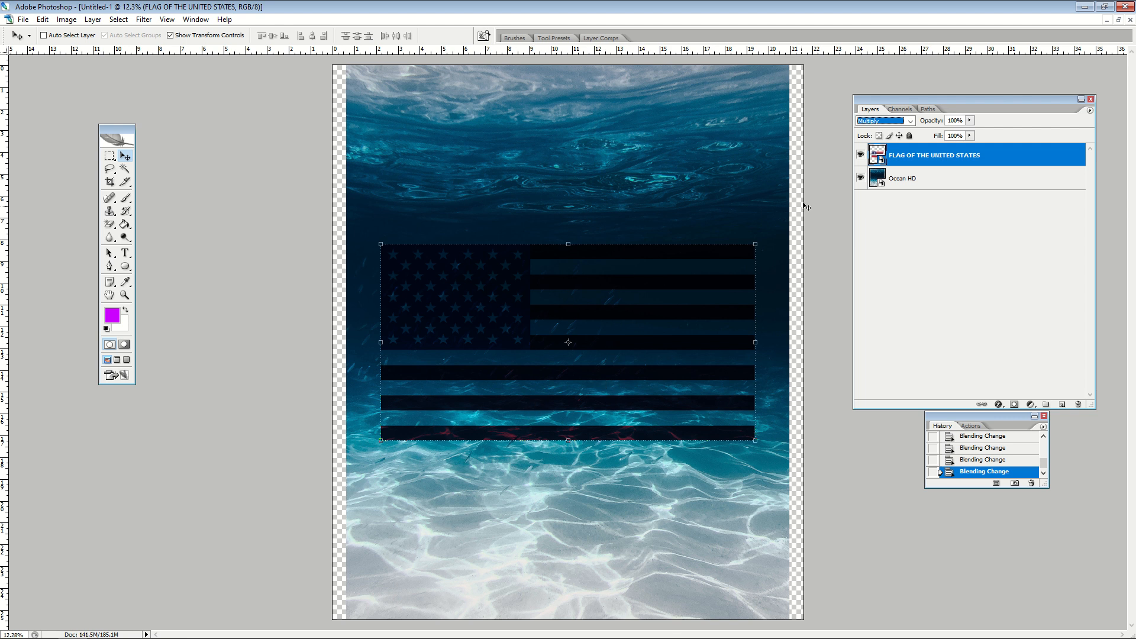
- Try Luminosity and Color blending on the flag, then return it to Normal
left_click(883, 120)
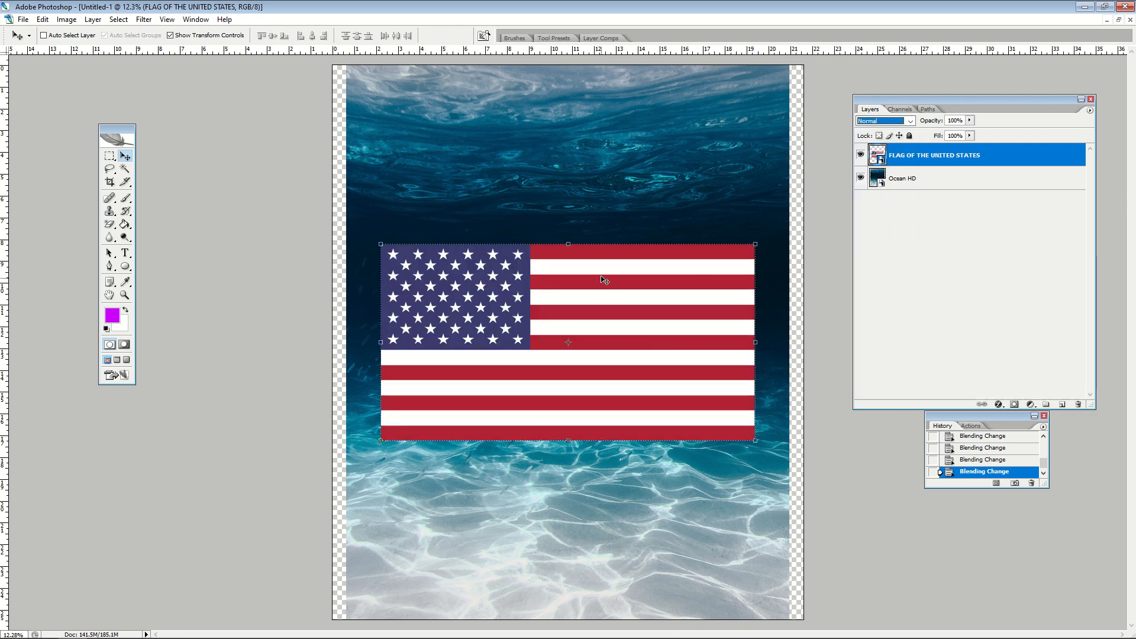
left_click(909, 120)
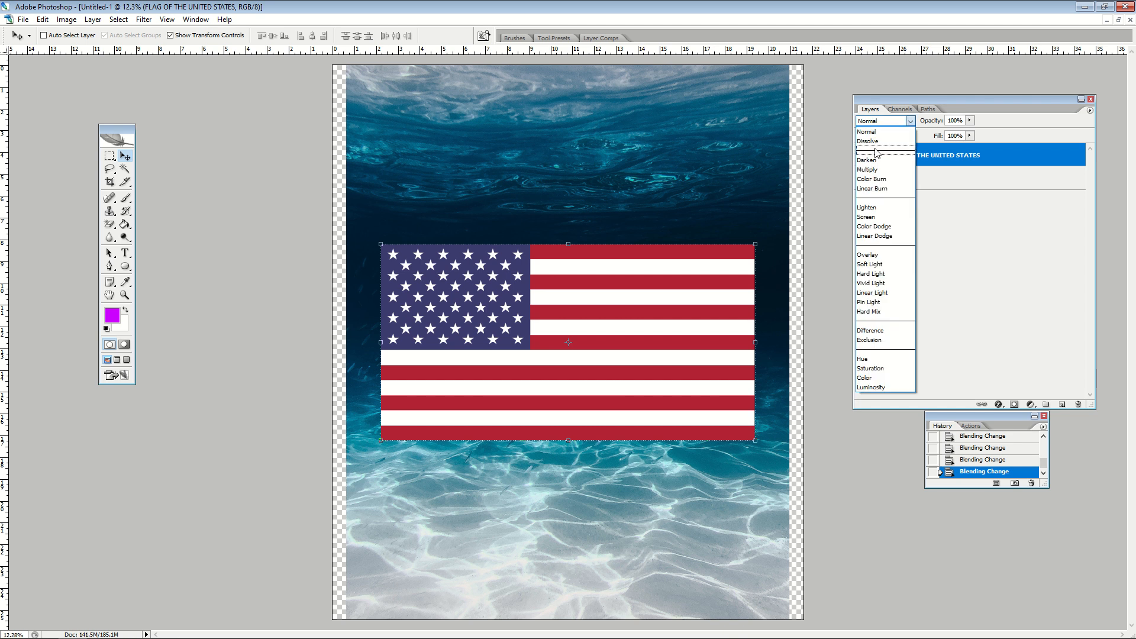
left_click(871, 387)
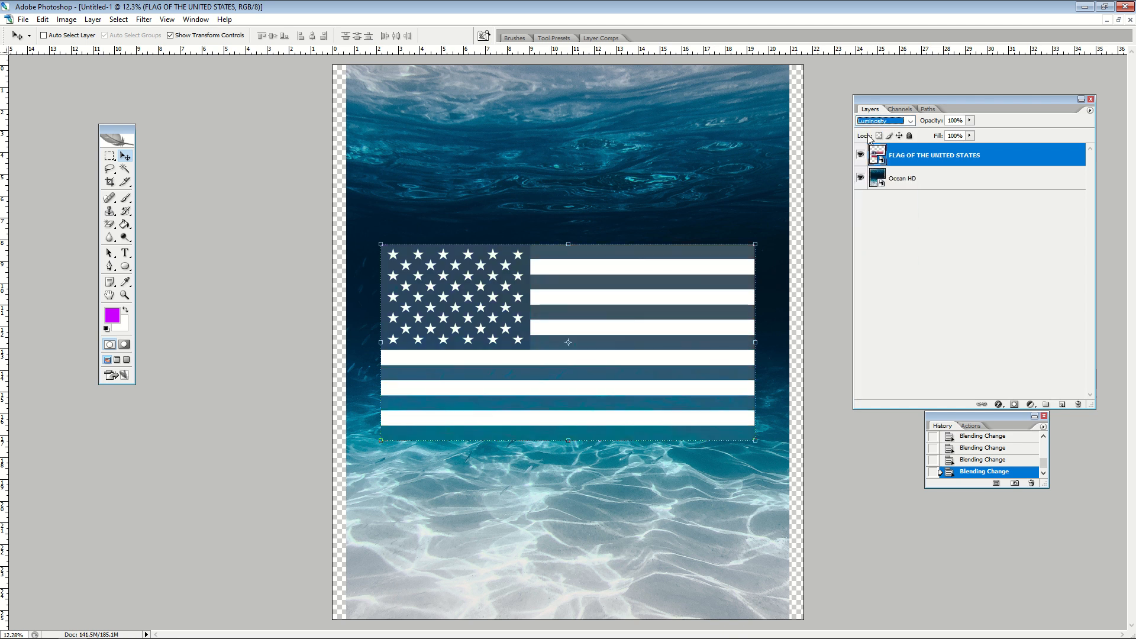
left_click(883, 120)
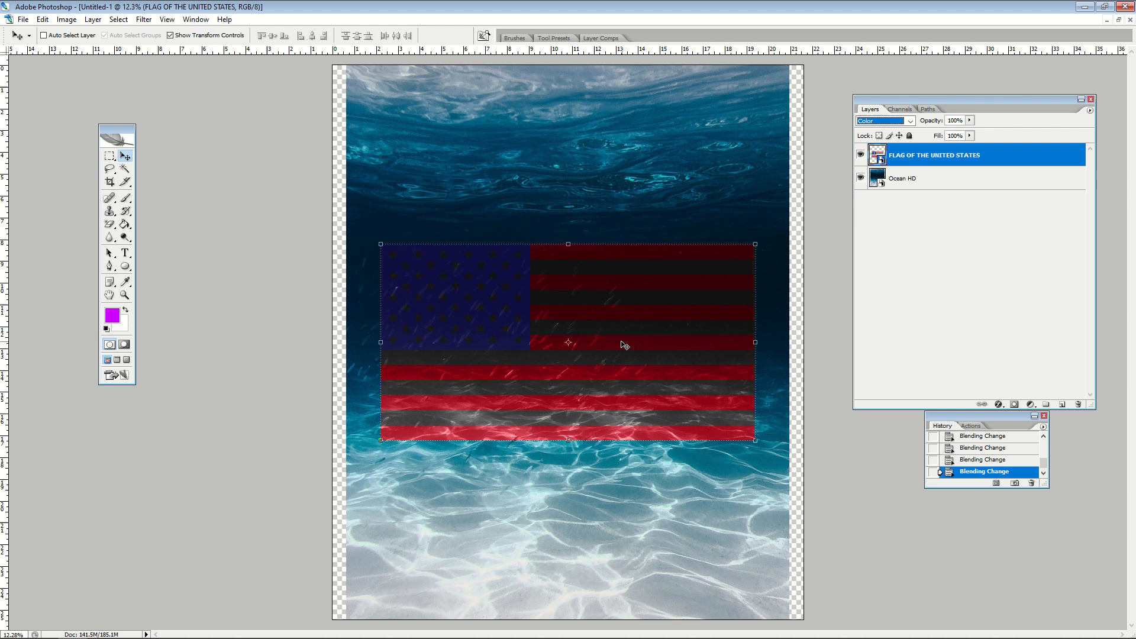
left_click(880, 120)
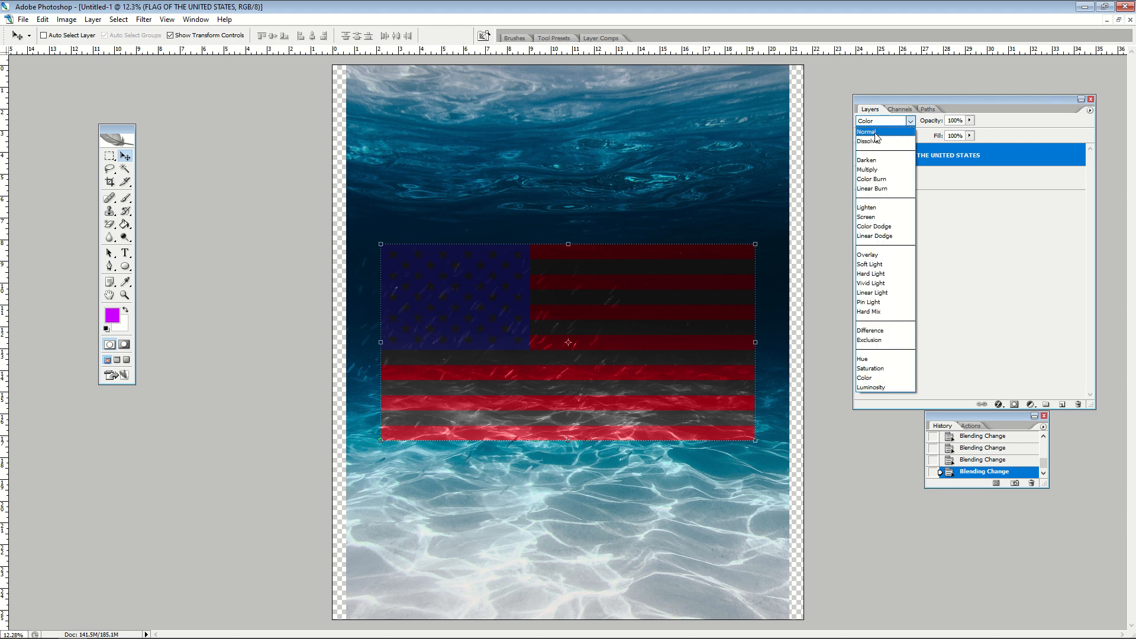
left_click(866, 132)
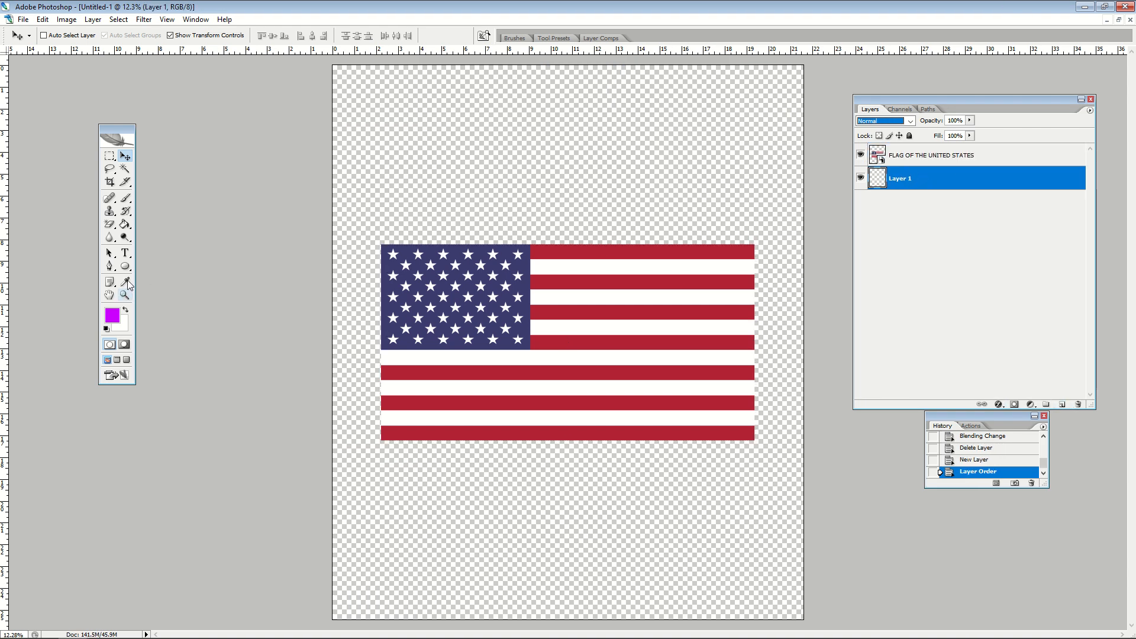
- Make pure black (#000000) the foreground colour and reselect the flag layer
left_click(110, 313)
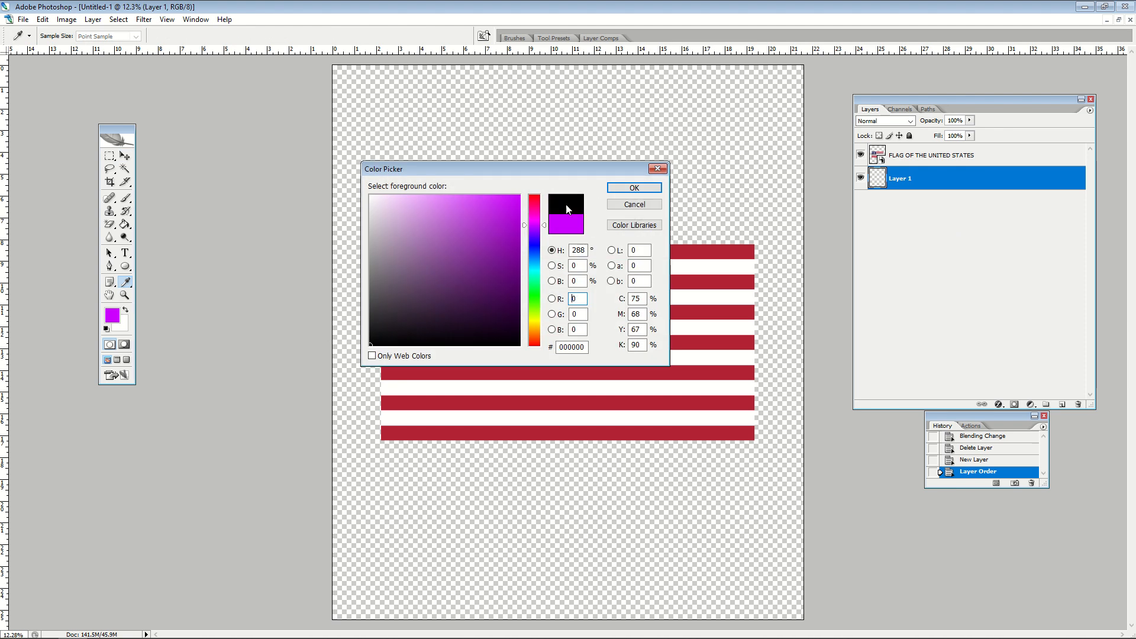
left_click(633, 187)
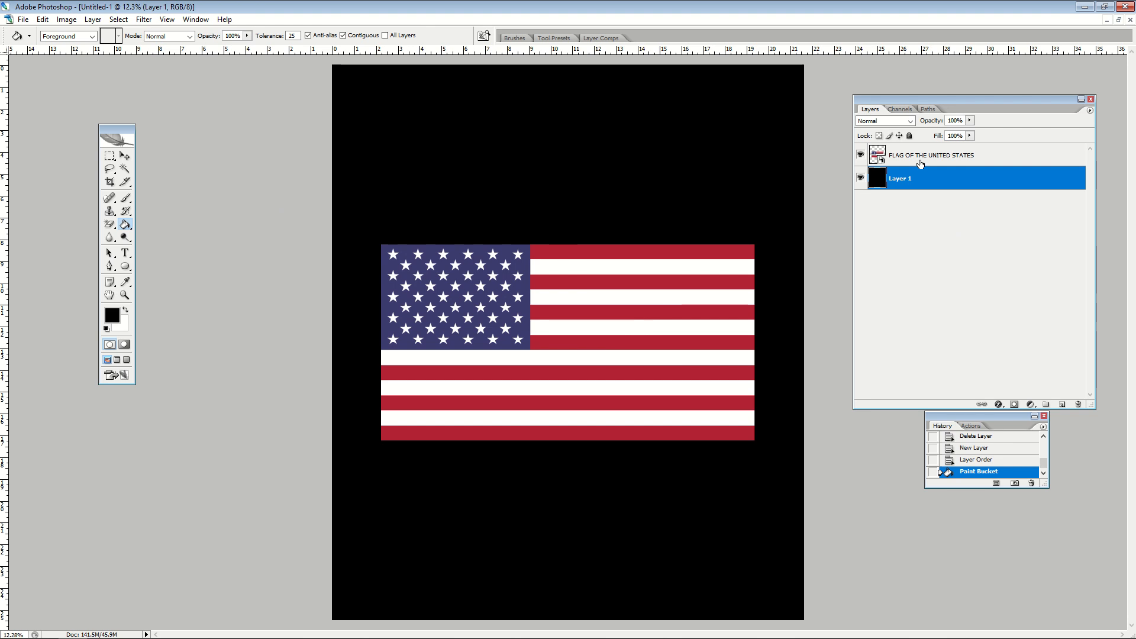
left_click(935, 154)
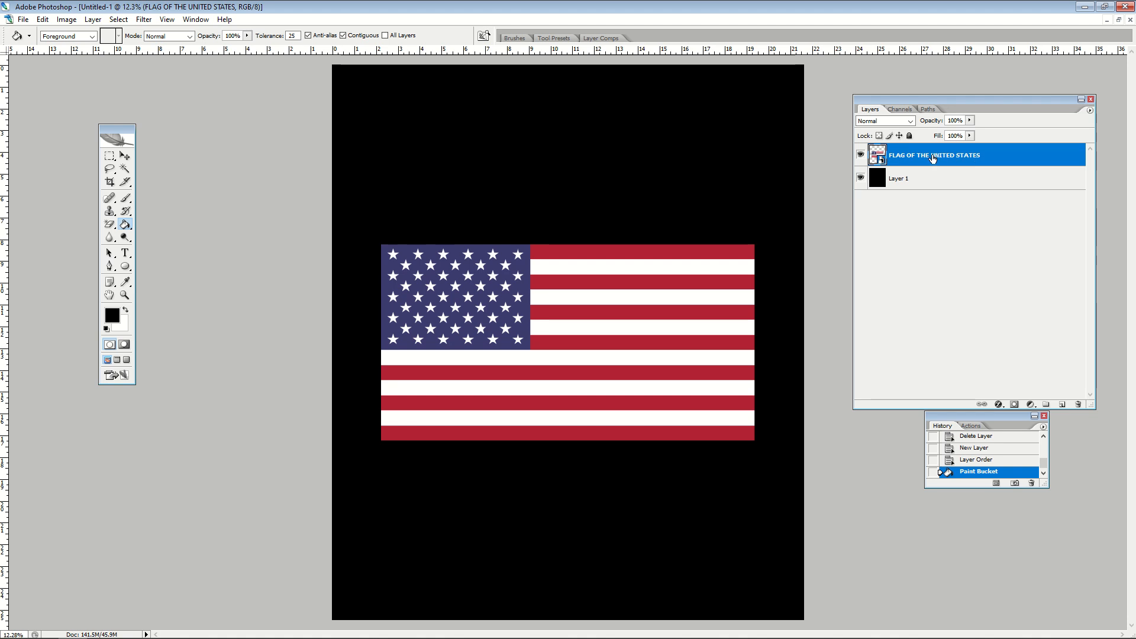
- Experiment with the flag's This Layer Blend If sliders, then restore the full flag
double_click(934, 155)
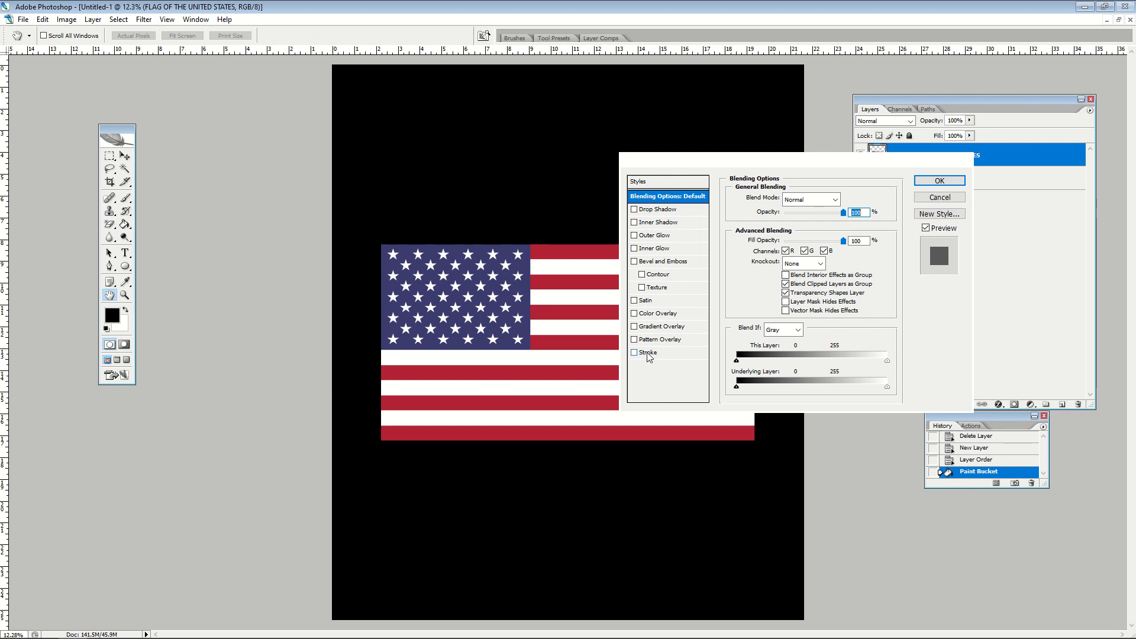
mouse_move(688, 255)
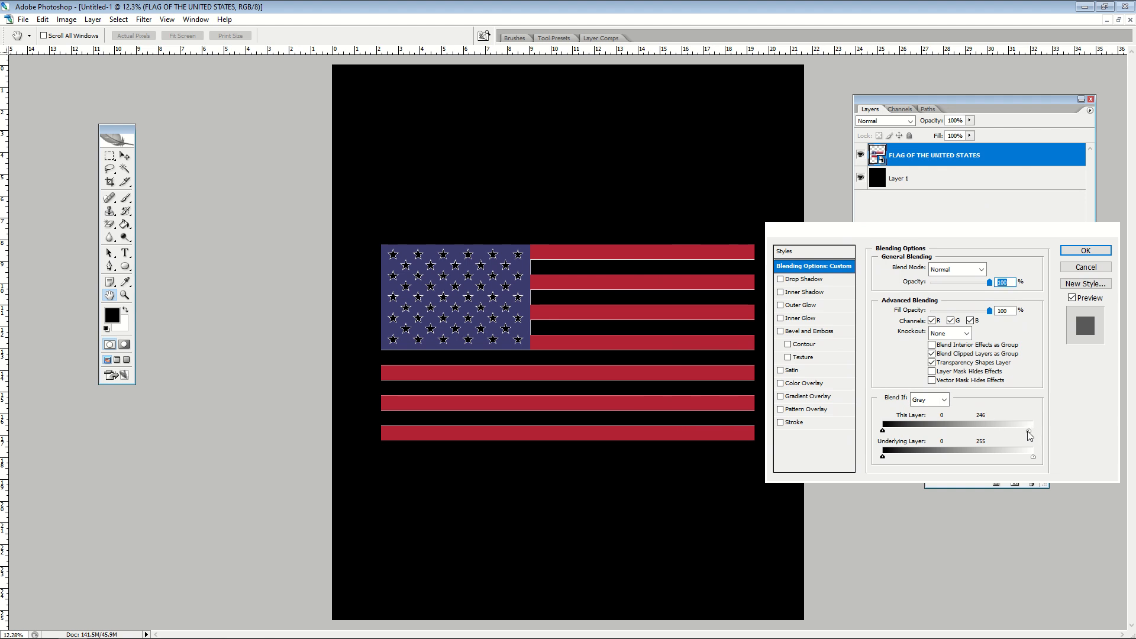
left_click_drag(1029, 429, 935, 430)
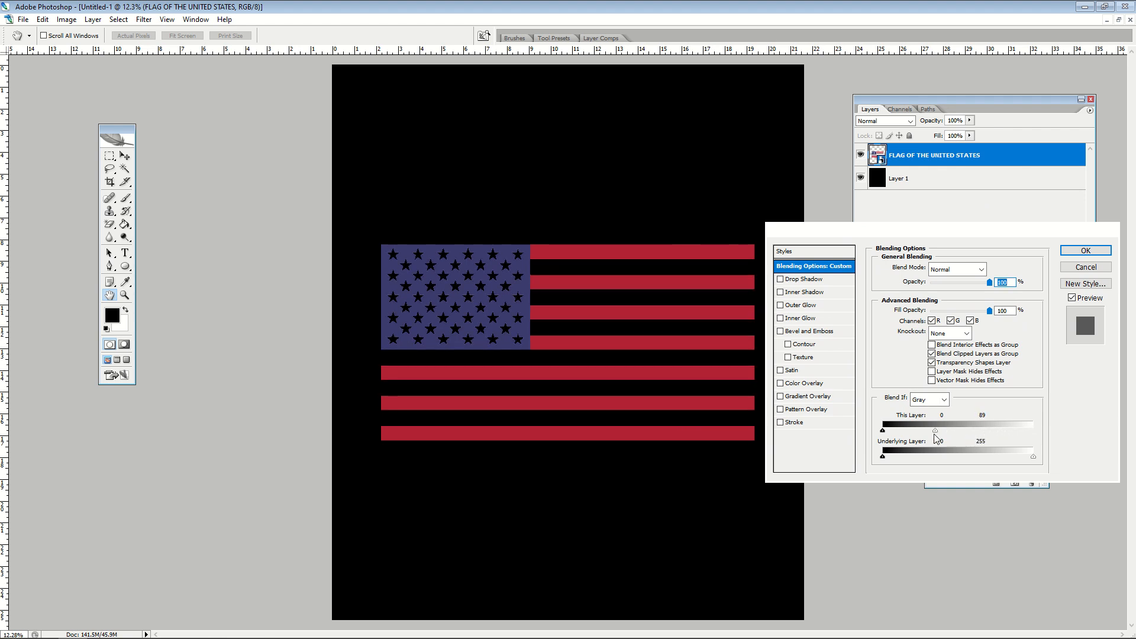
left_click_drag(933, 429, 884, 429)
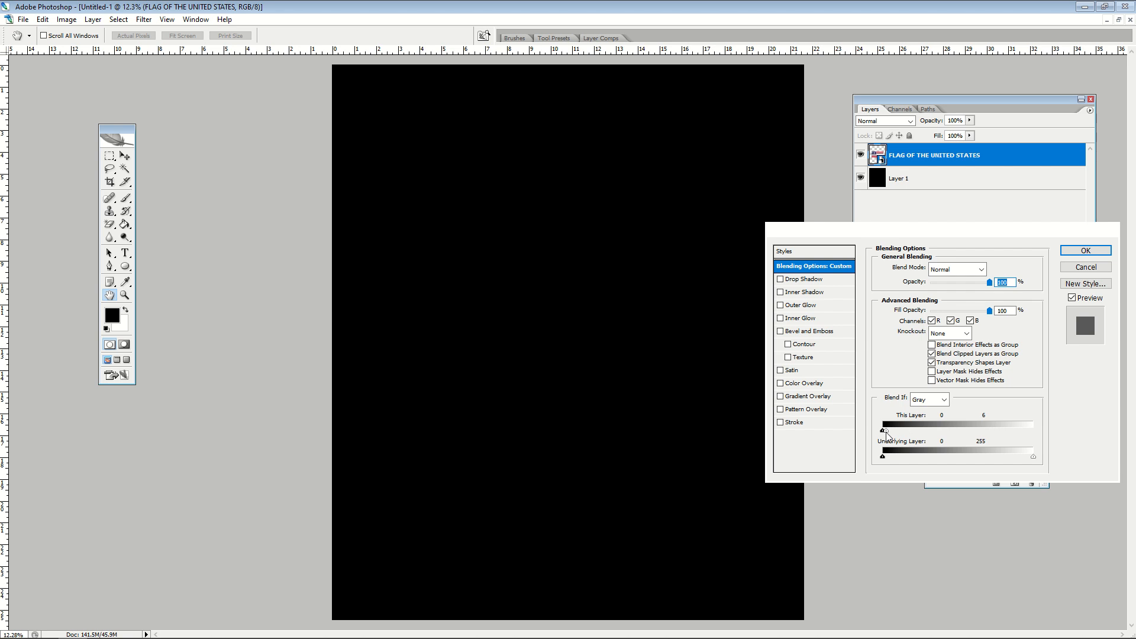
left_click_drag(882, 429, 951, 429)
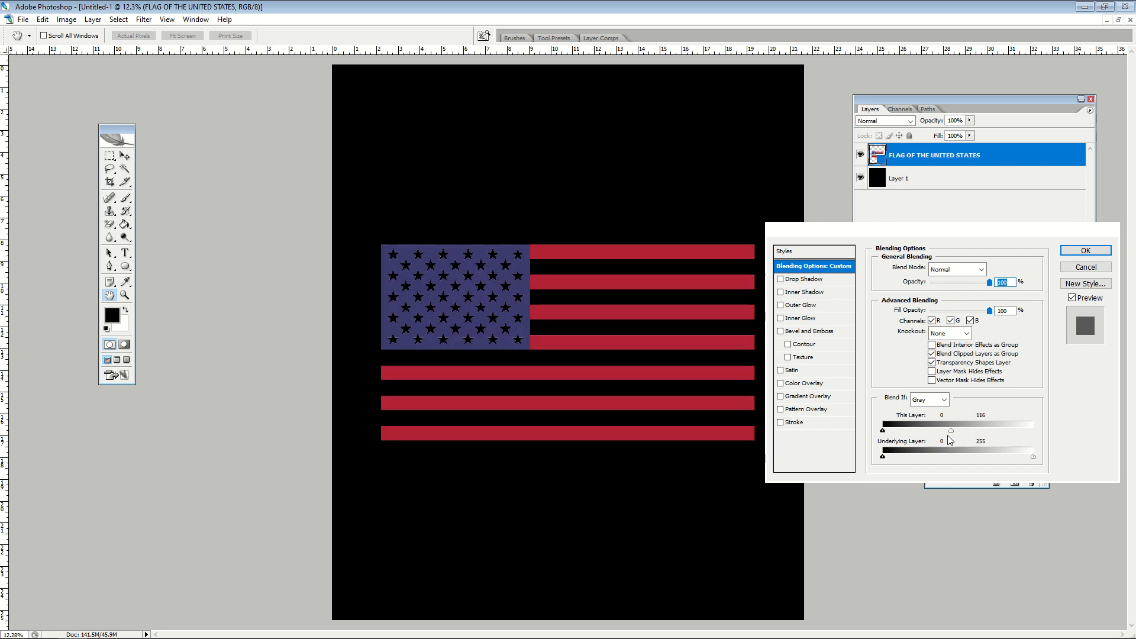
left_click_drag(949, 430, 1027, 431)
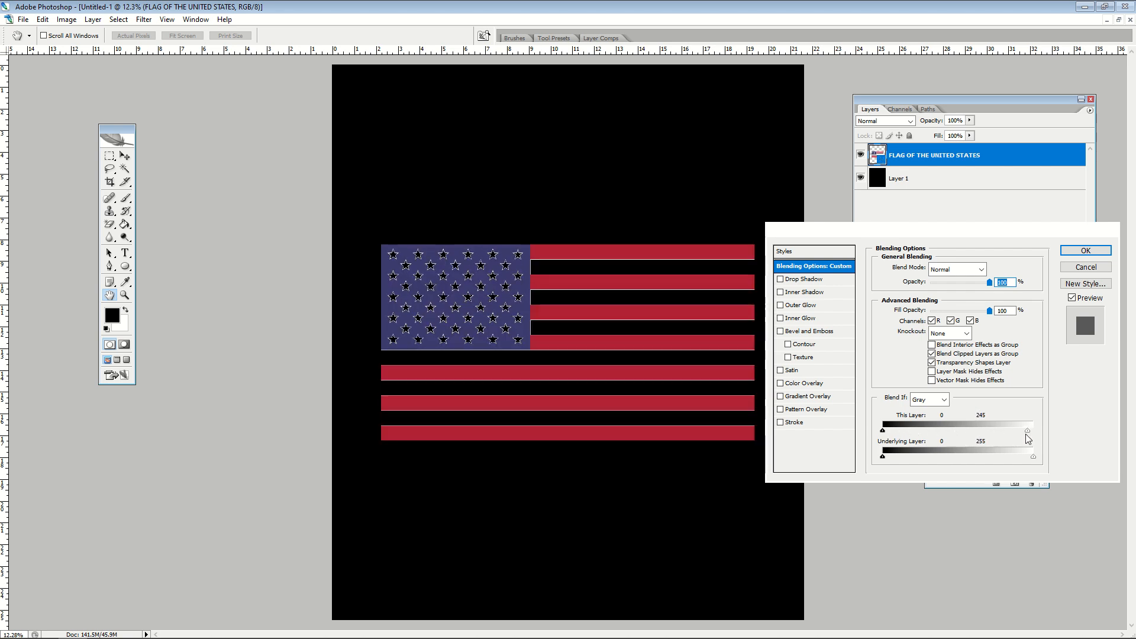
left_click_drag(1027, 429, 987, 429)
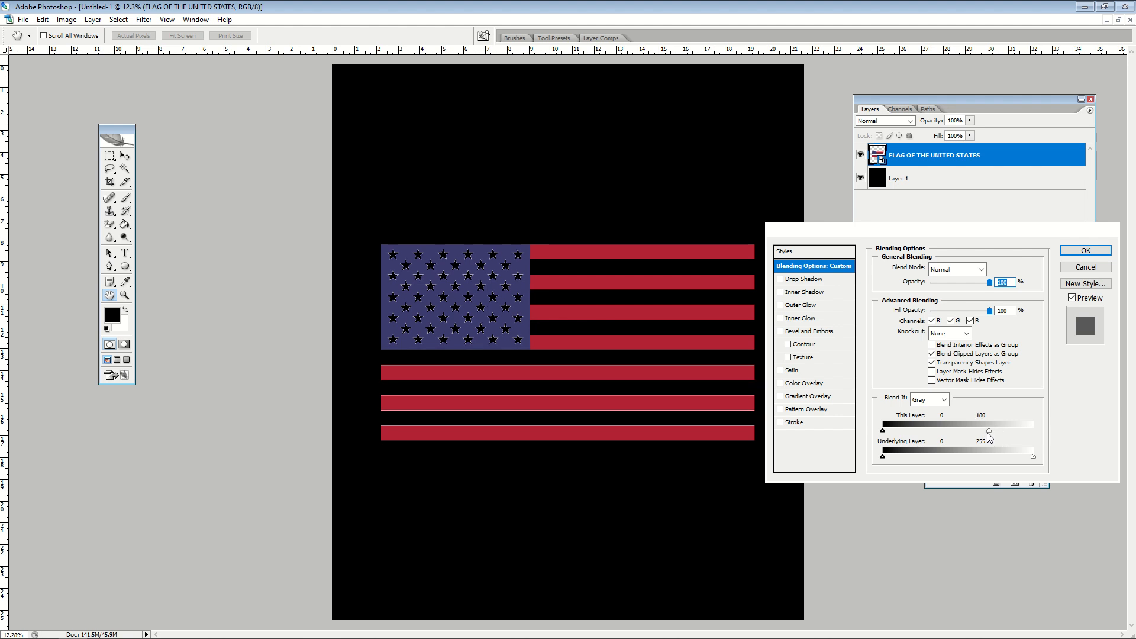
left_click_drag(988, 430, 1027, 430)
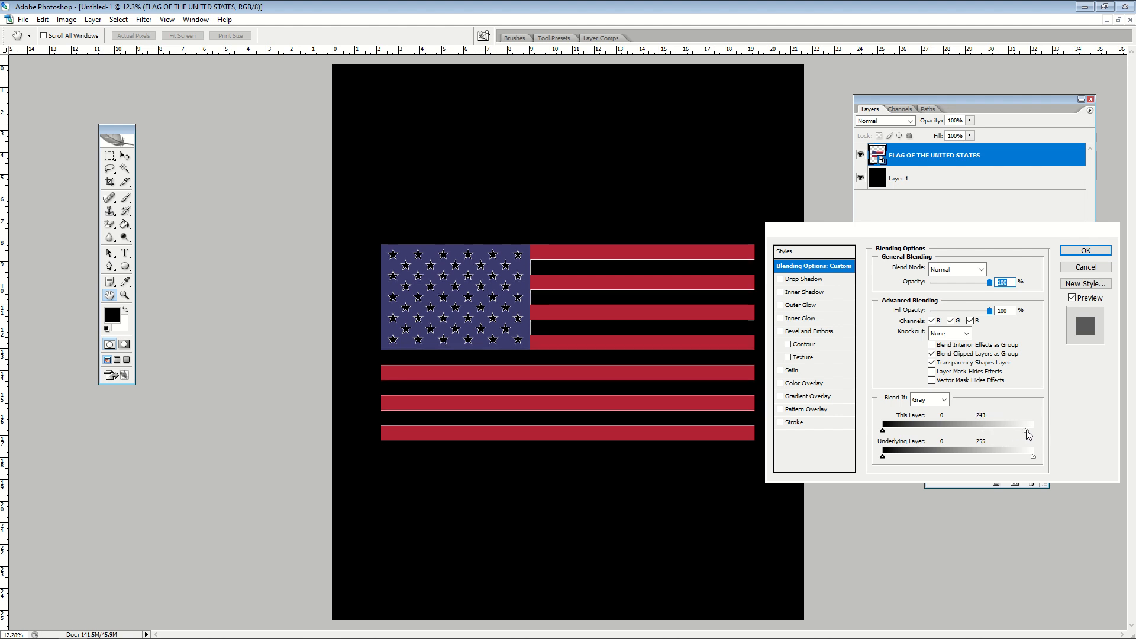
left_click_drag(1029, 431, 1026, 431)
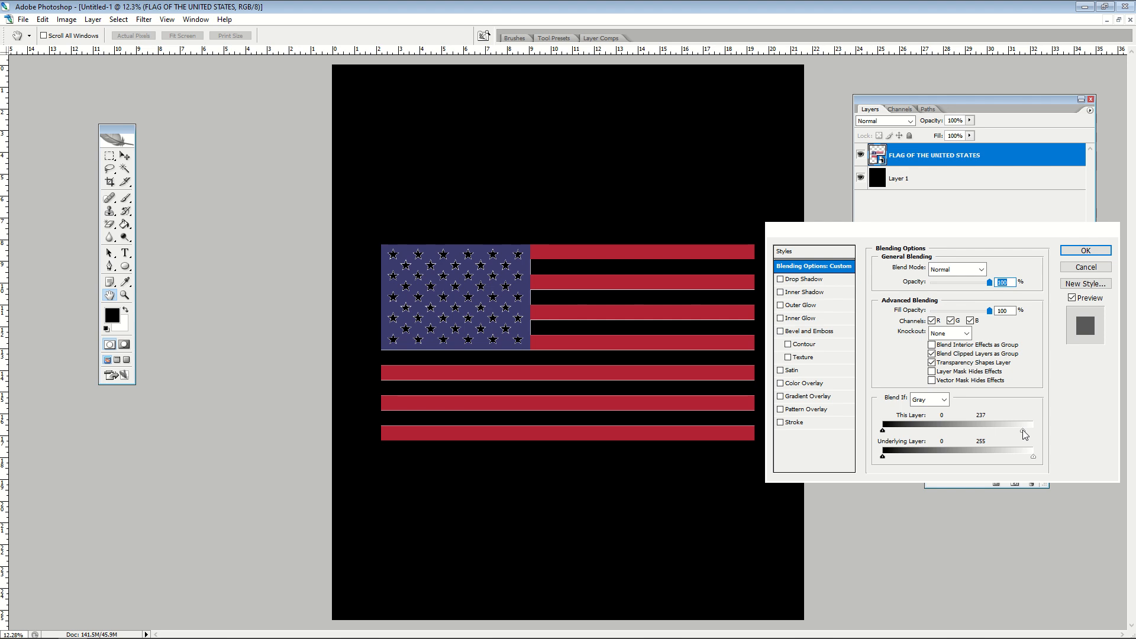
left_click_drag(1027, 430, 1008, 429)
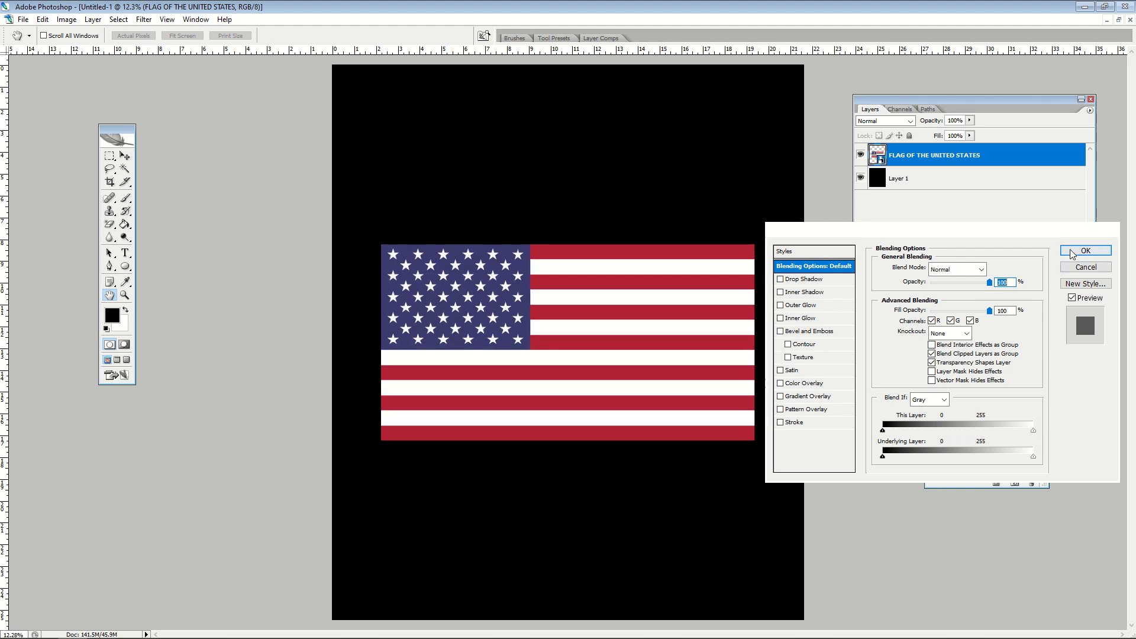
left_click(1084, 250)
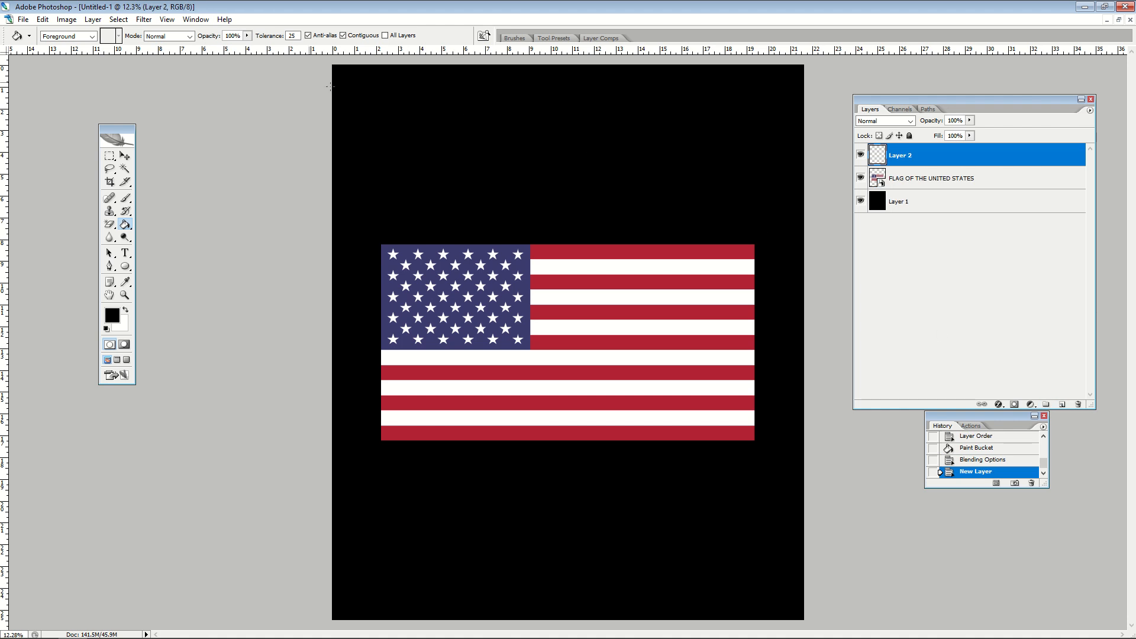
- Place the FIRE 2 HD image into the document
left_click(22, 19)
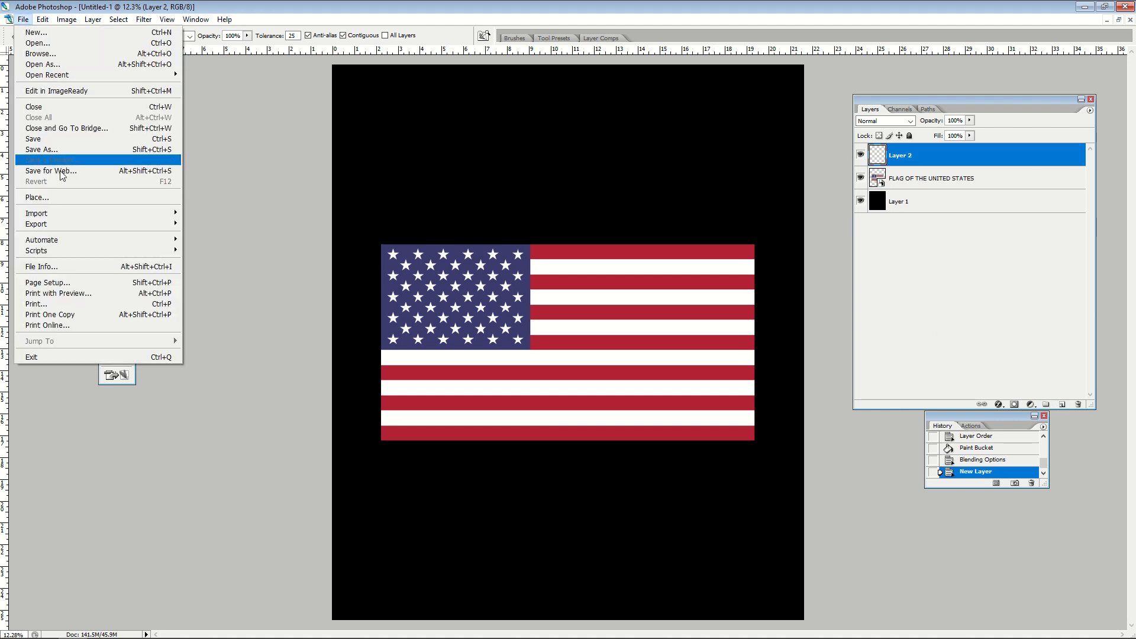
left_click(35, 197)
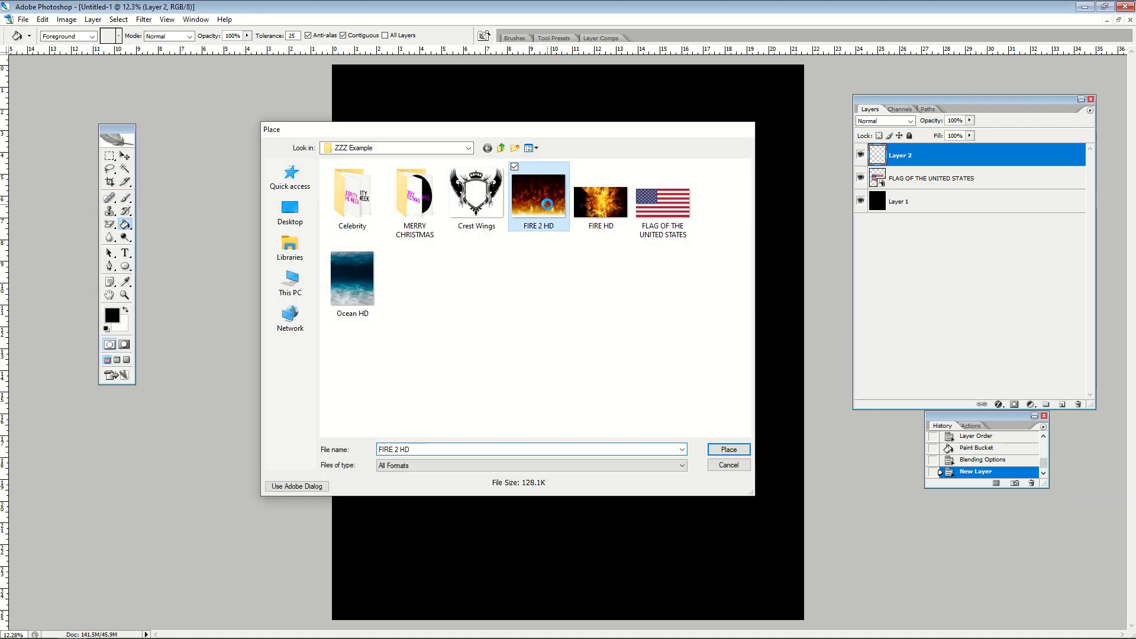
left_click(727, 449)
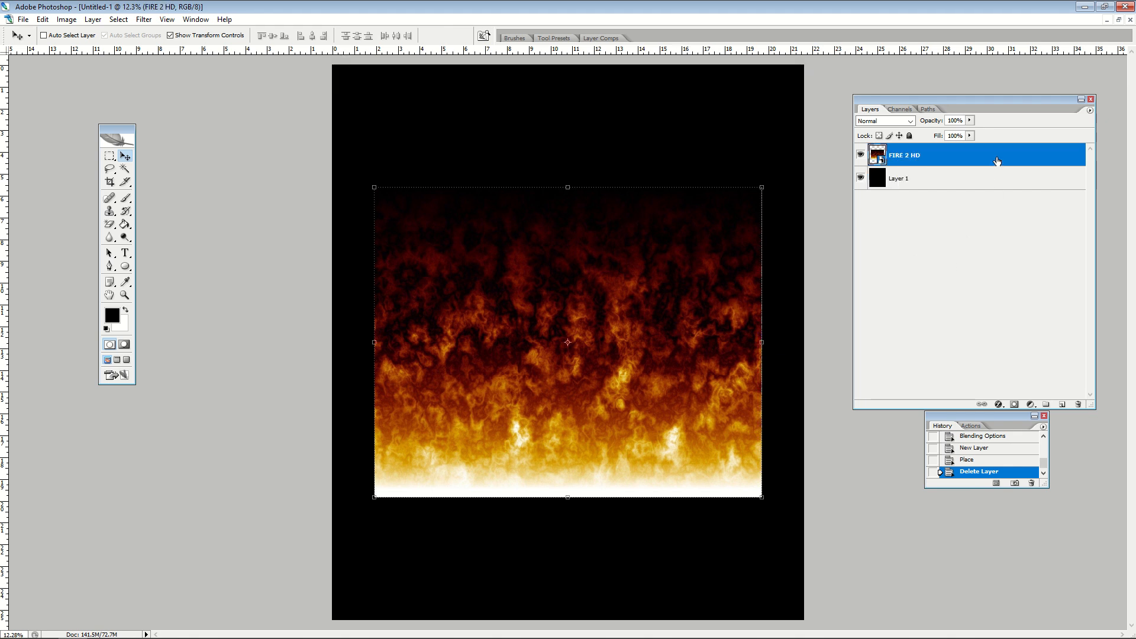
double_click(927, 155)
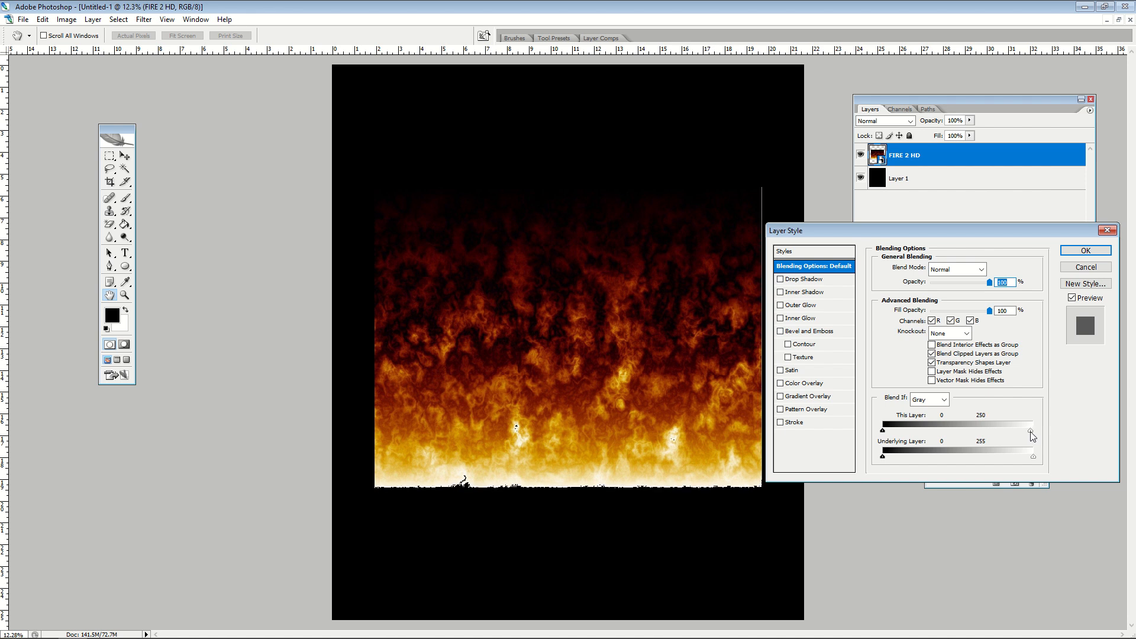
- Hide the fire layer's darkest smoky tones with This Layer Blend If black at about 38
left_click_drag(1031, 435, 1019, 432)
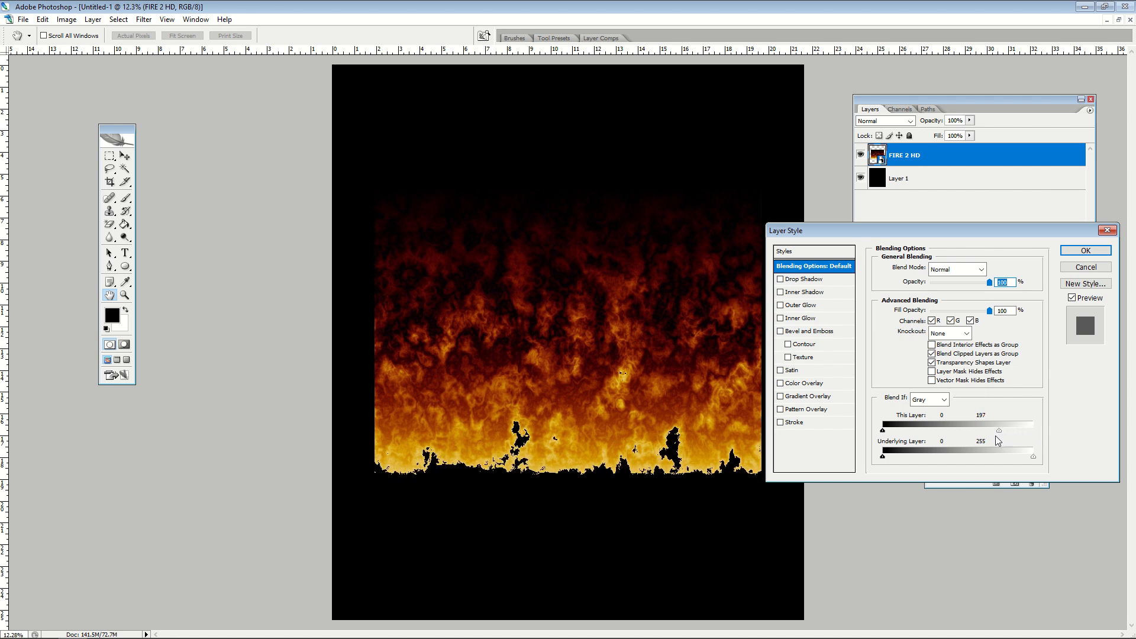
left_click_drag(1026, 432, 894, 431)
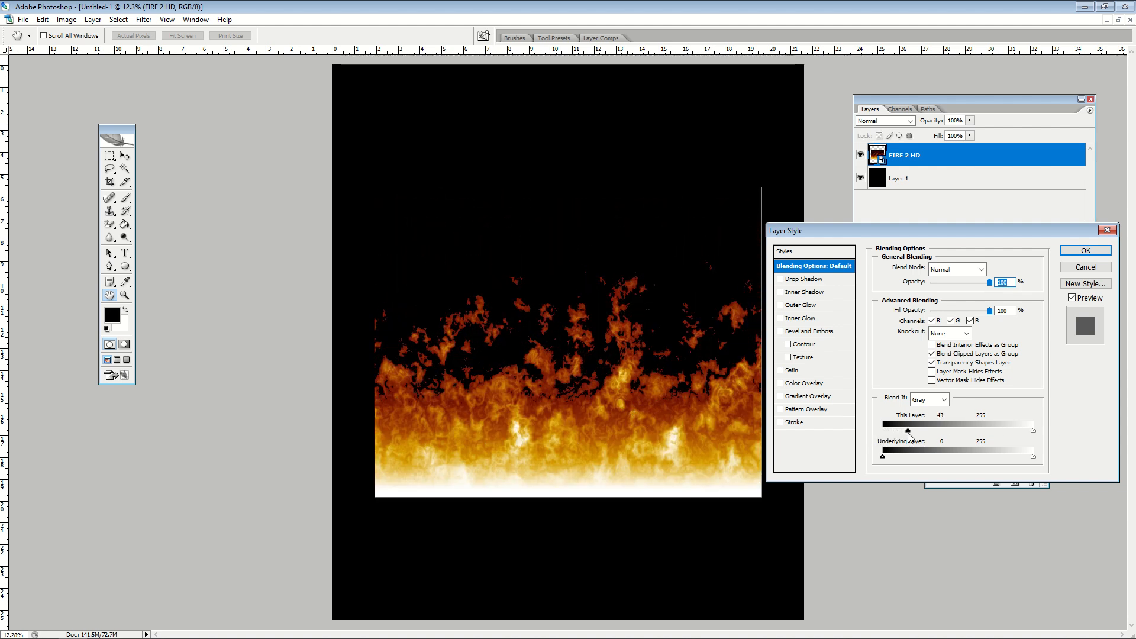
left_click_drag(904, 433, 919, 433)
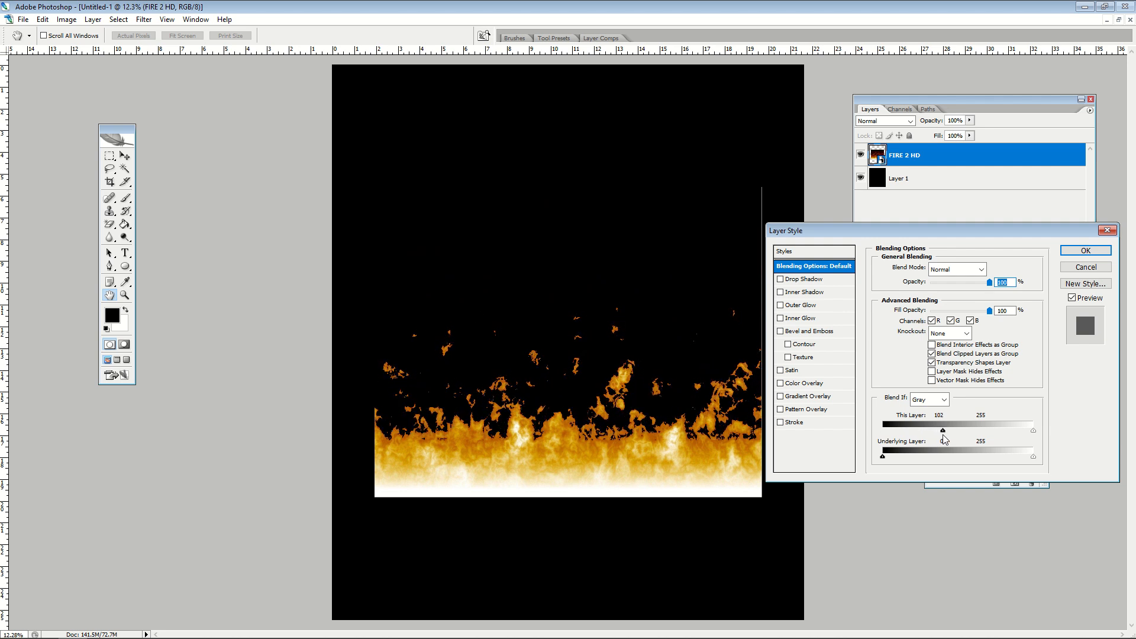
left_click_drag(920, 431, 882, 431)
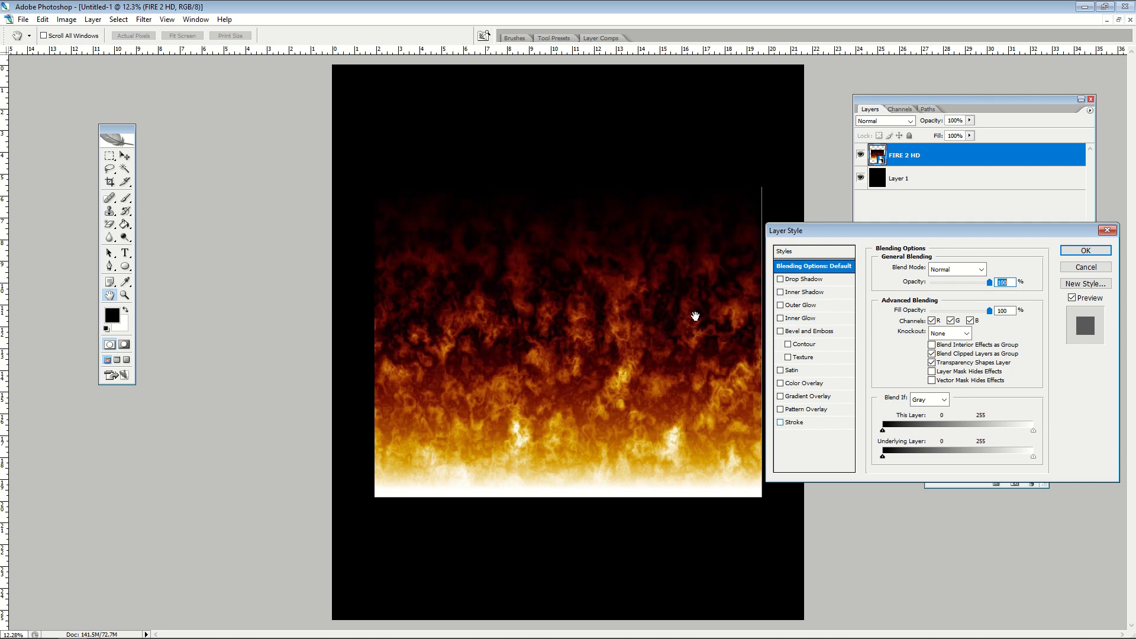
mouse_move(638, 242)
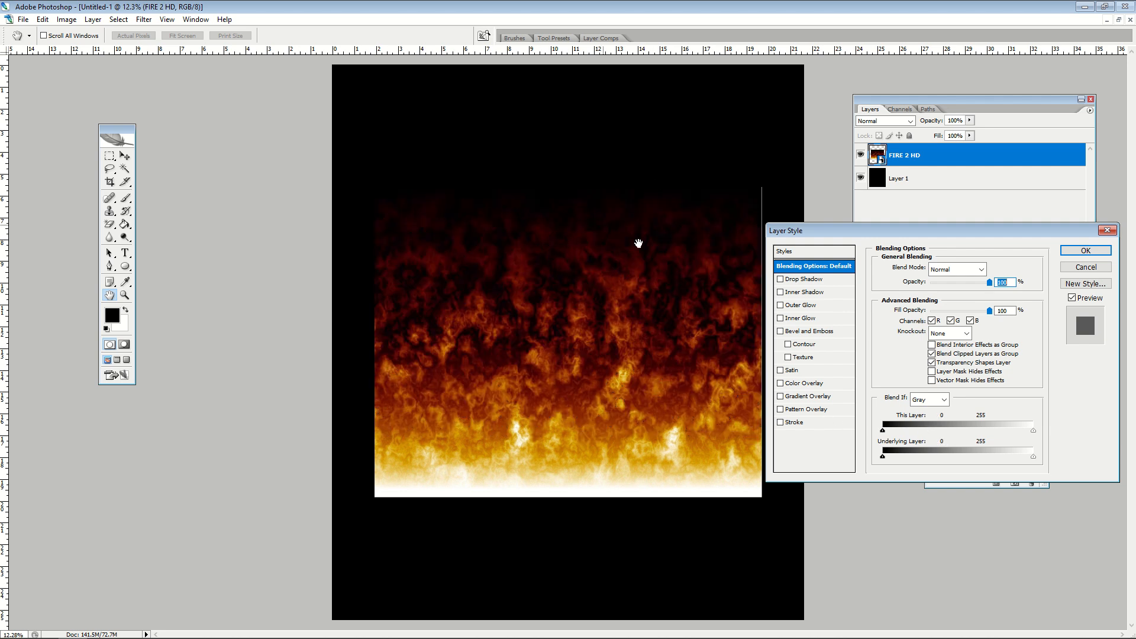
left_click_drag(883, 431, 895, 432)
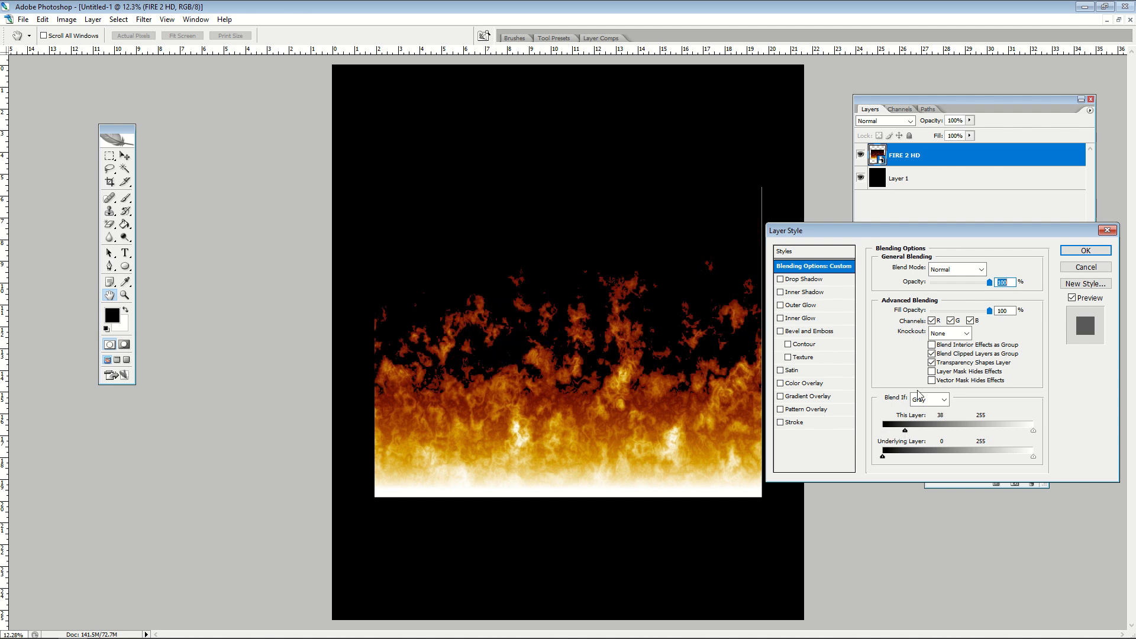
left_click(1085, 250)
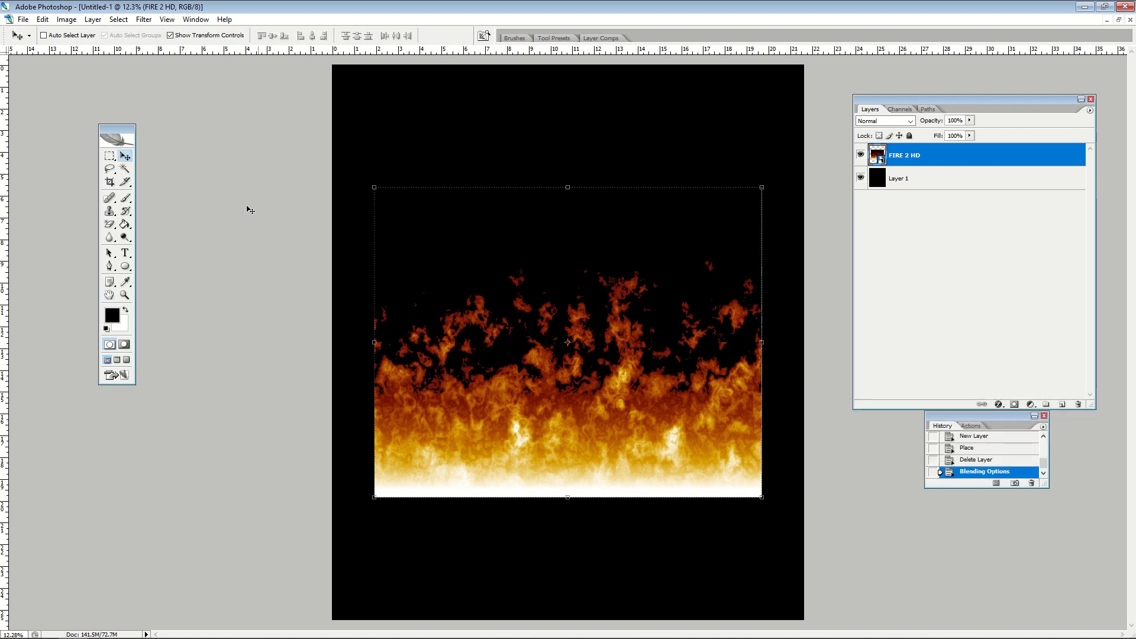
- Switch to the Rectangular Marquee tool and hide the black Layer 1
left_click(109, 156)
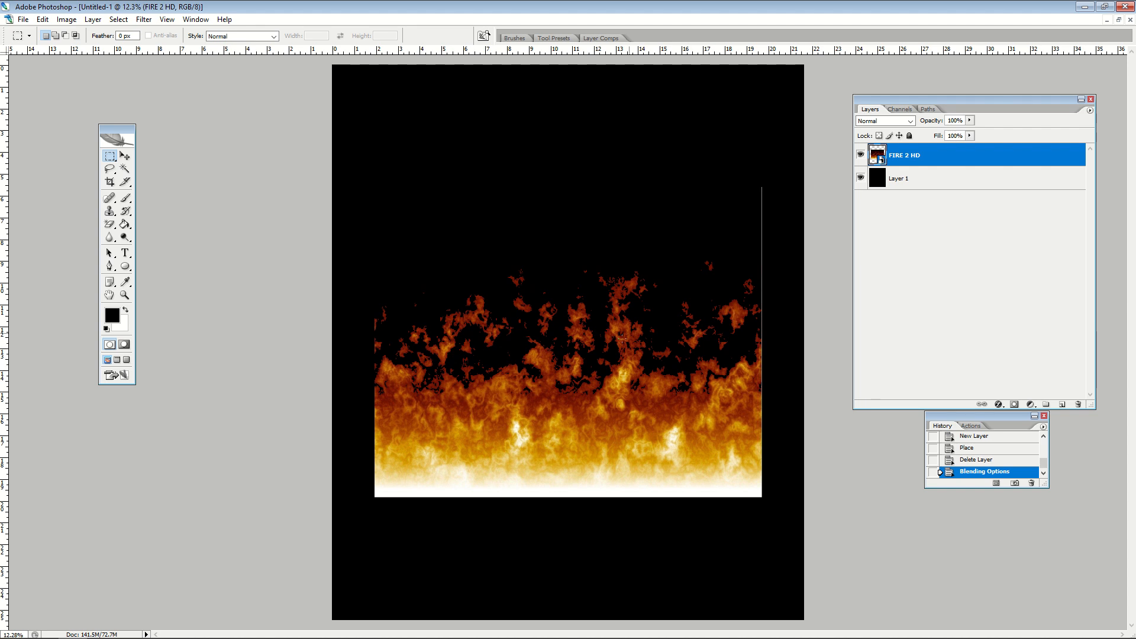
left_click(898, 178)
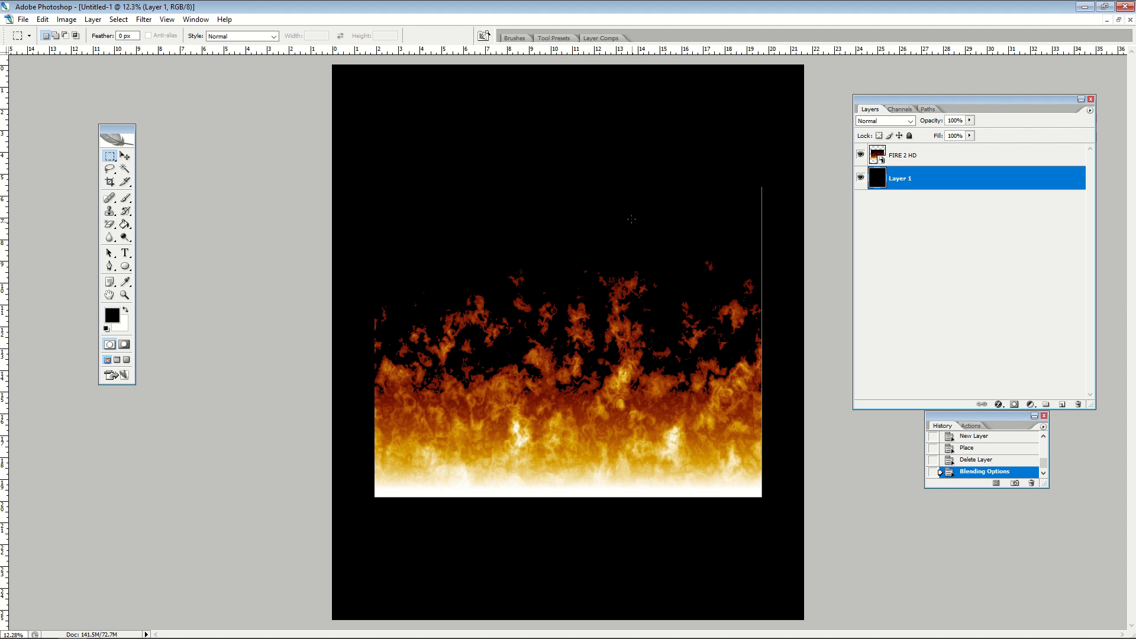
mouse_move(821, 268)
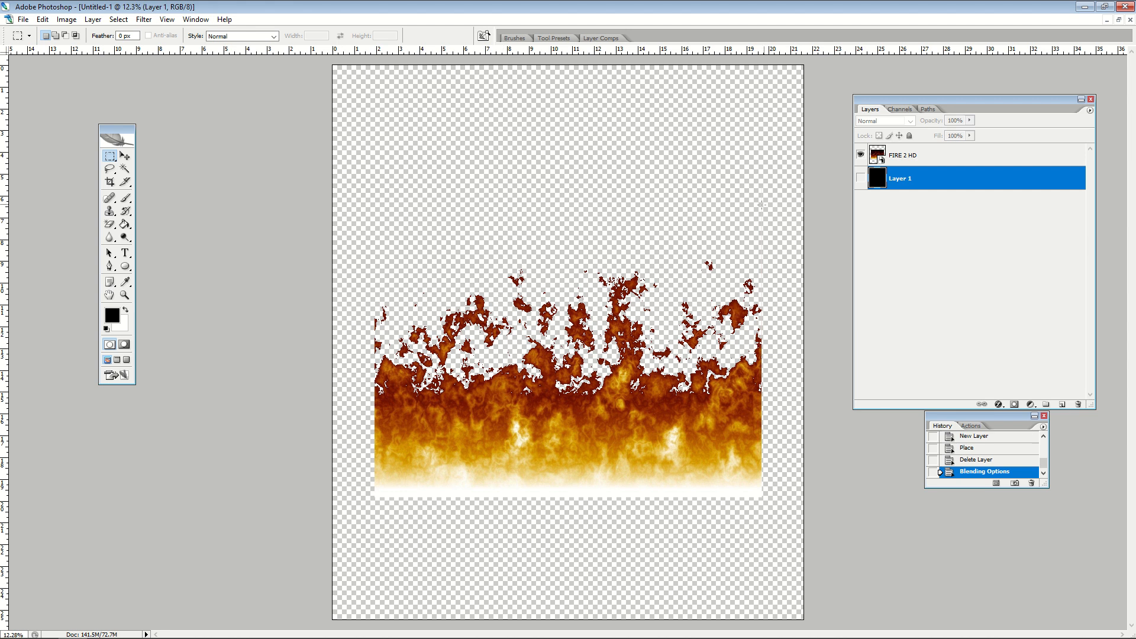
mouse_move(359, 258)
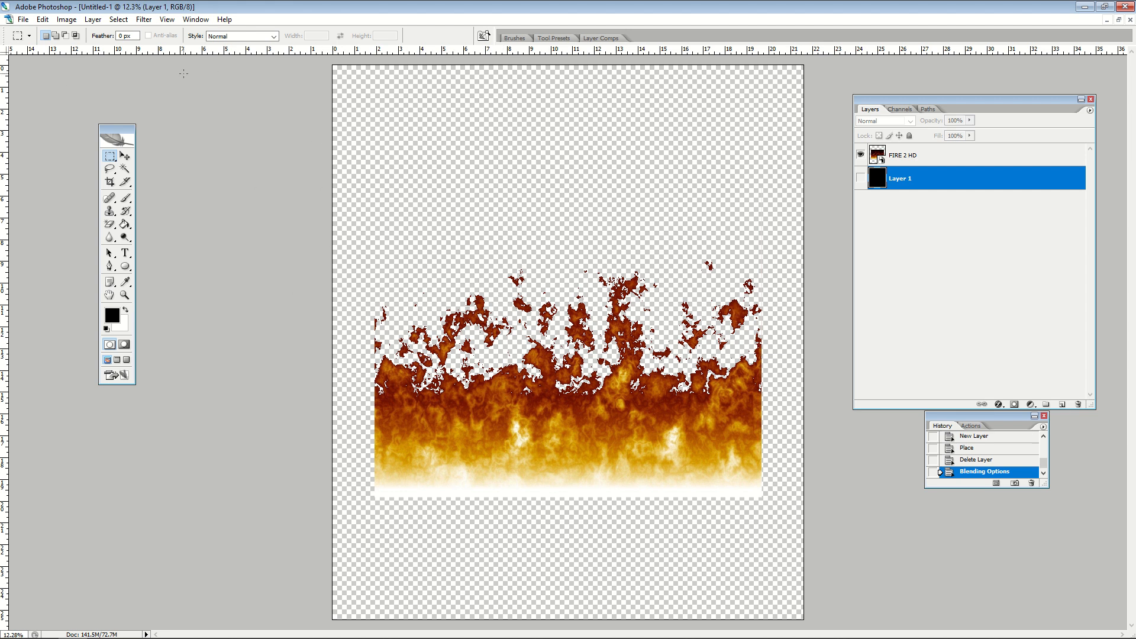
left_click(23, 19)
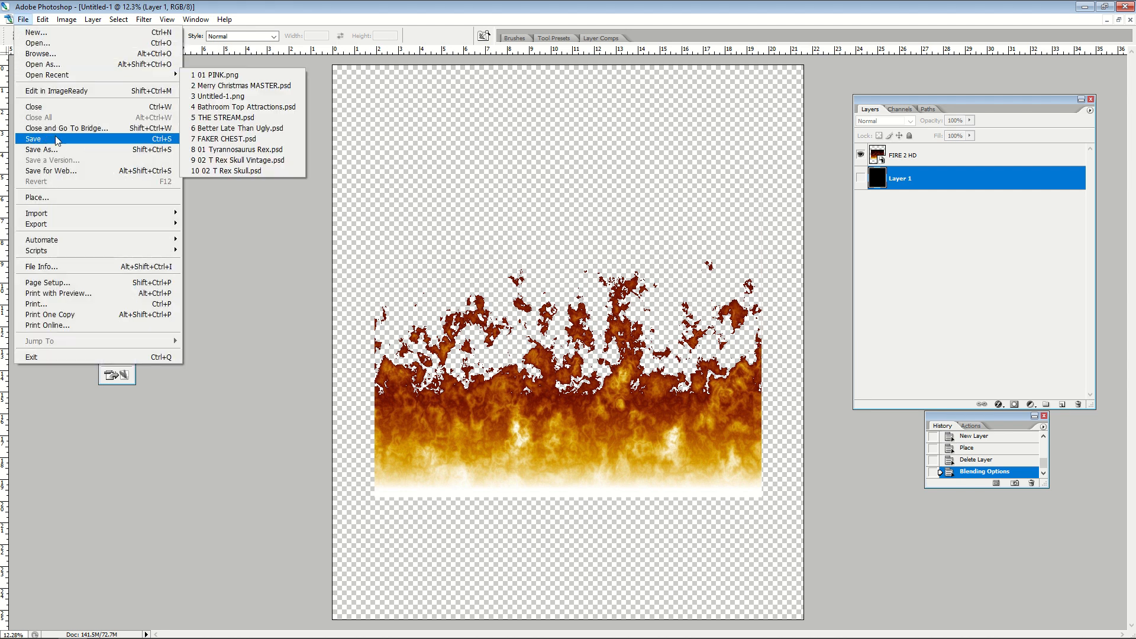
left_click(41, 149)
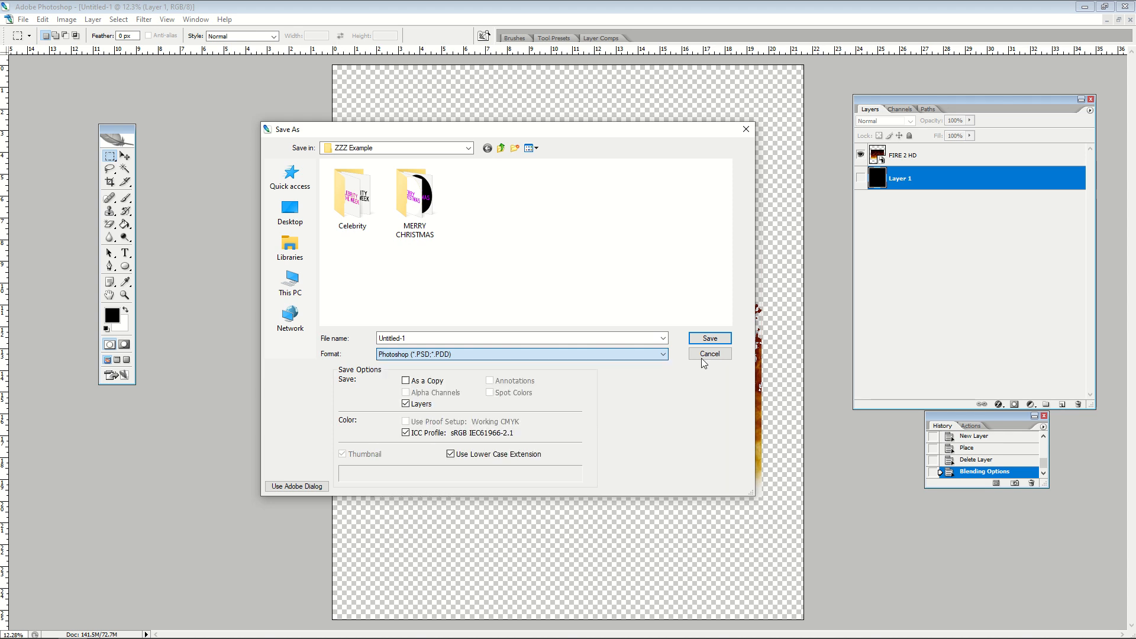
left_click(707, 354)
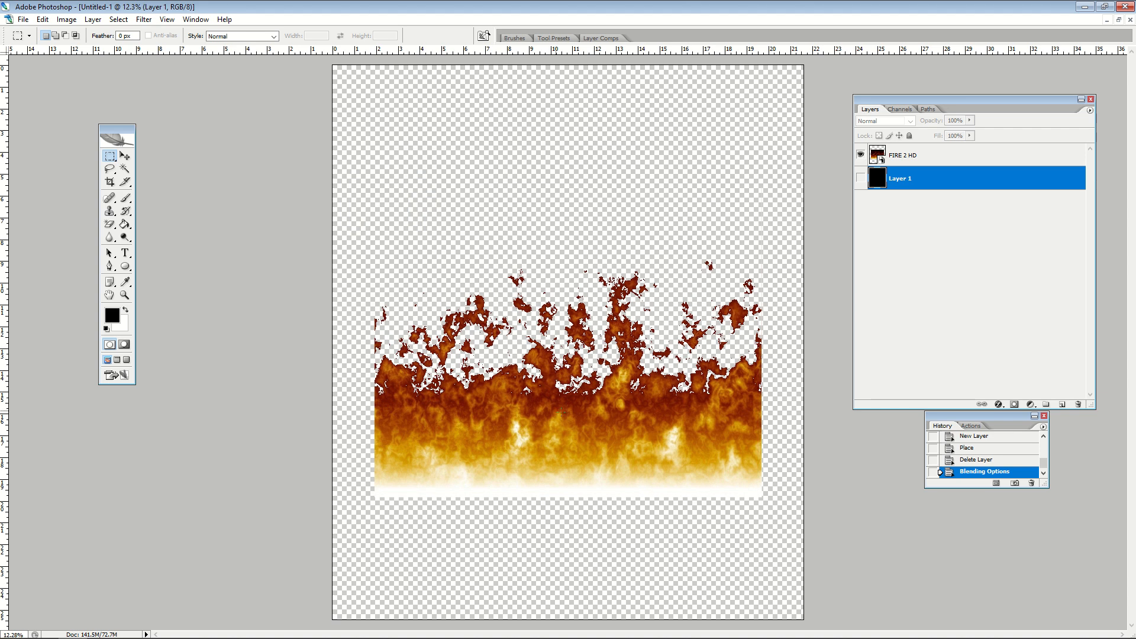